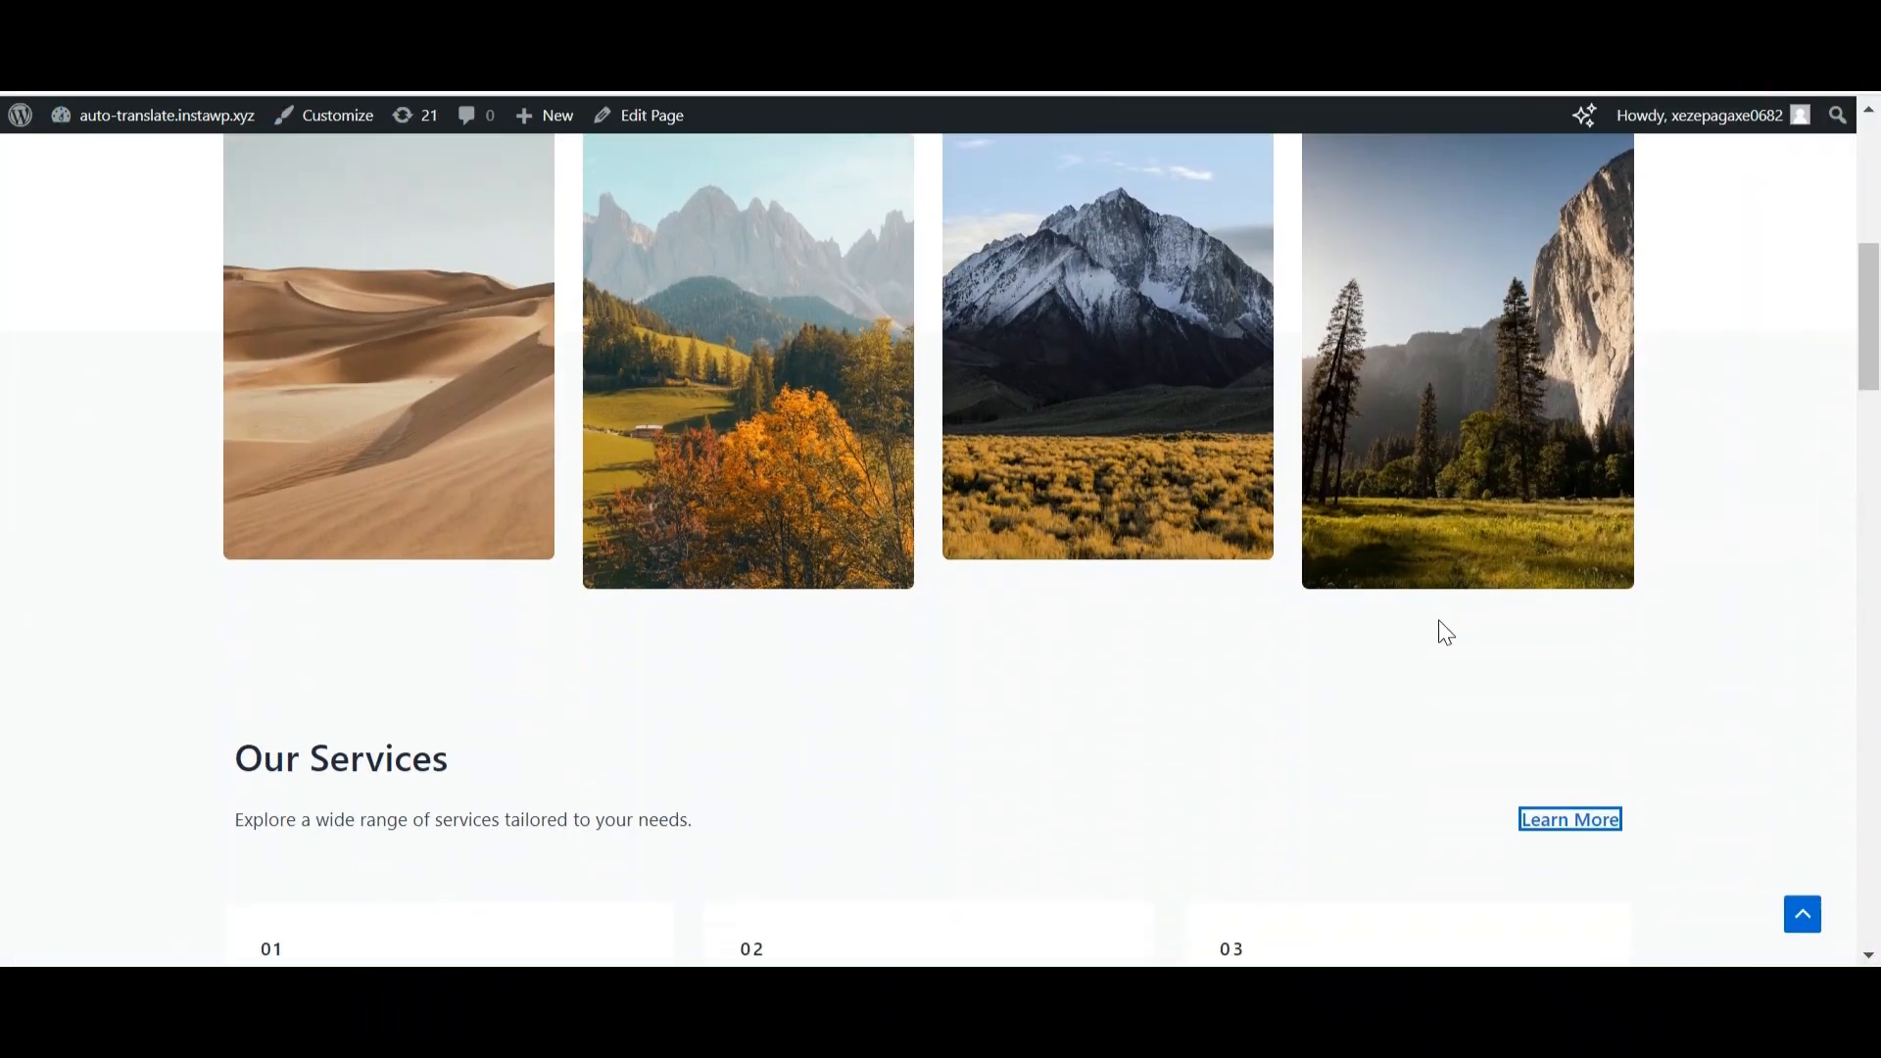
# Step: Review the English page, then run Translate to convert it into French
pyautogui.scroll(-3)
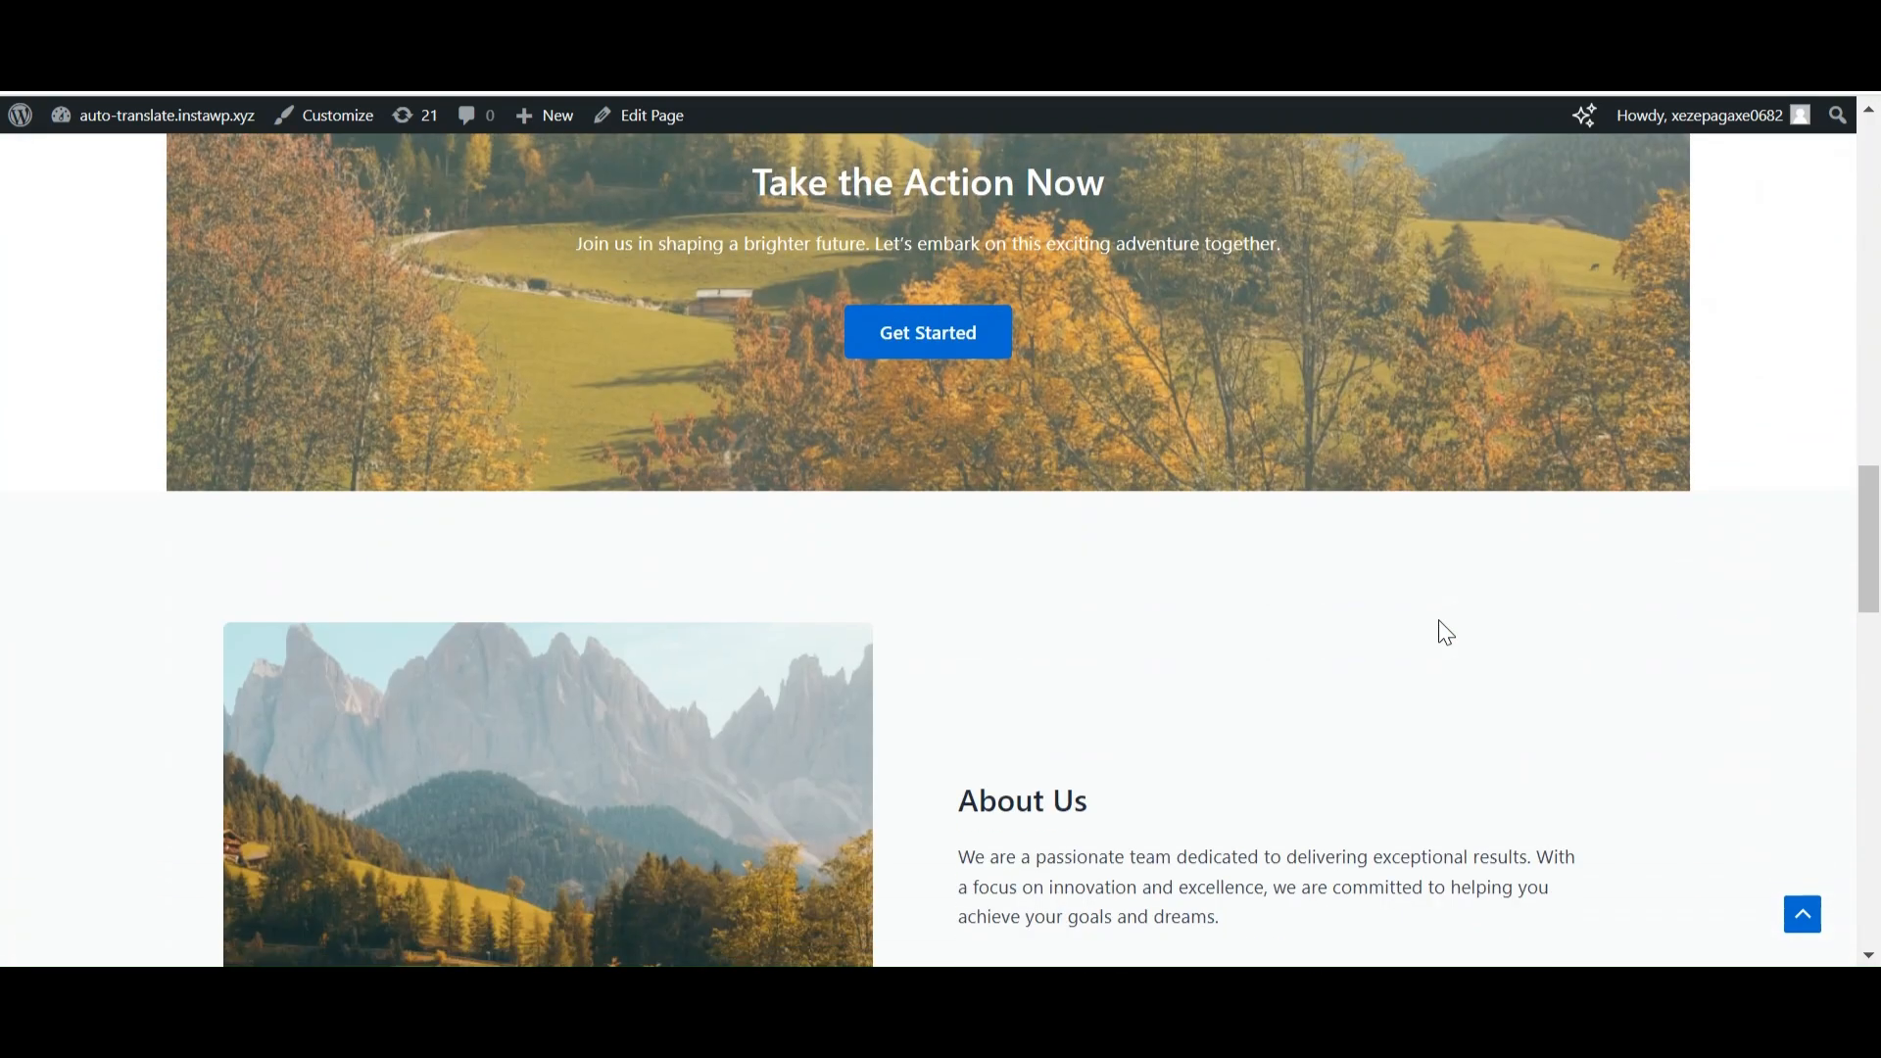
pyautogui.scroll(-3)
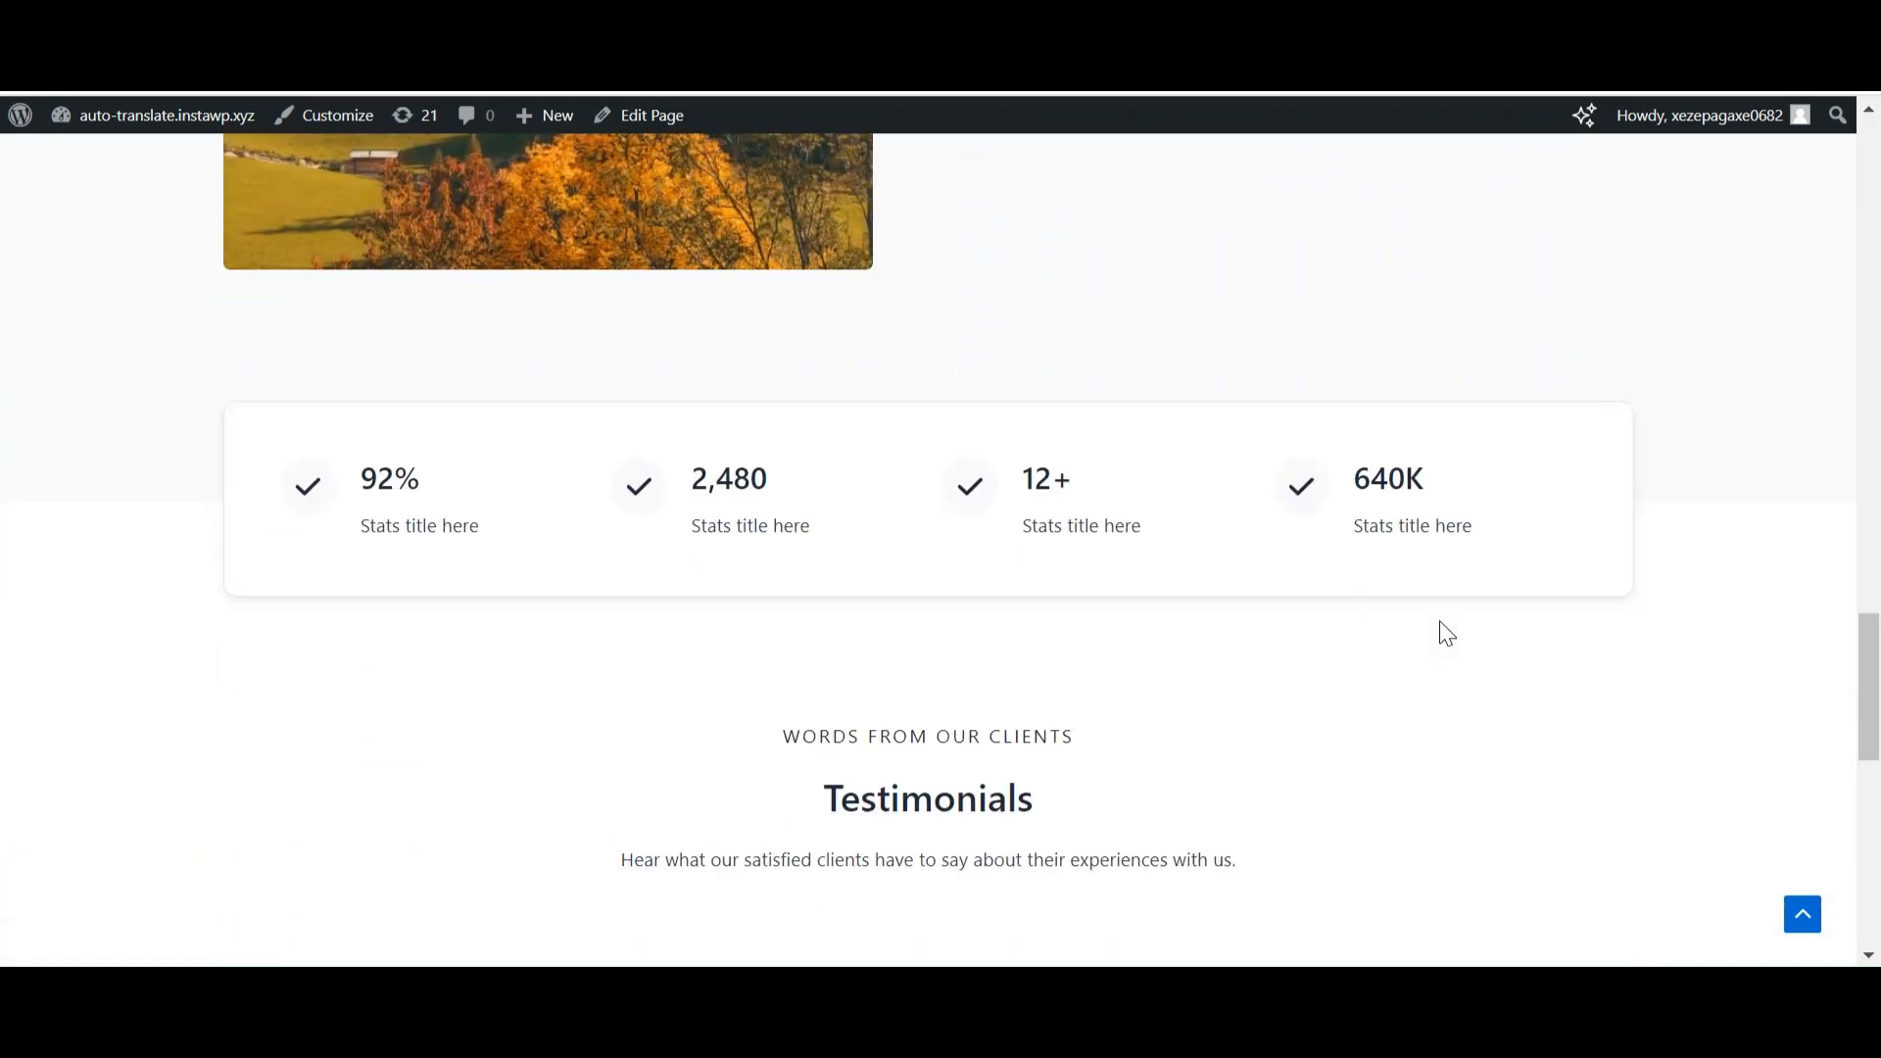
pyautogui.scroll(-3)
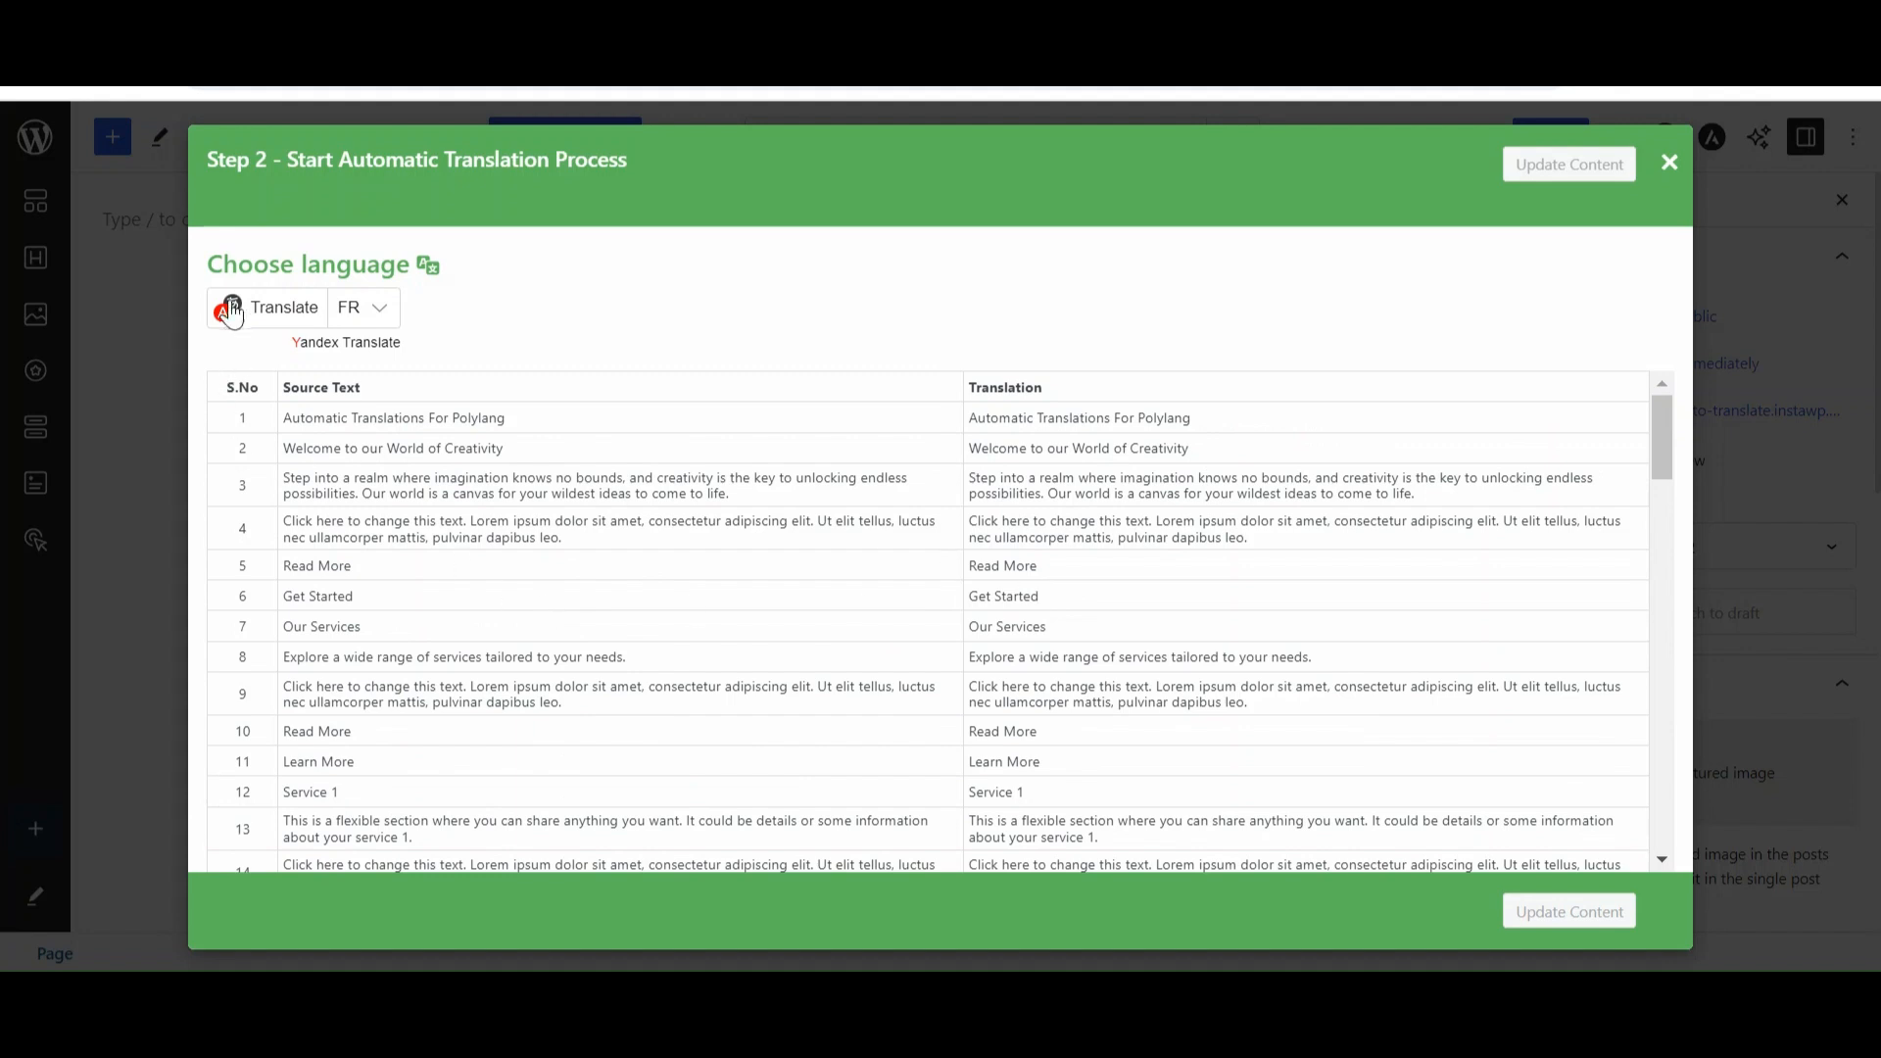
pyautogui.click(232, 308)
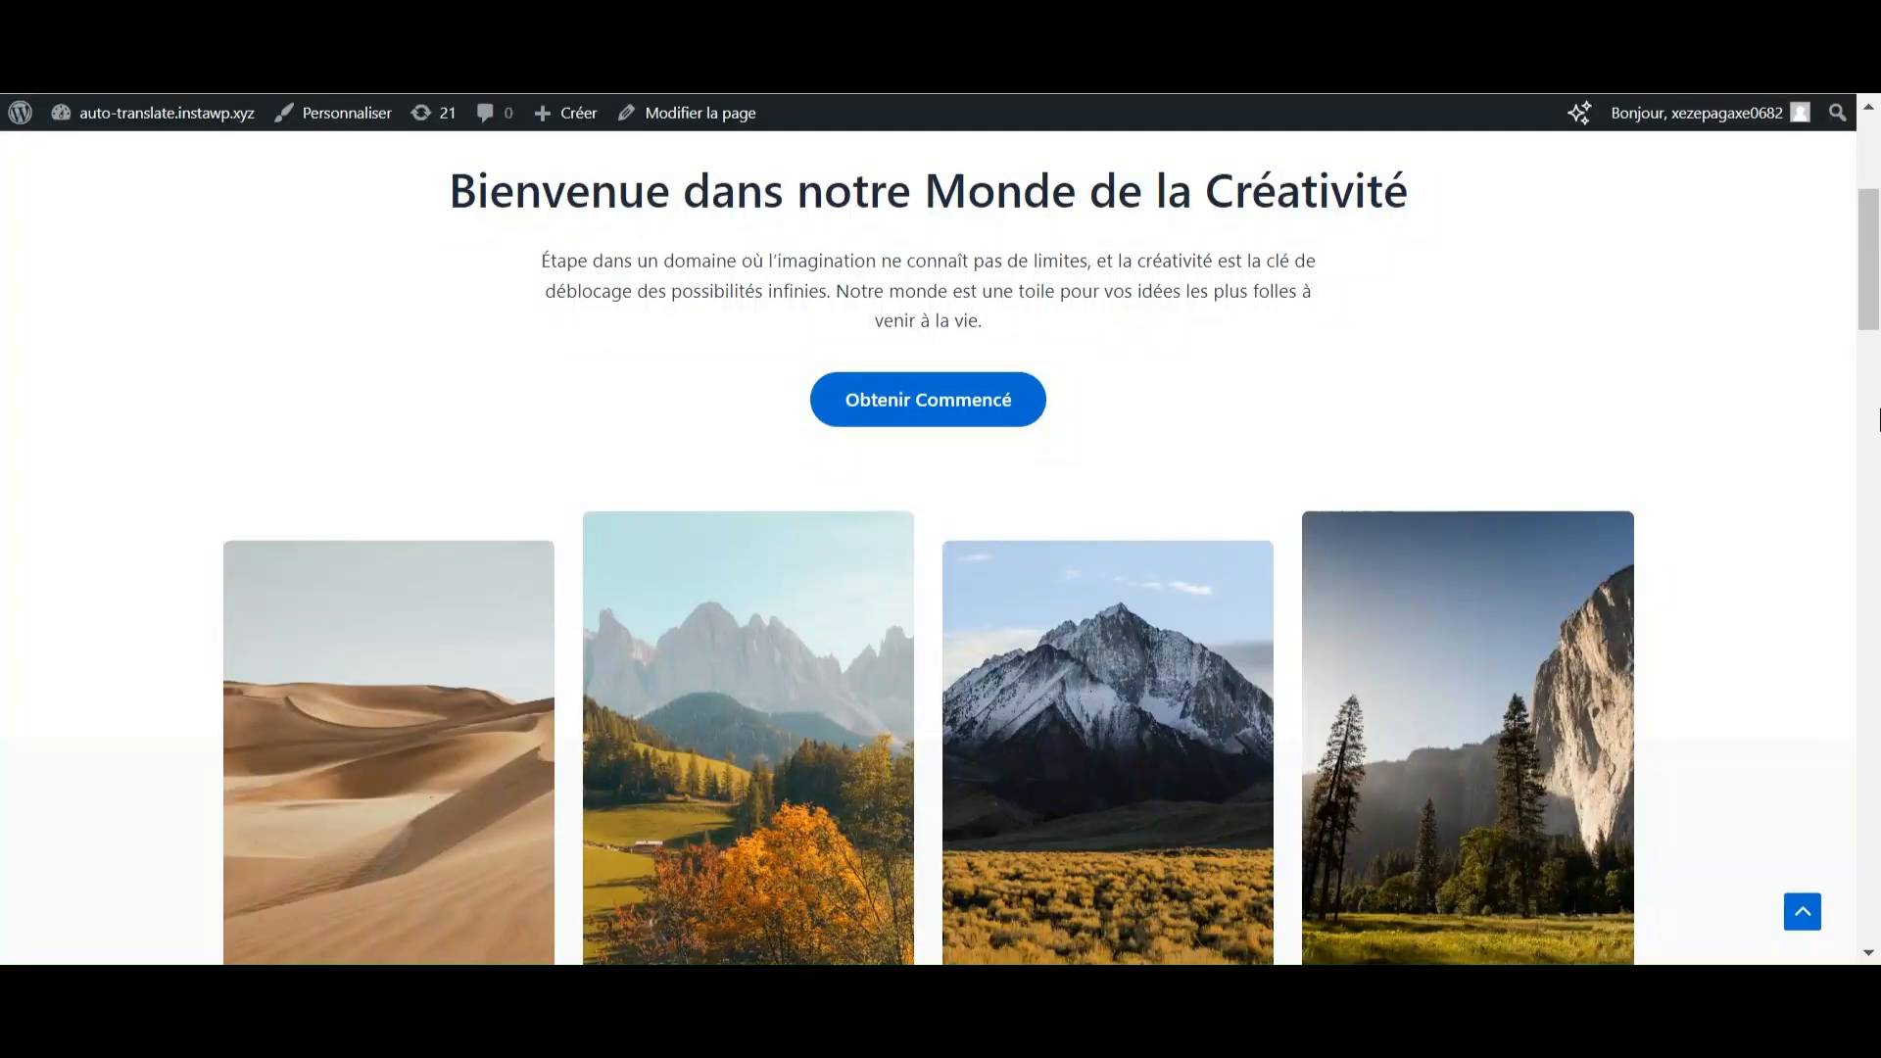
# Step: Scroll the French preview showing translated headings like Nos Services
pyautogui.scroll(-3)
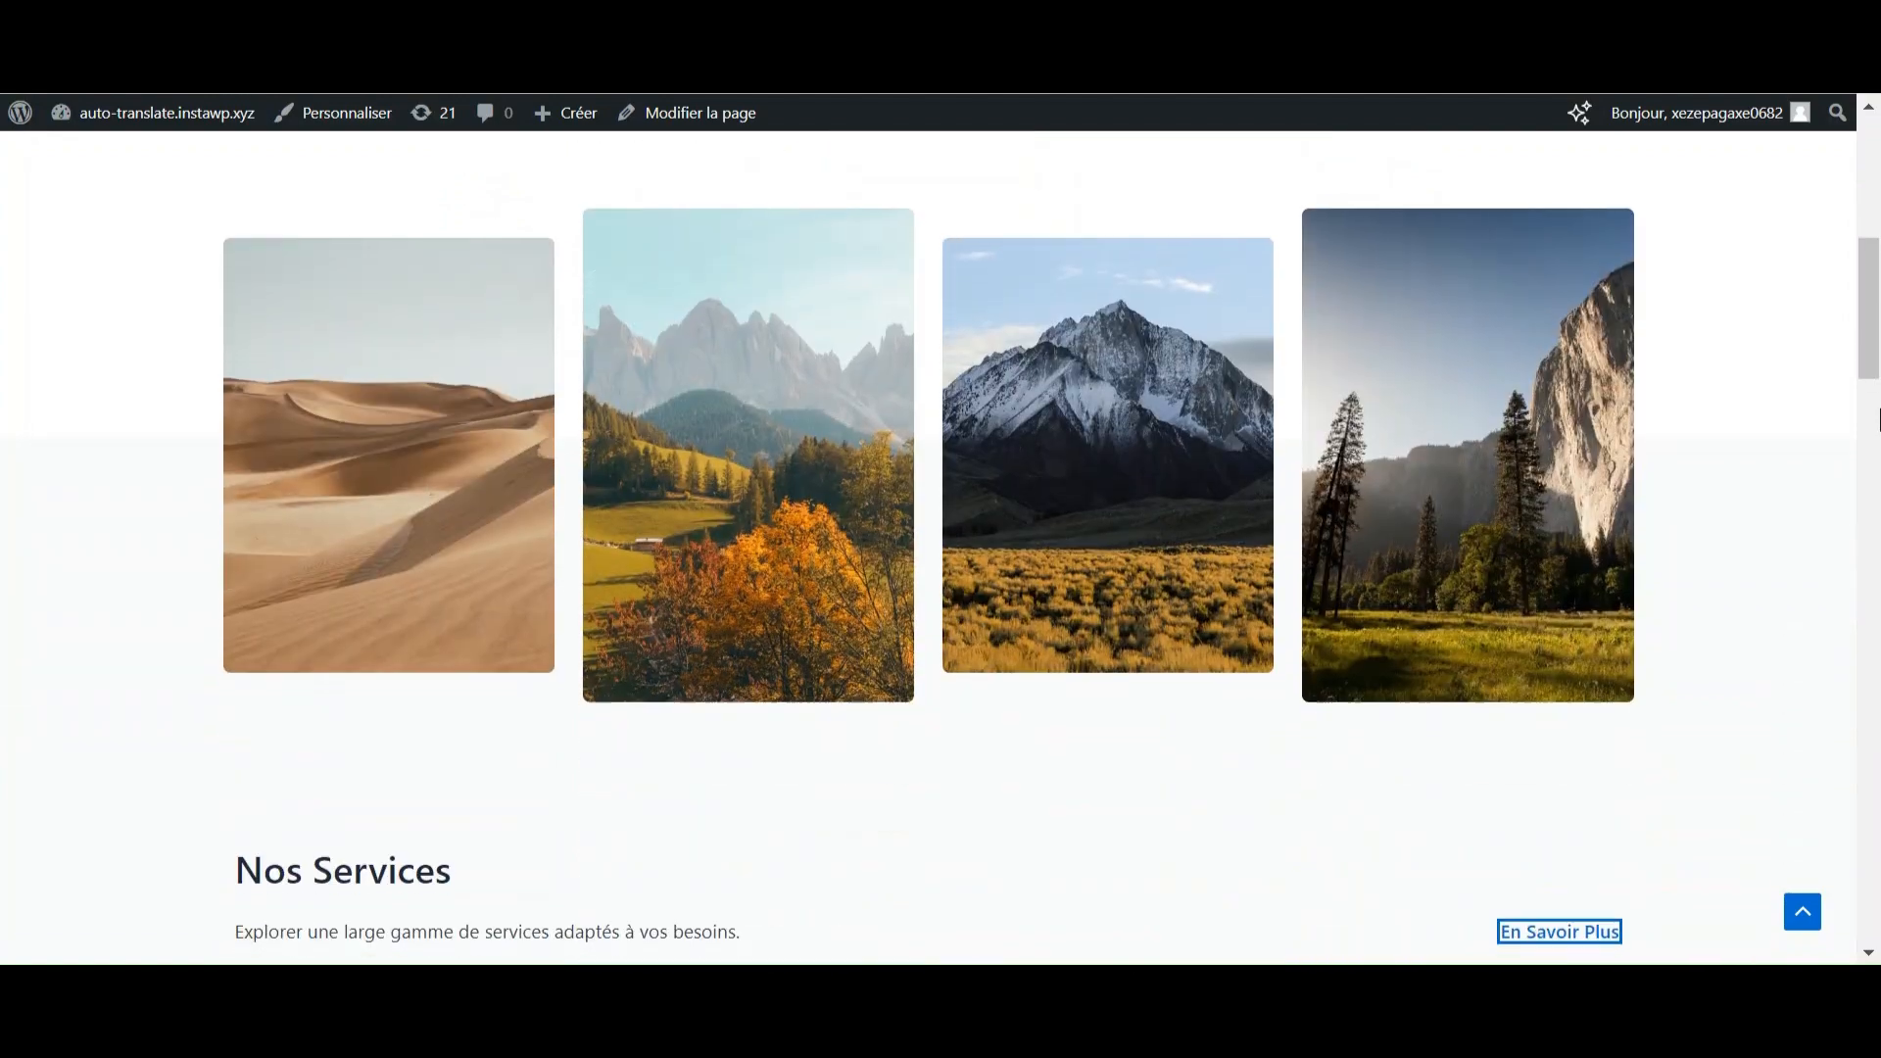
pyautogui.scroll(-3)
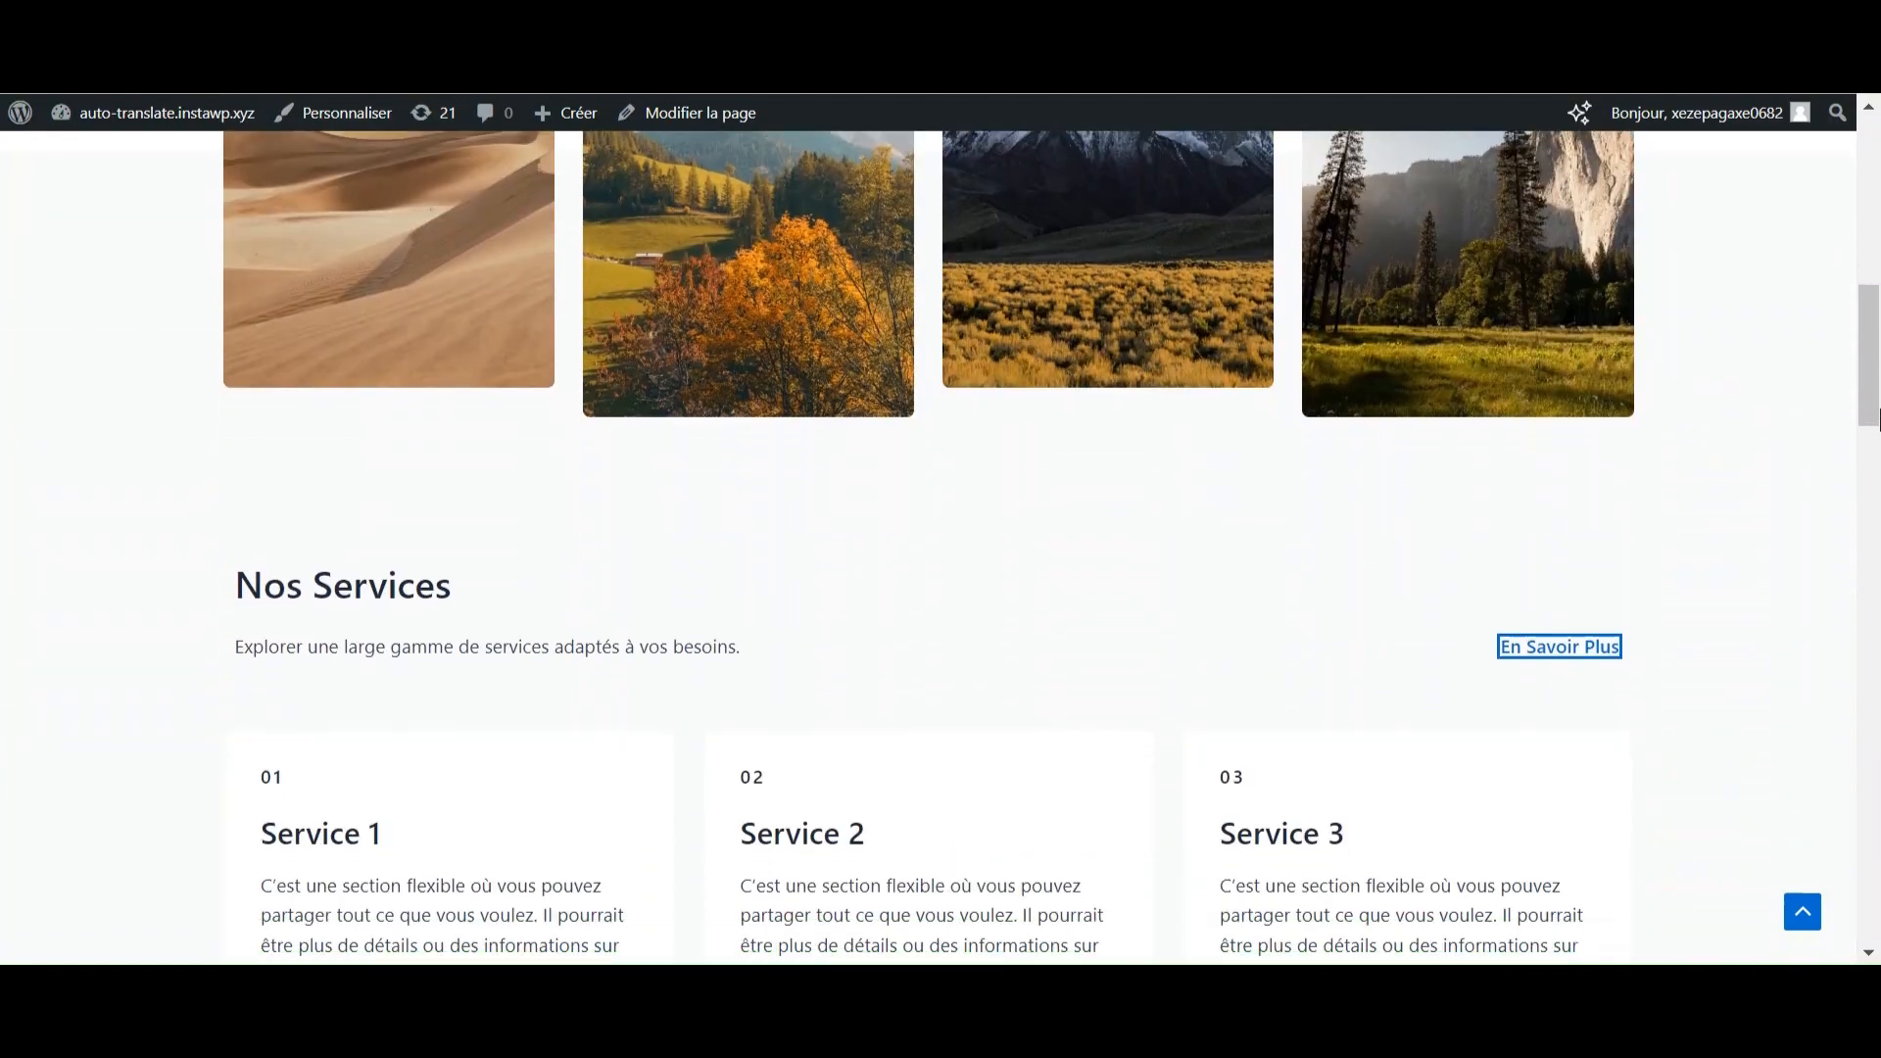
pyautogui.scroll(-3)
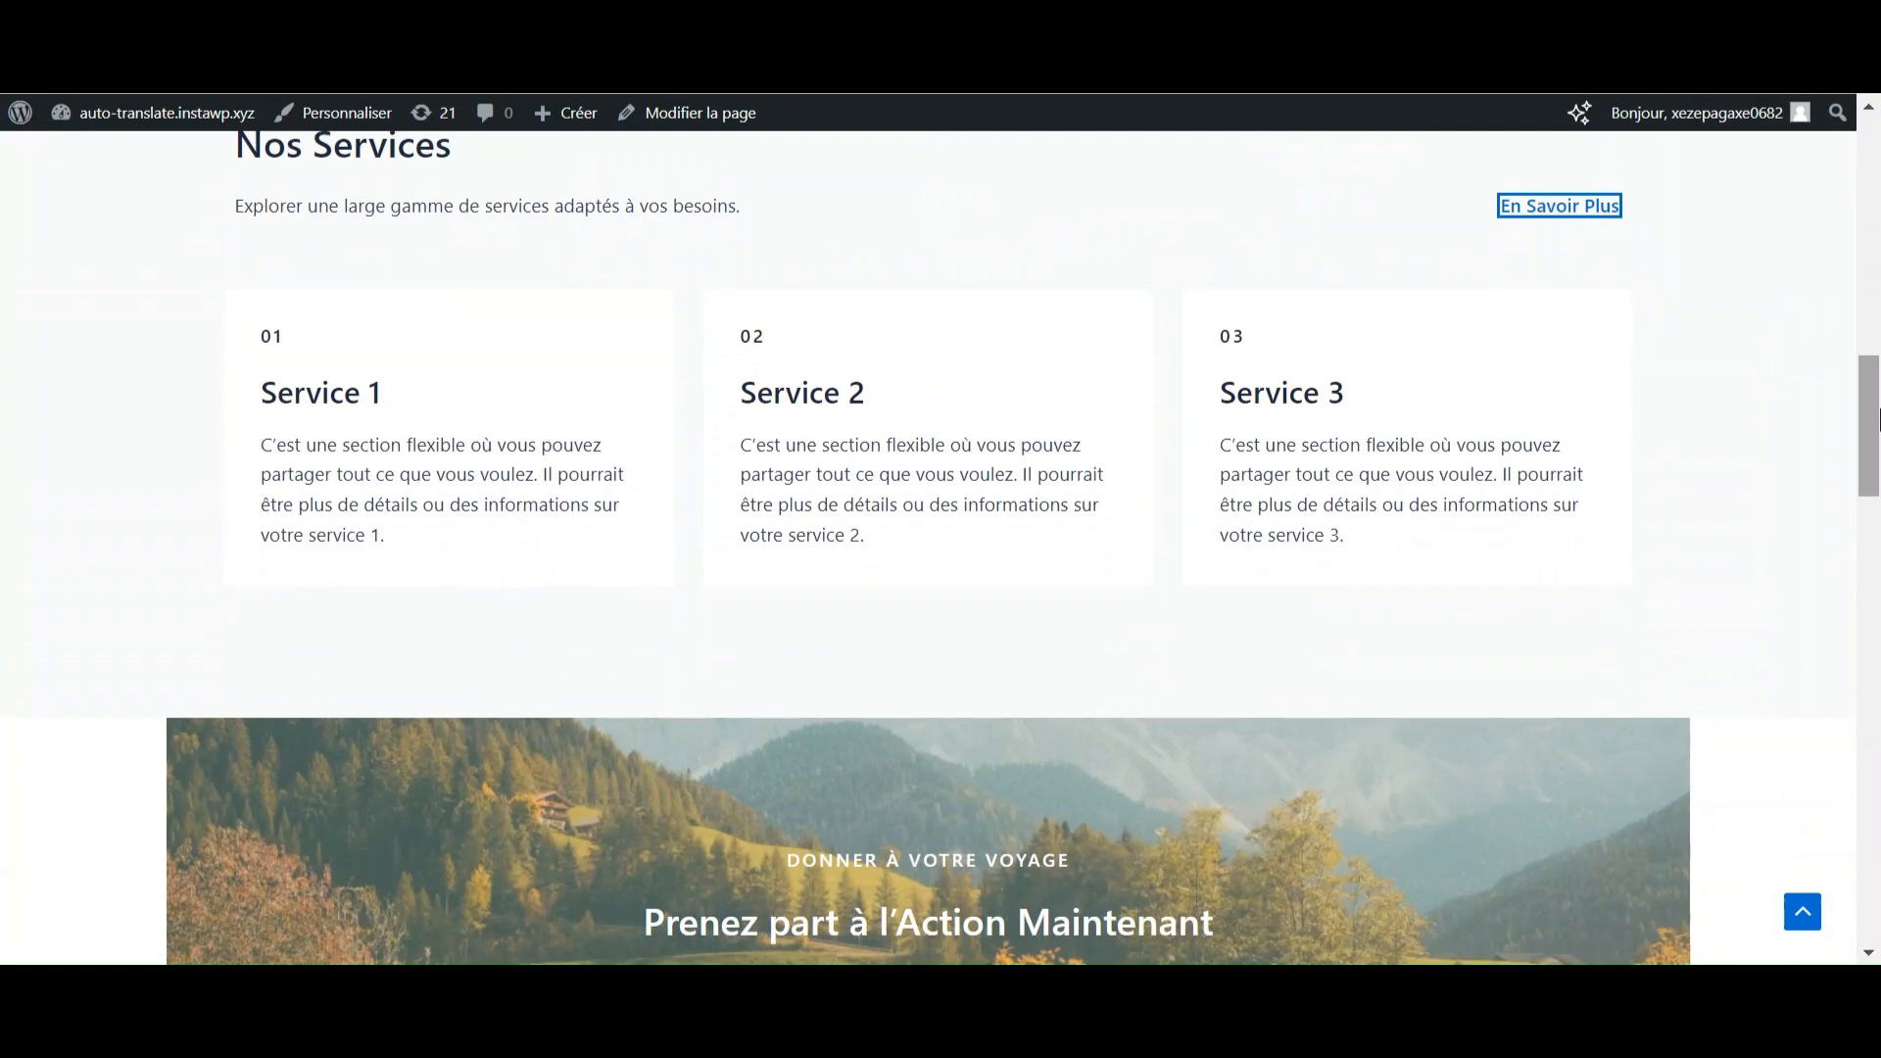
# Step: Search the plugin directory for 'automatic translations for polylang'
pyautogui.click(54, 516)
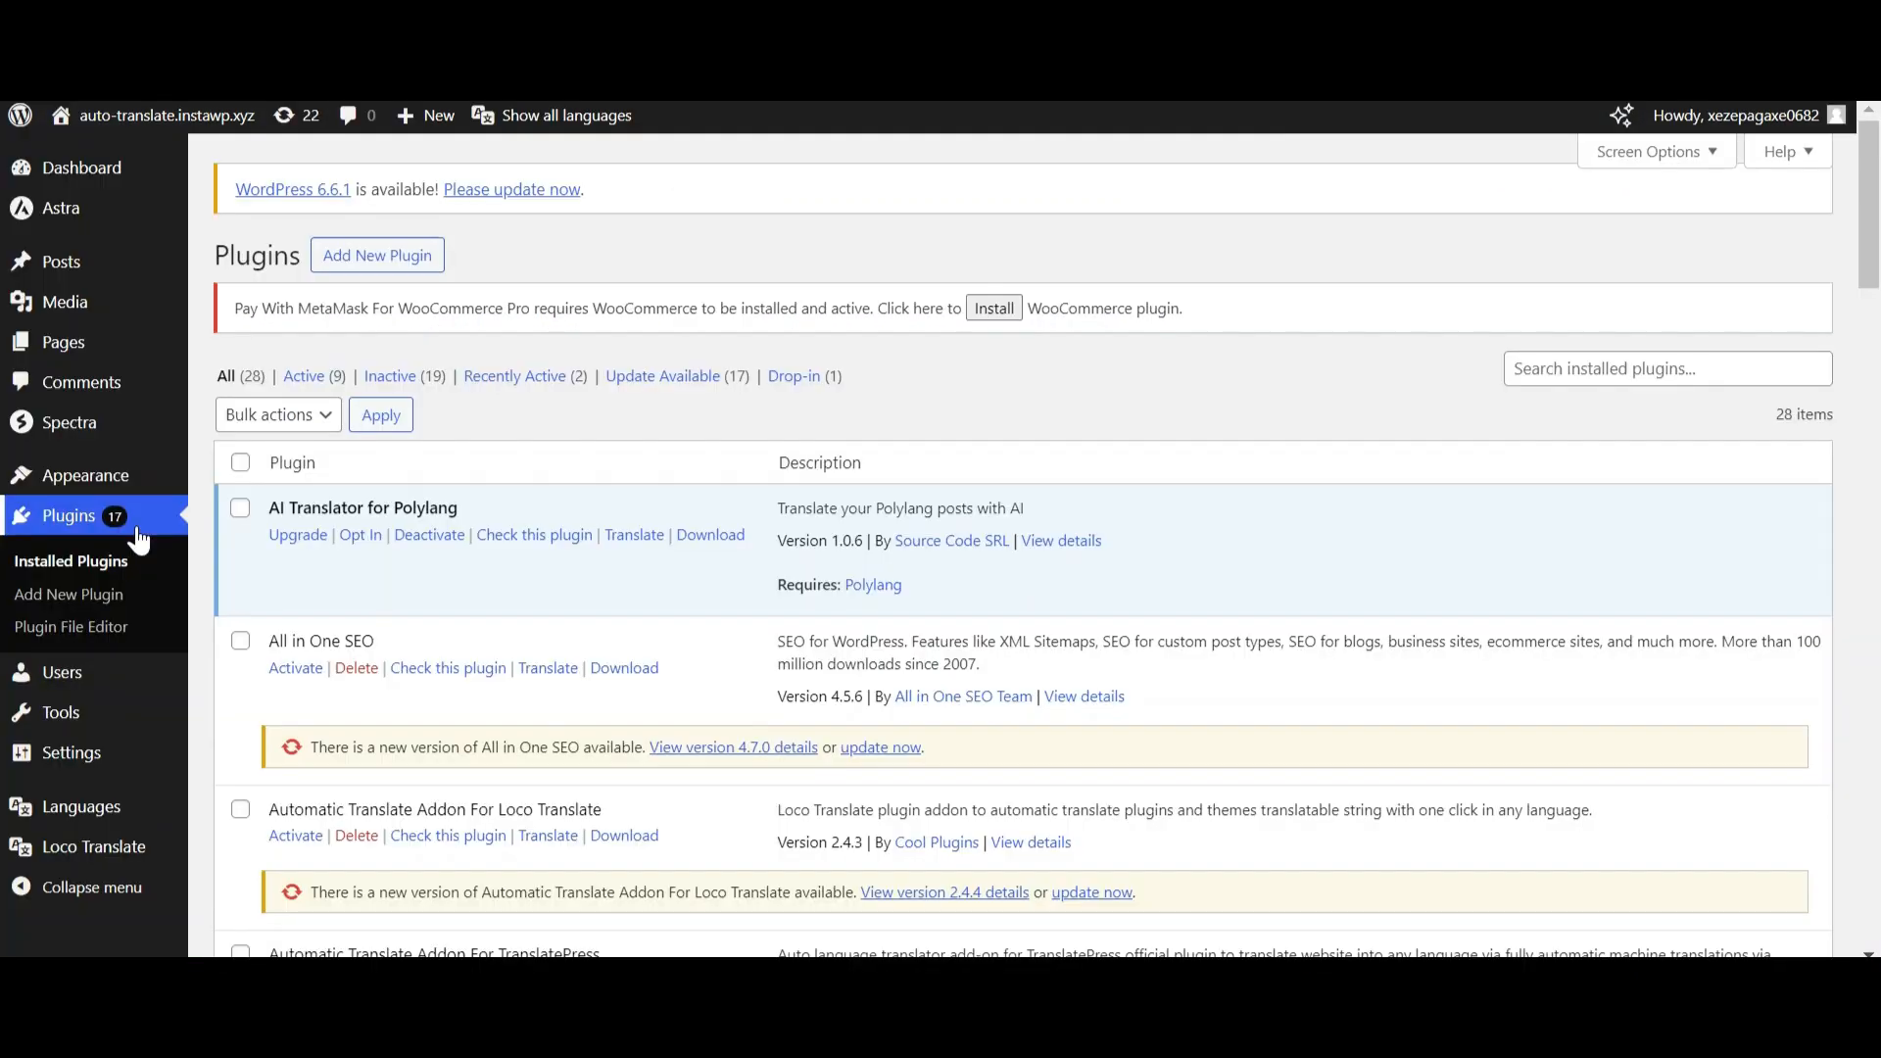
pyautogui.moveTo(169, 531)
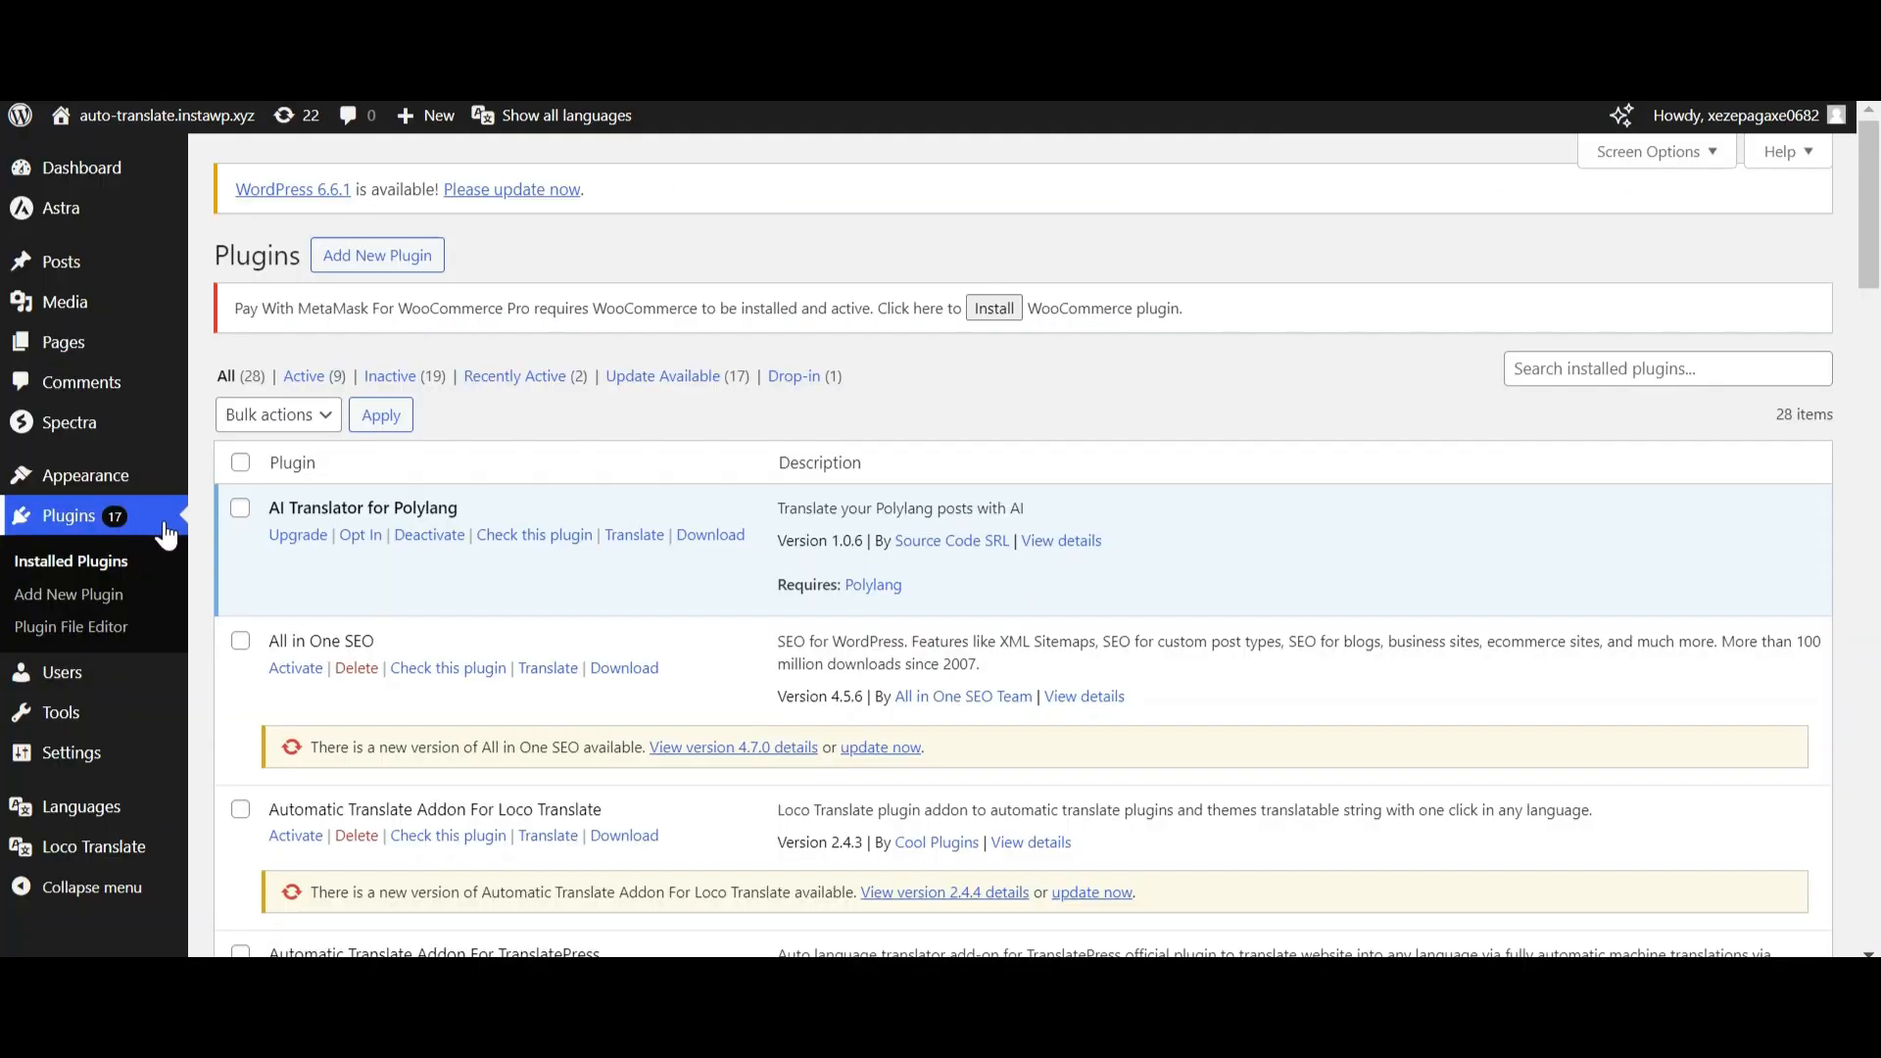
pyautogui.moveTo(404, 260)
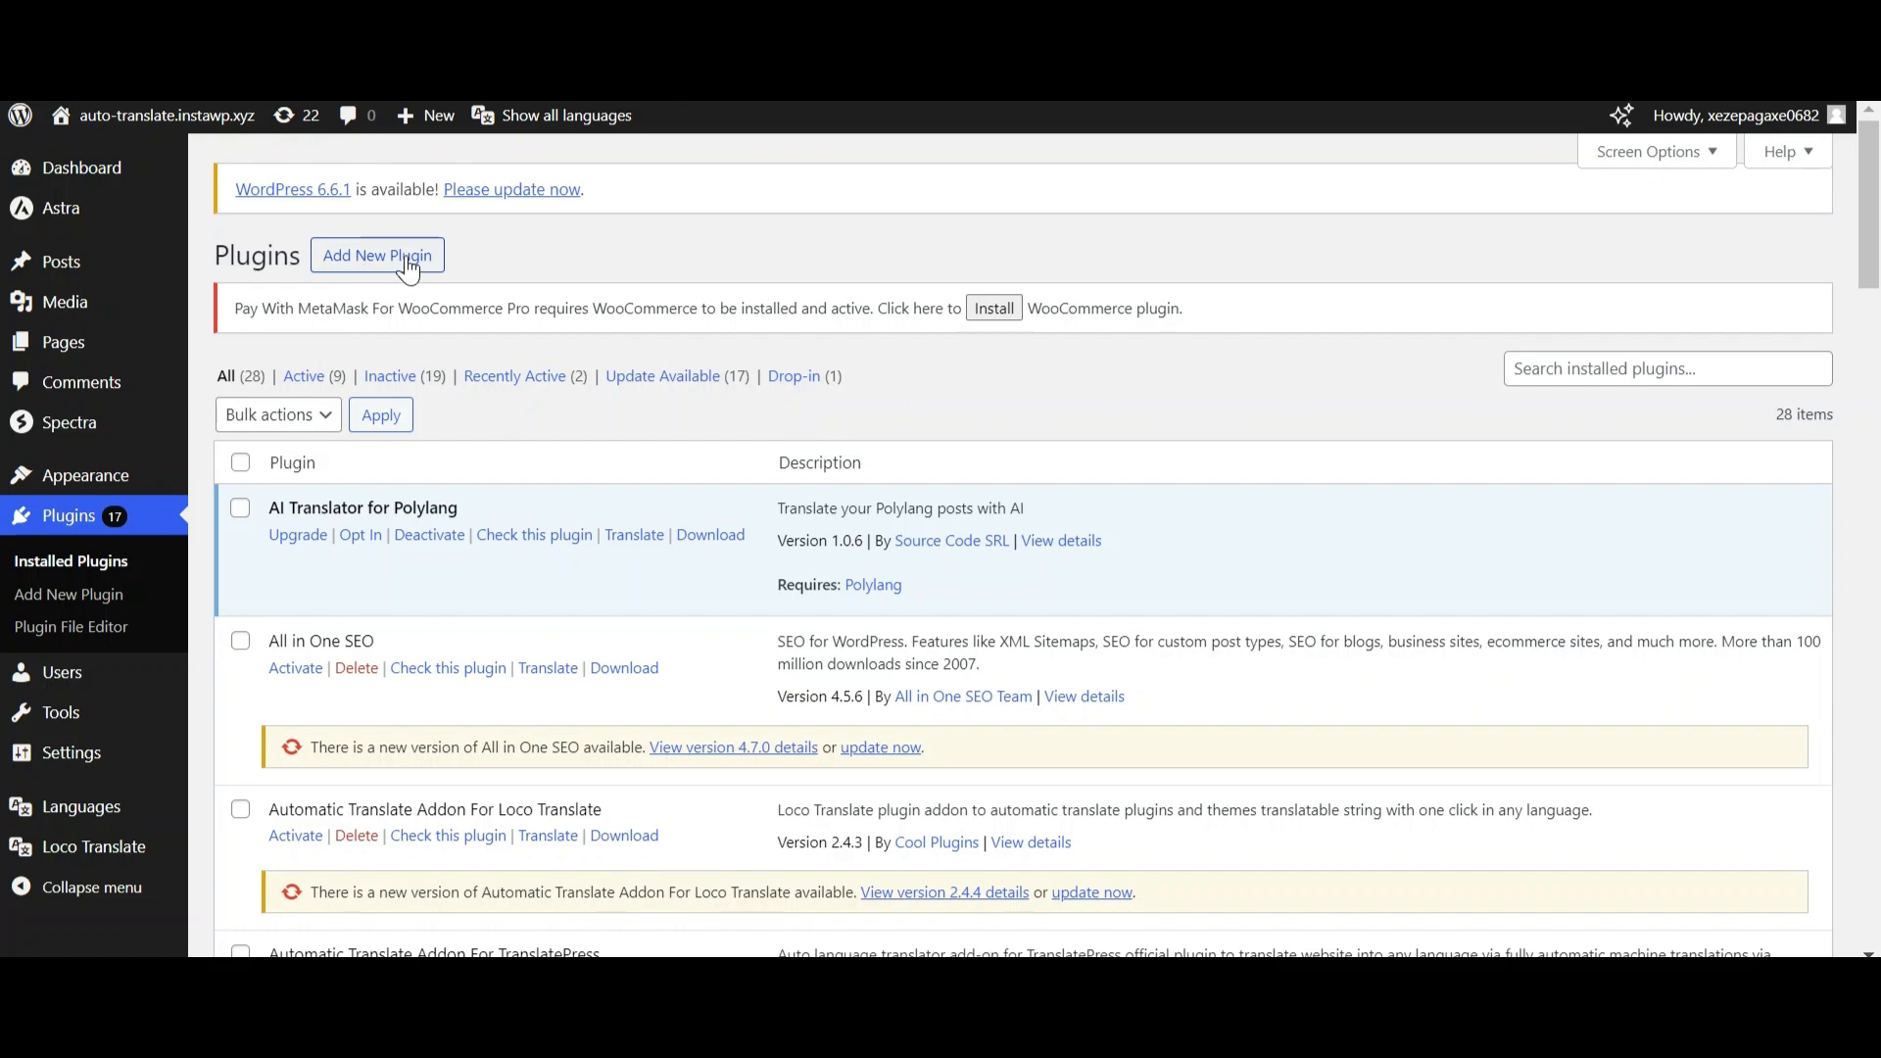
pyautogui.click(377, 256)
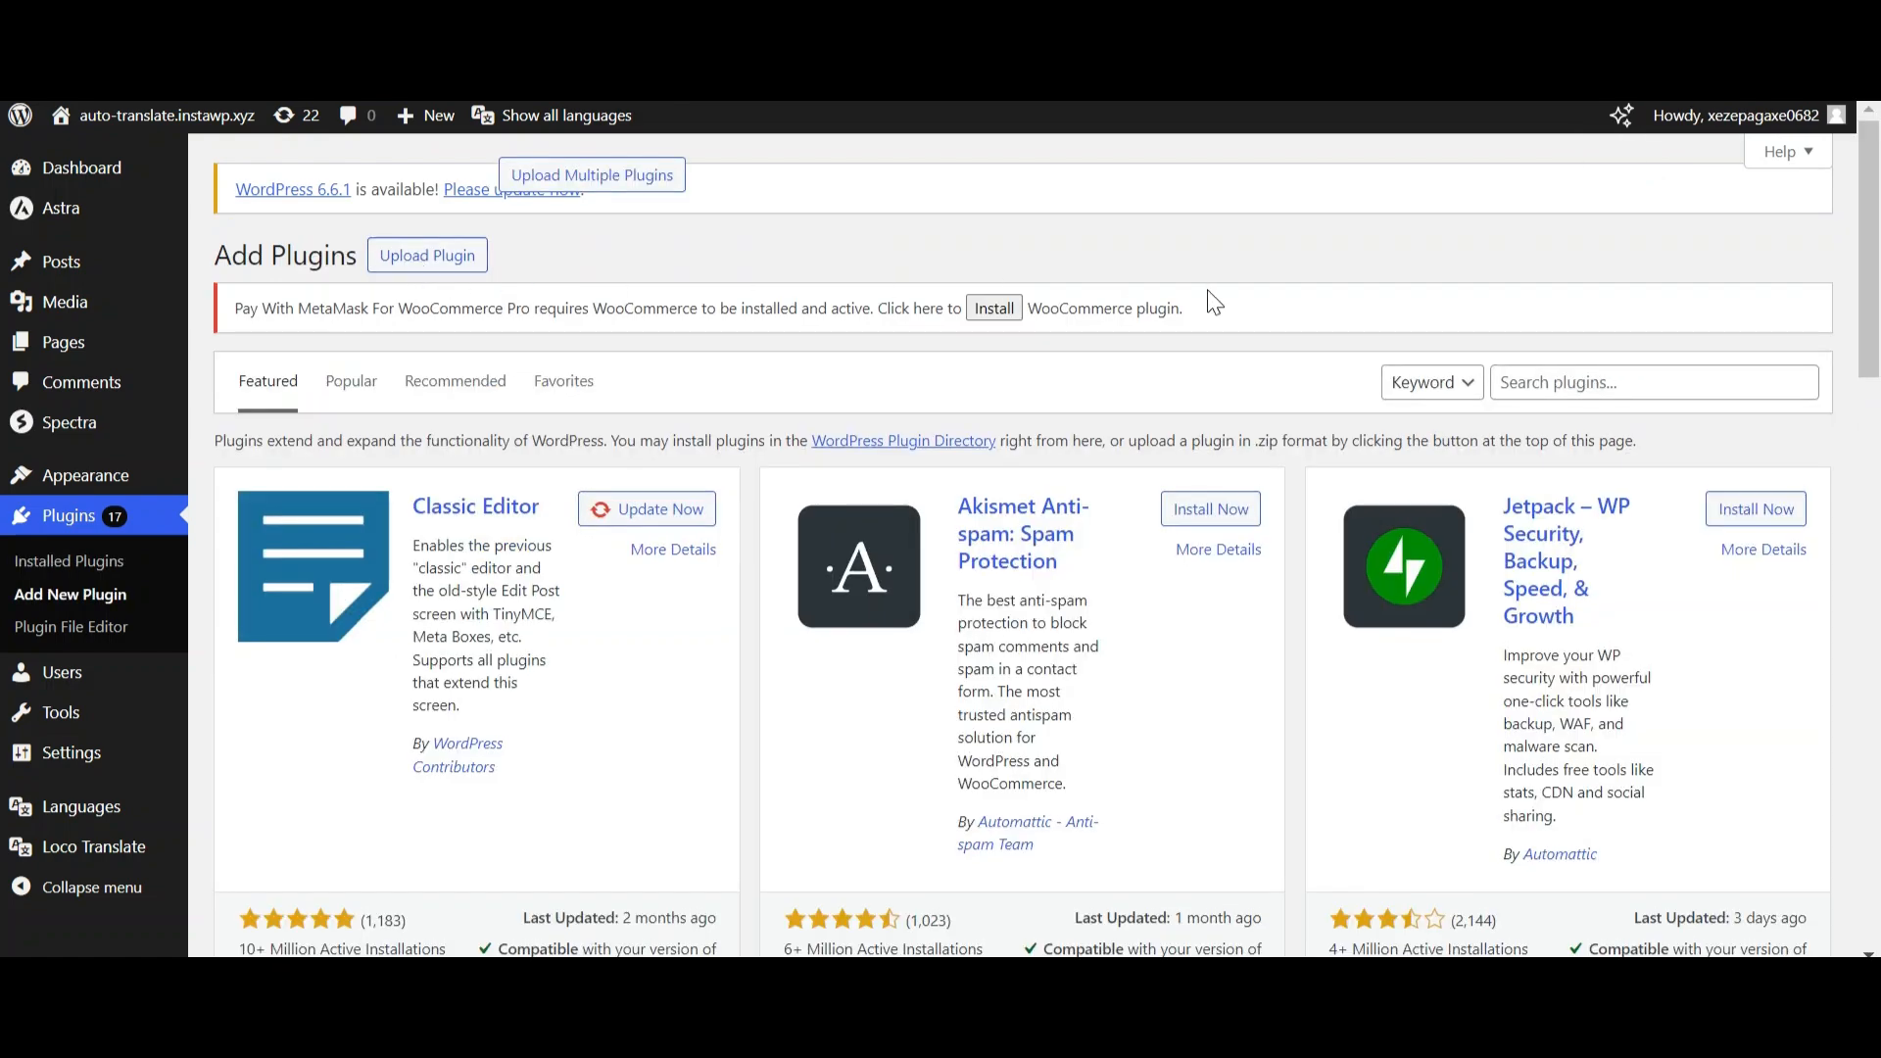
pyautogui.click(1655, 382)
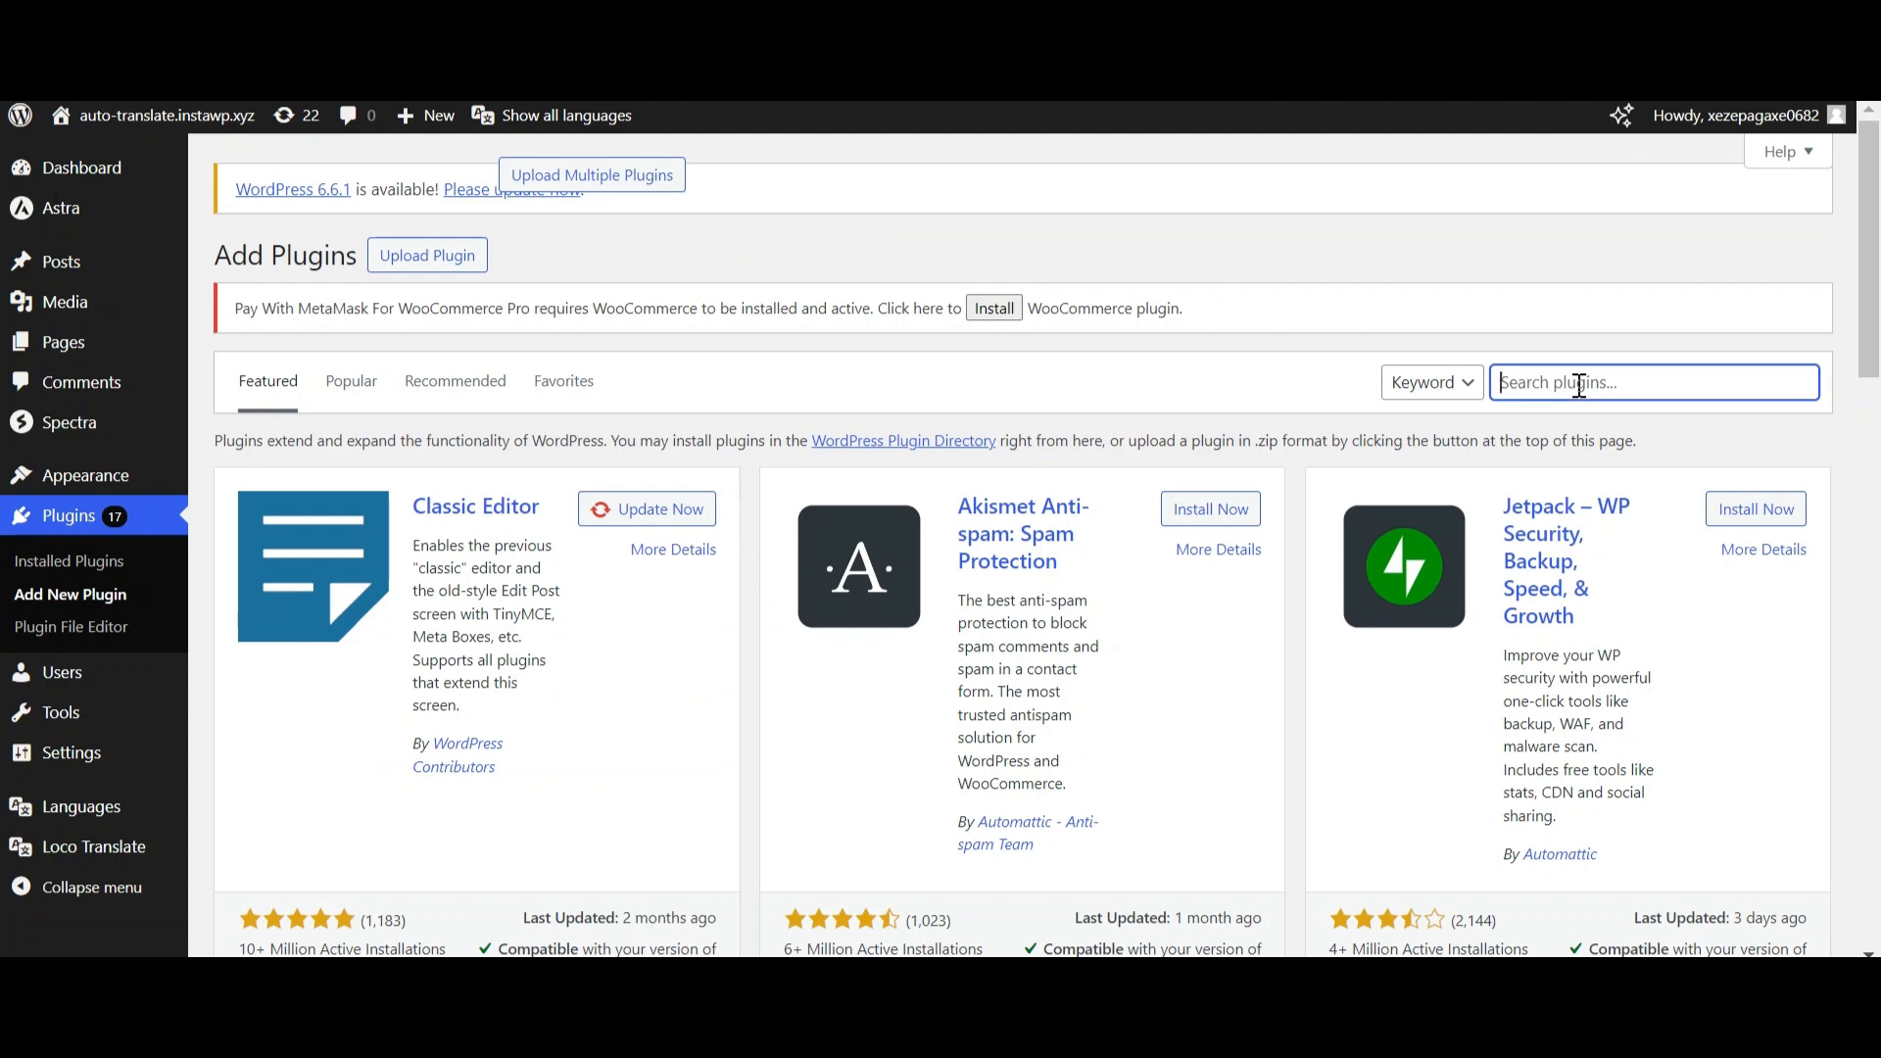
pyautogui.write('Auto')
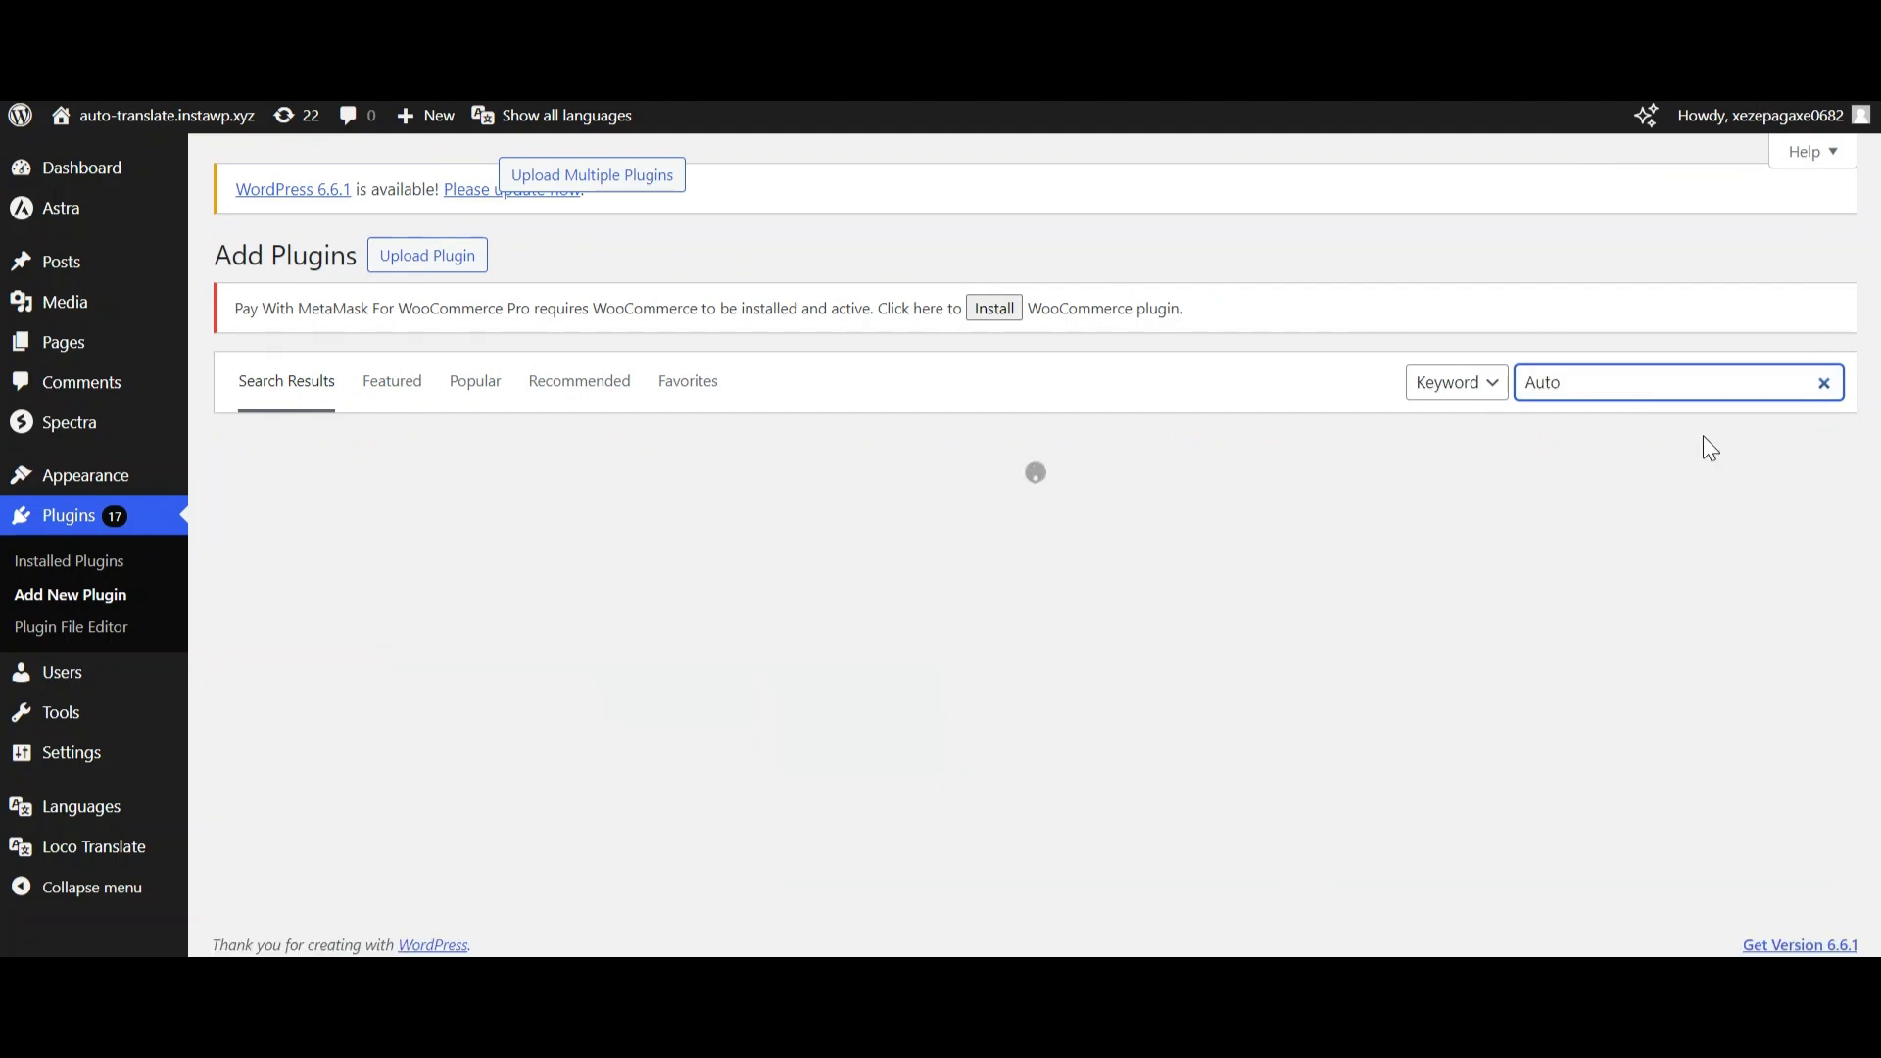
pyautogui.write('automatic translations for polylang')
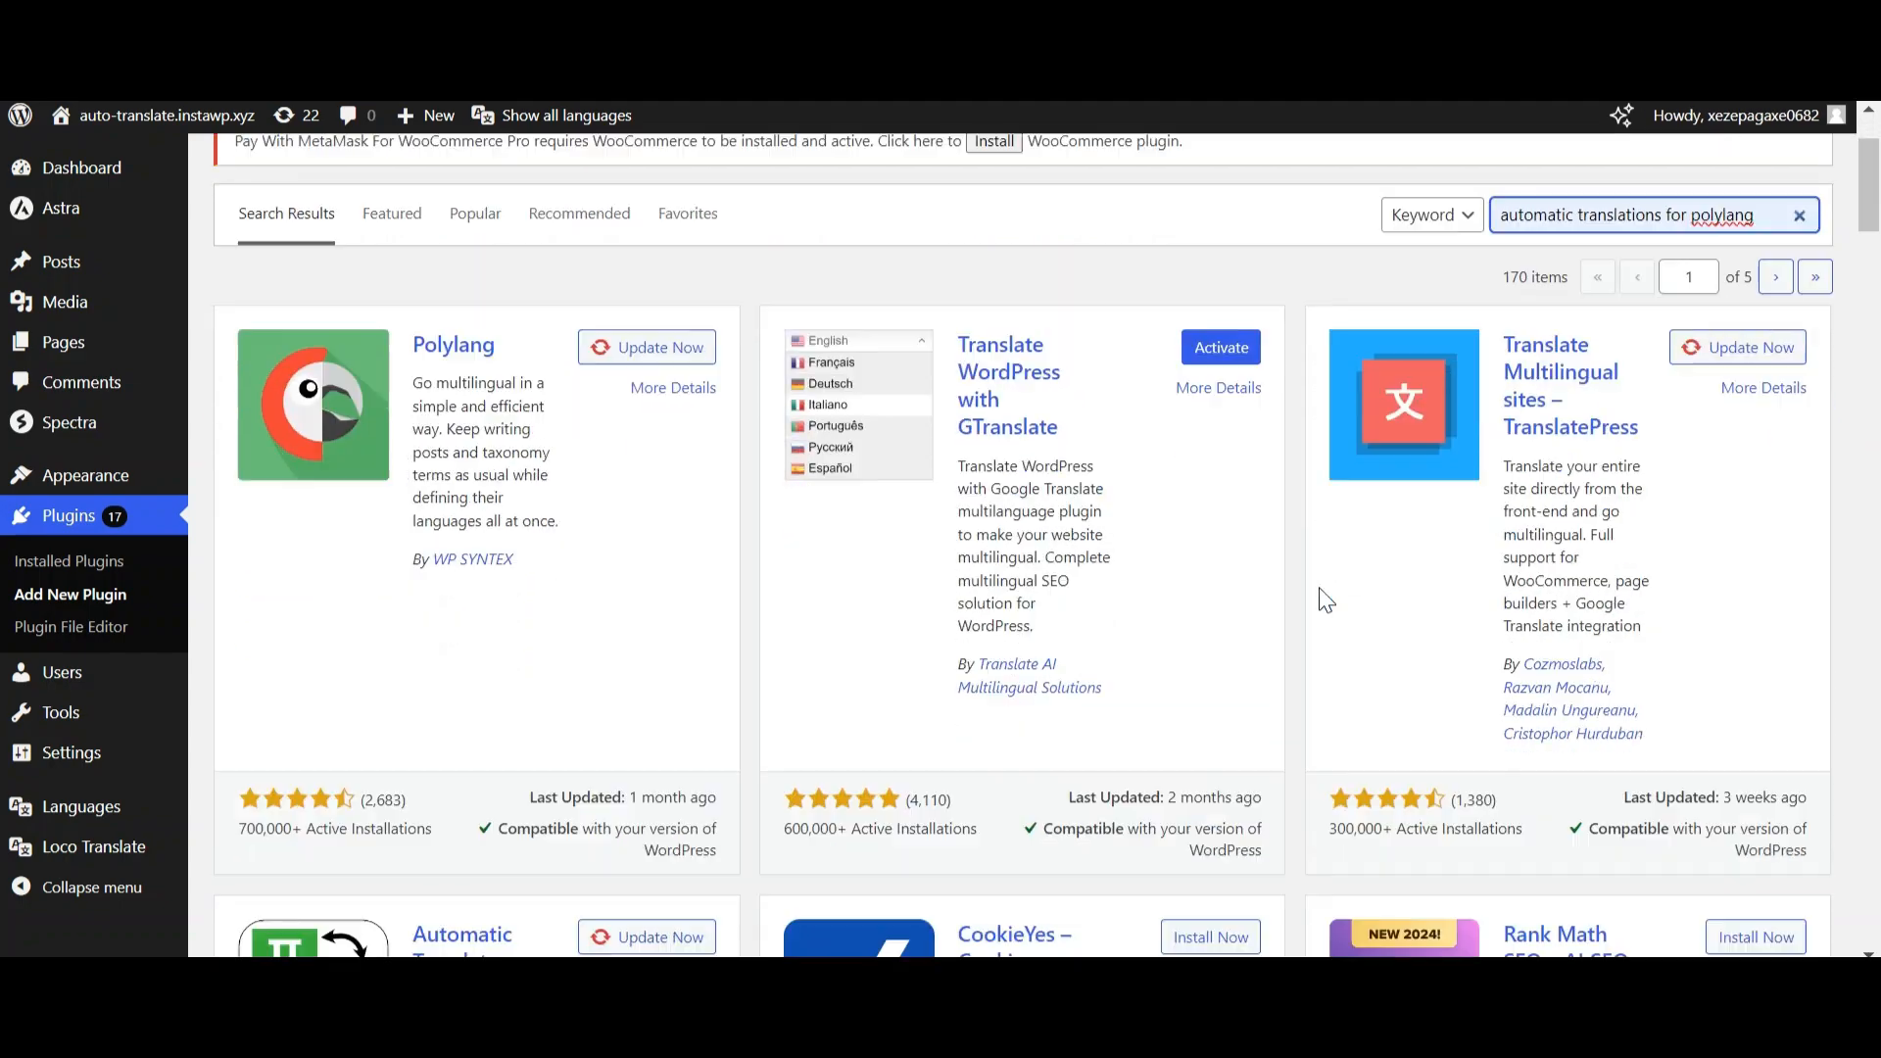
pyautogui.scroll(-3)
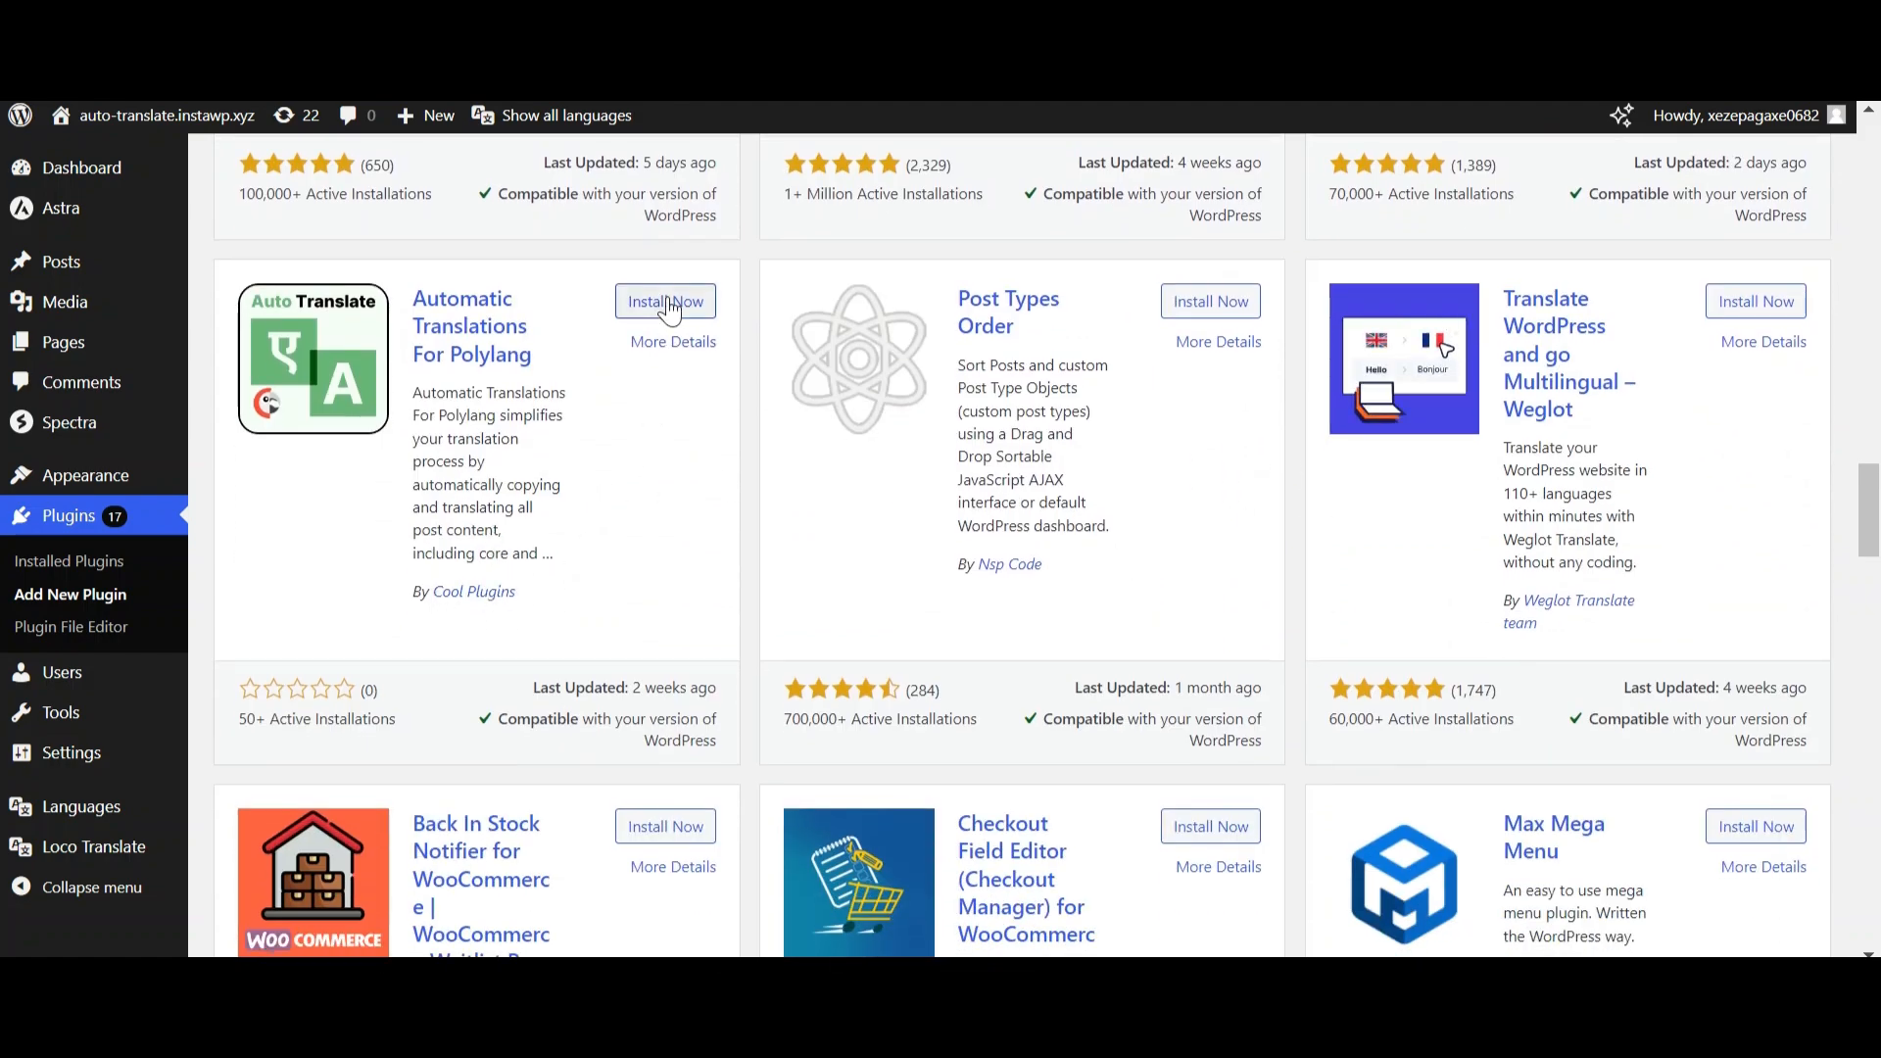
# Step: Install and activate Automatic Translations For Polylang
pyautogui.click(666, 302)
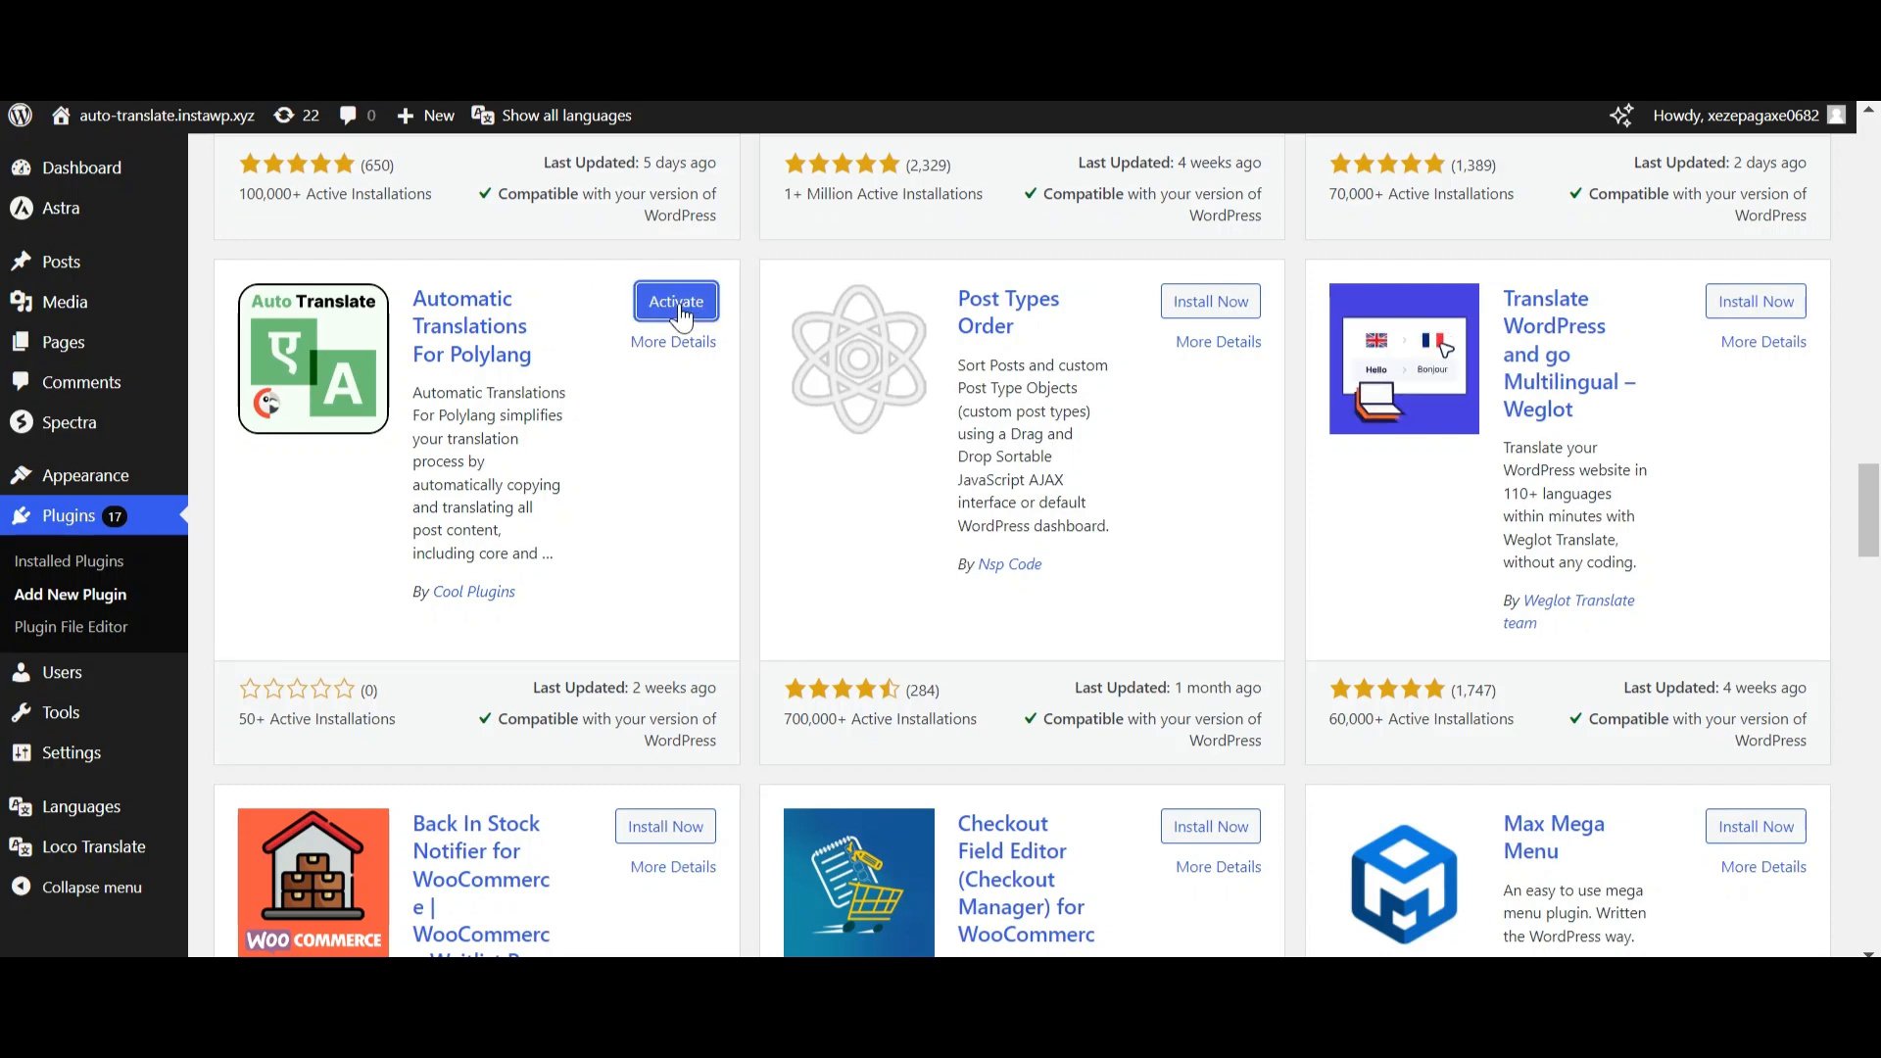
pyautogui.click(676, 302)
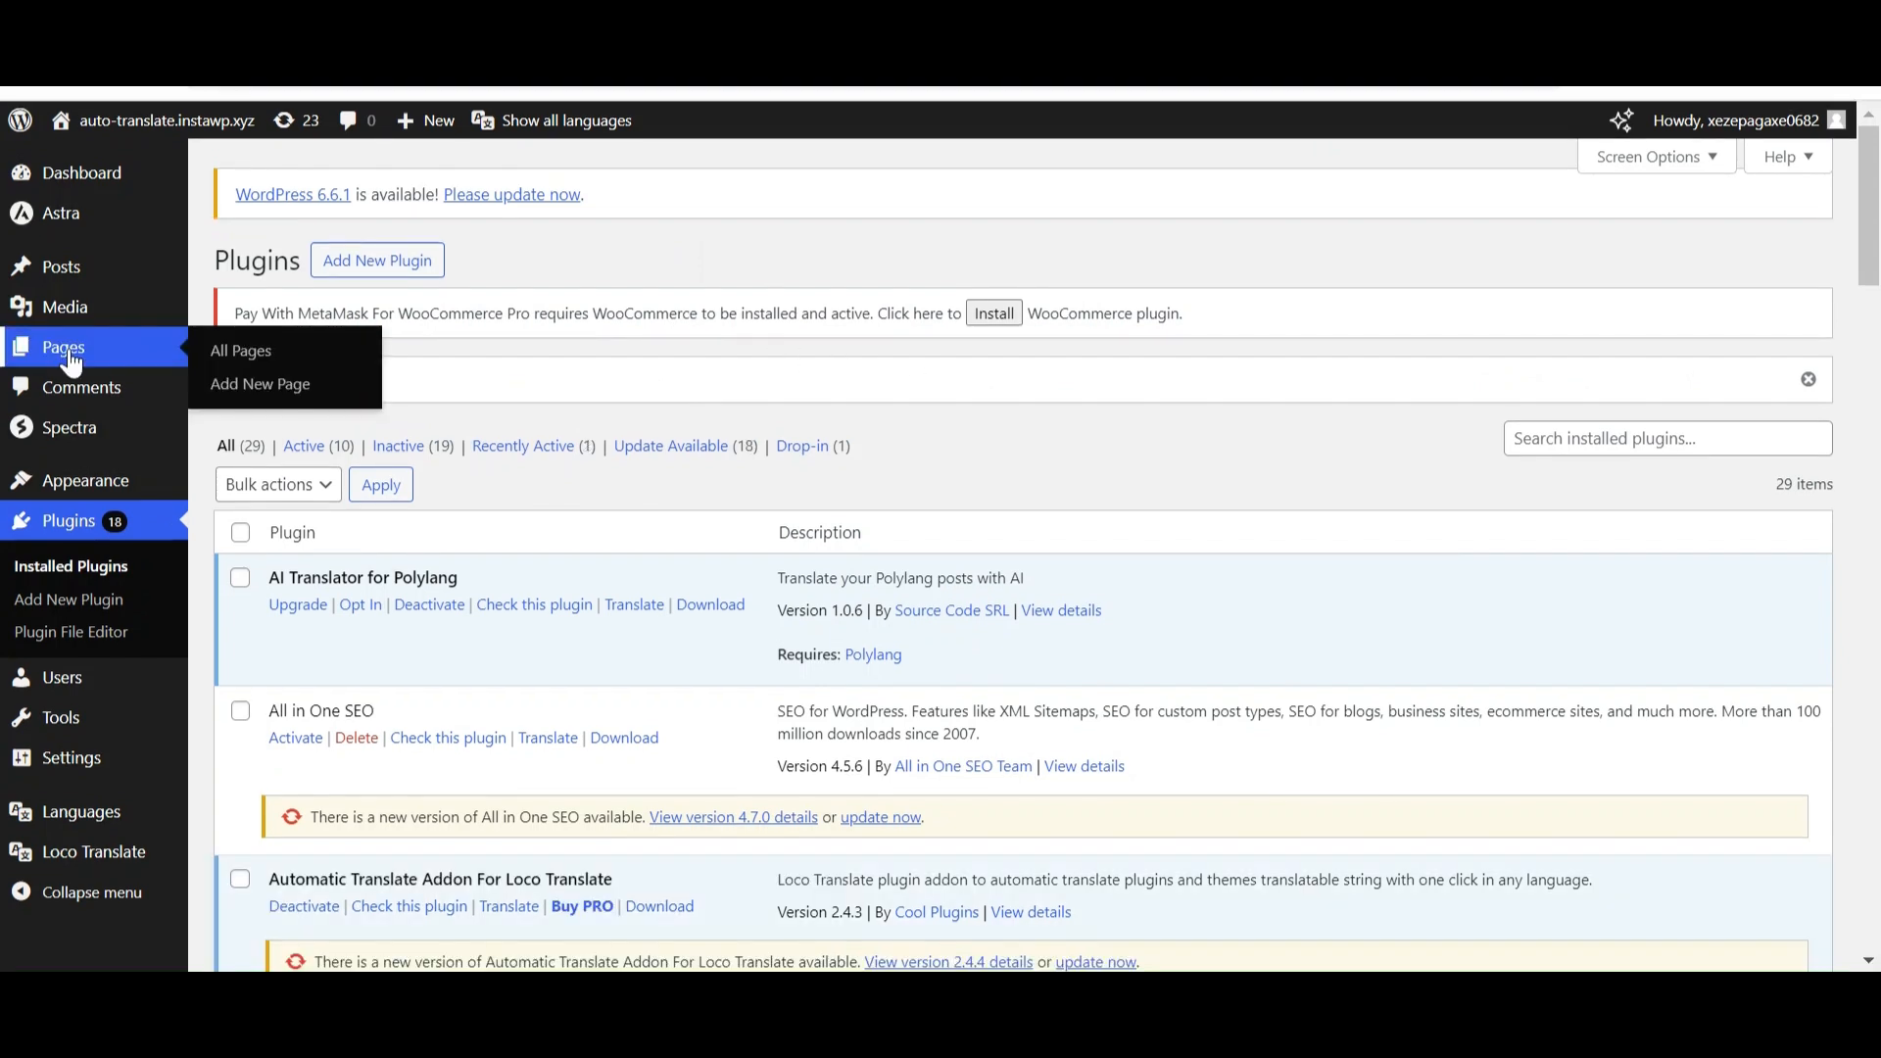
# Step: Show the site's Pages list with its per-language translation columns
pyautogui.click(240, 351)
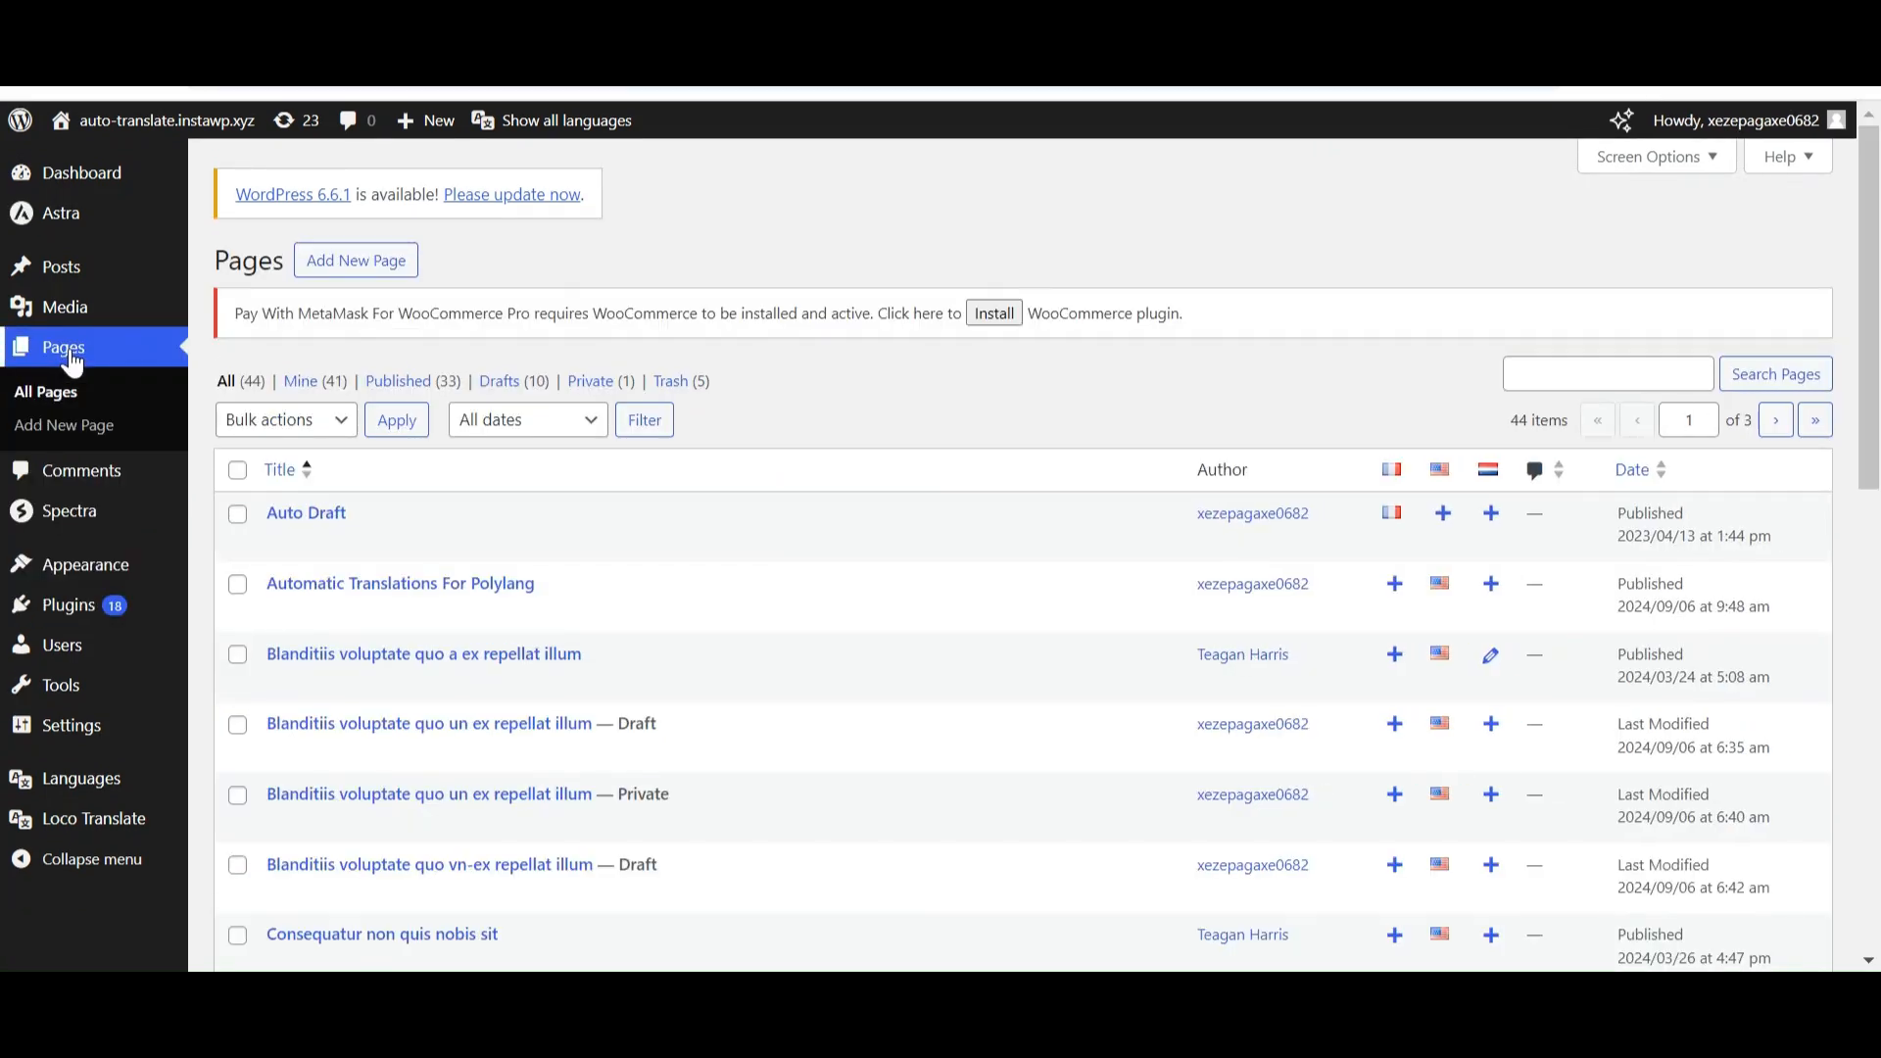
pyautogui.moveTo(404, 265)
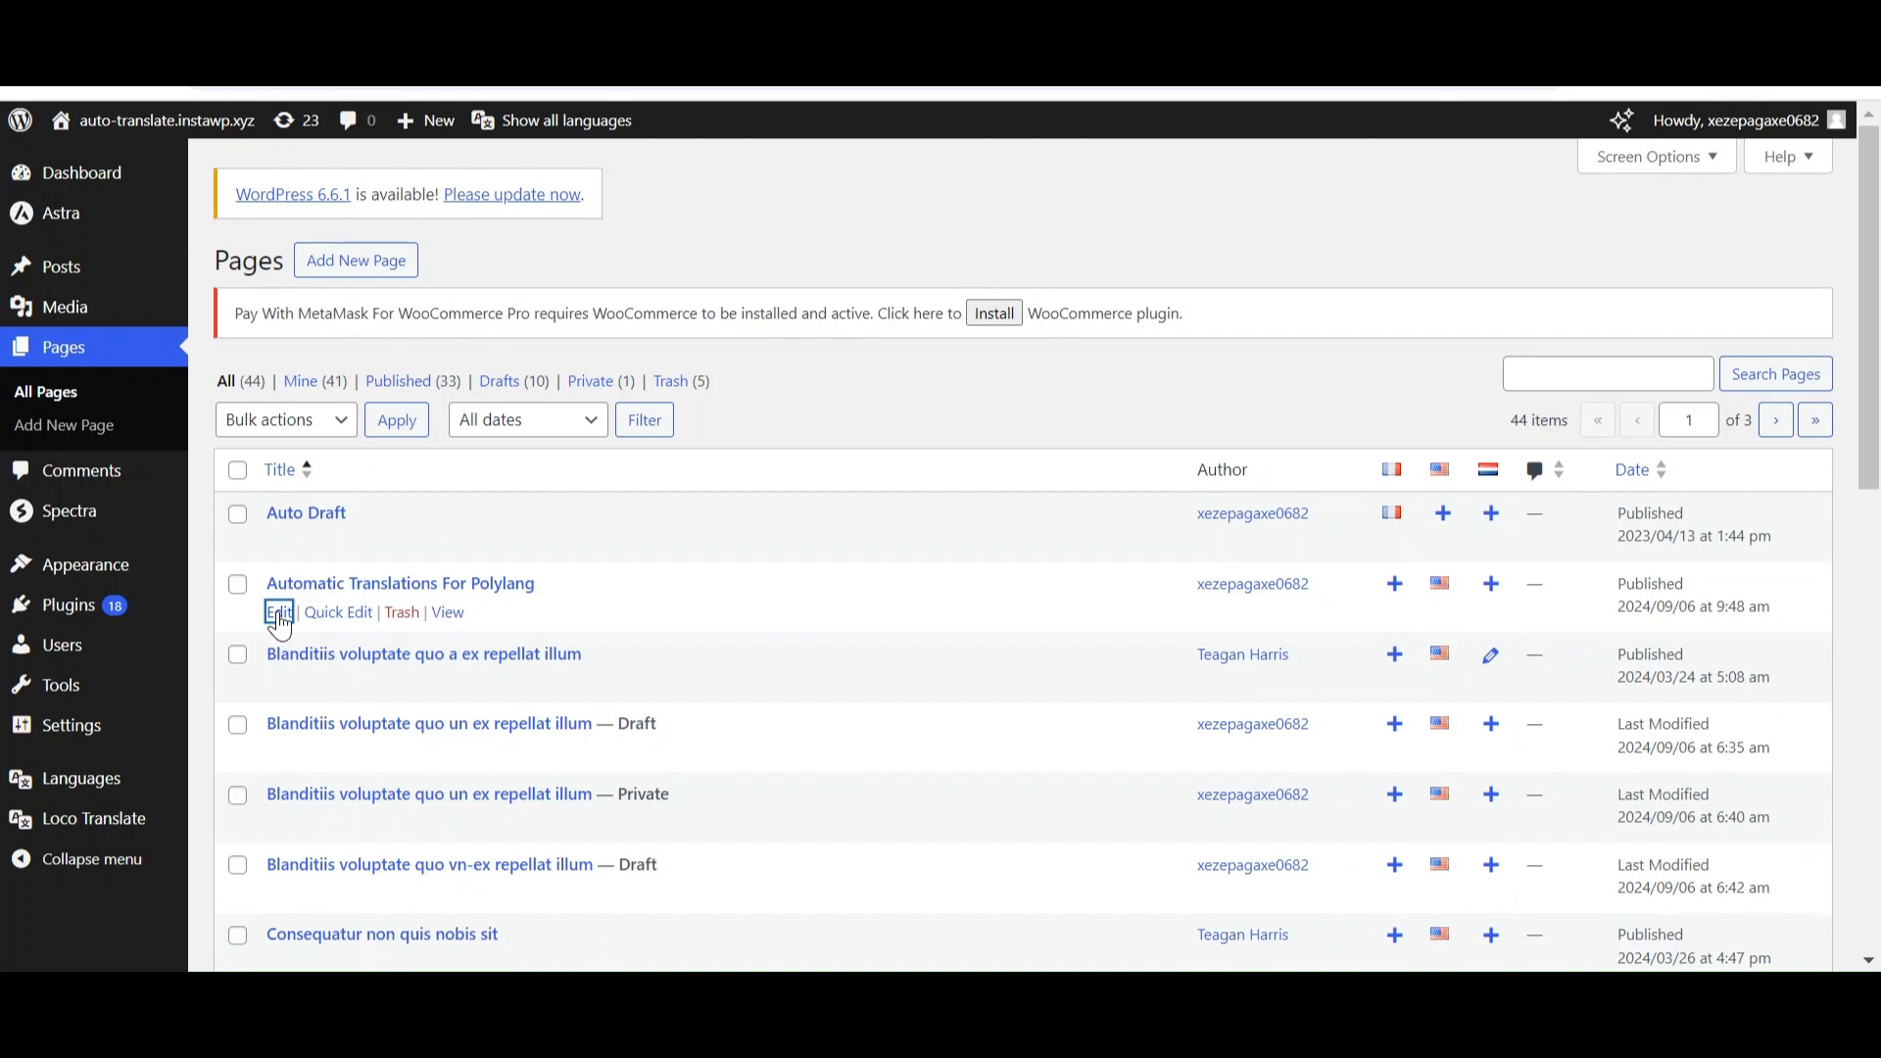
# Step: Edit the English page and reach its Languages panel with the French translation slot
pyautogui.click(279, 613)
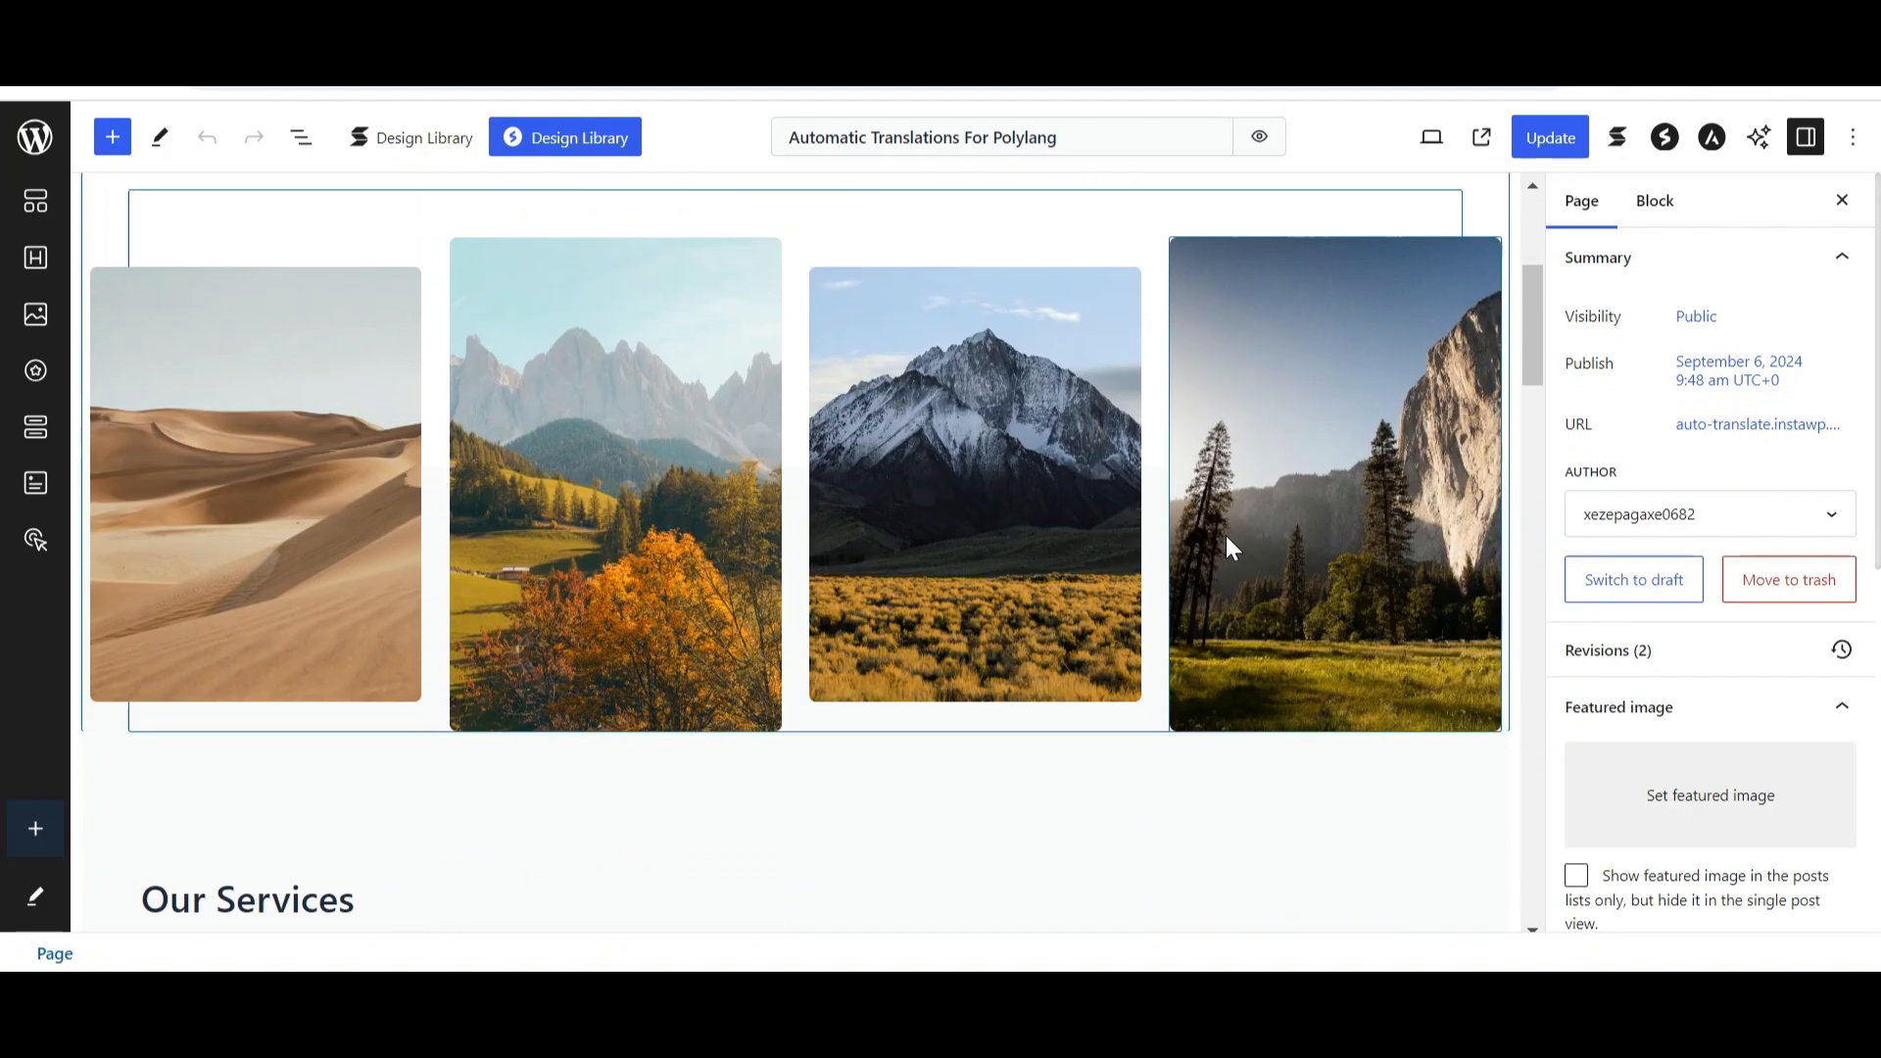
pyautogui.scroll(-3)
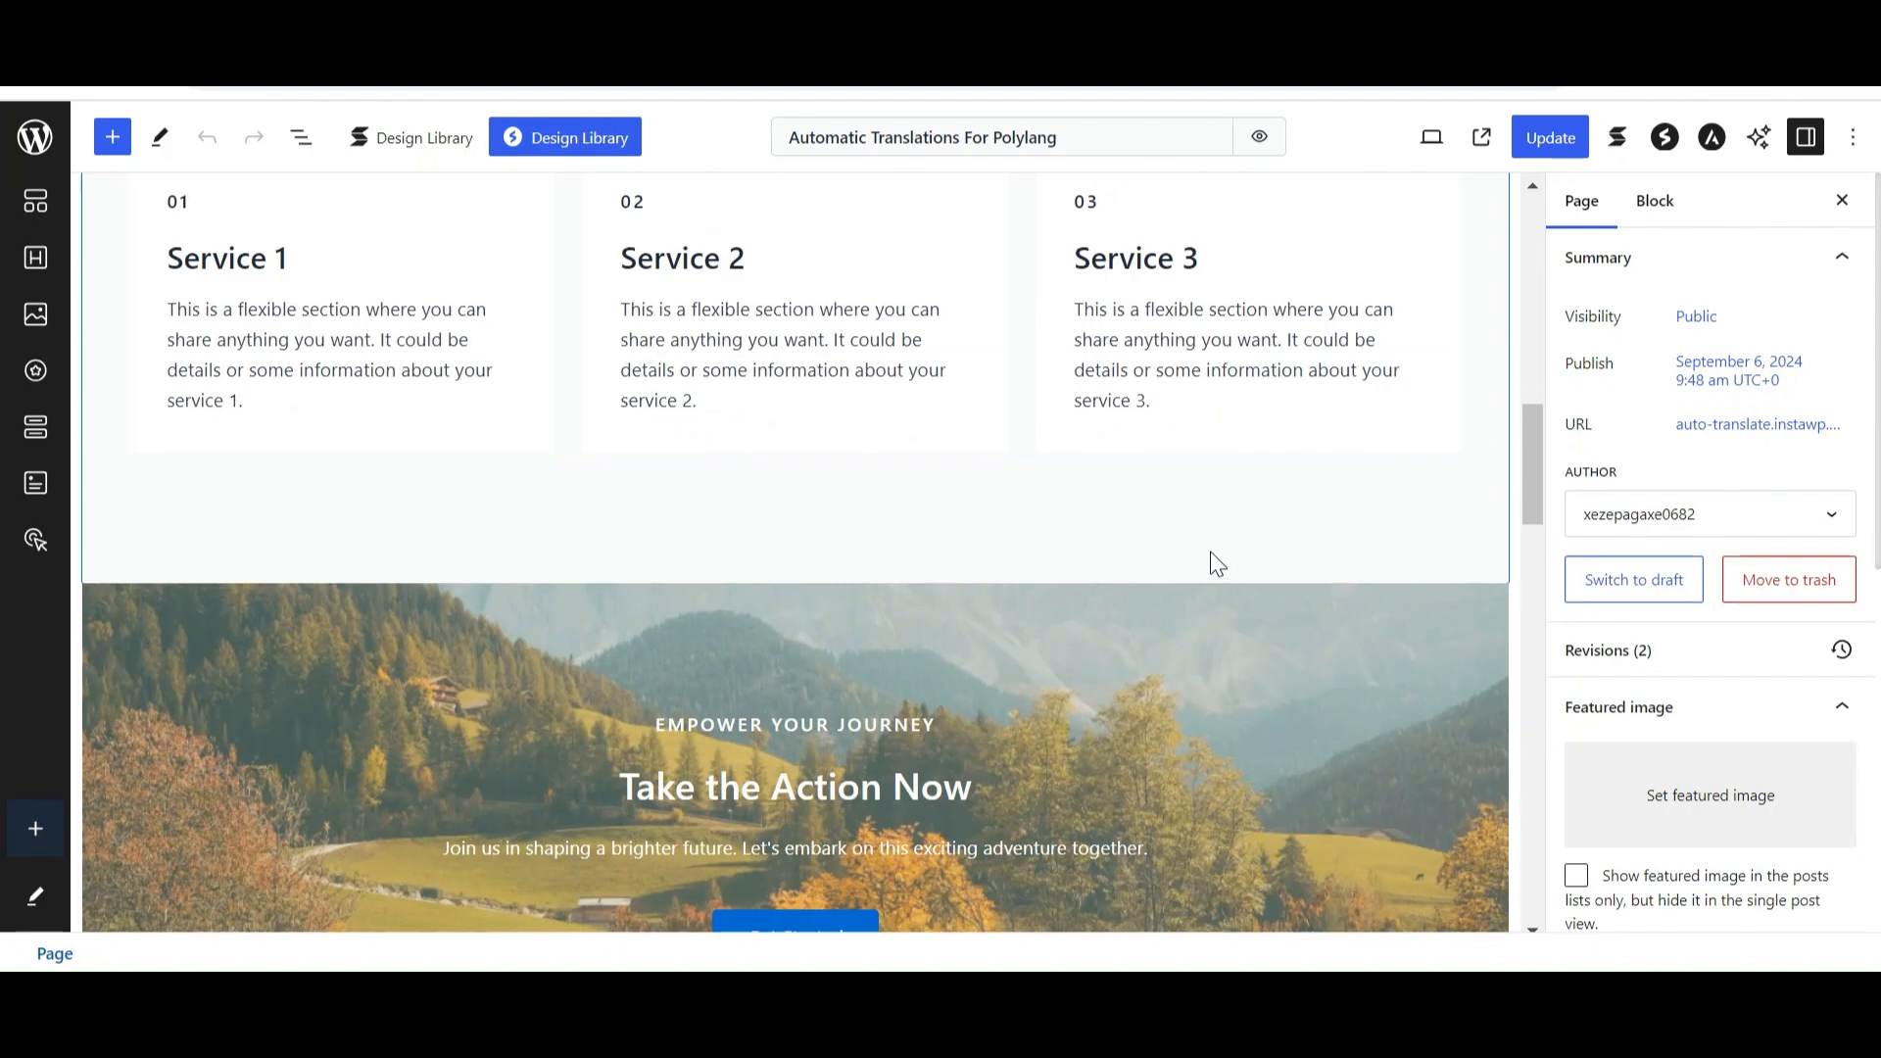
pyautogui.scroll(-3)
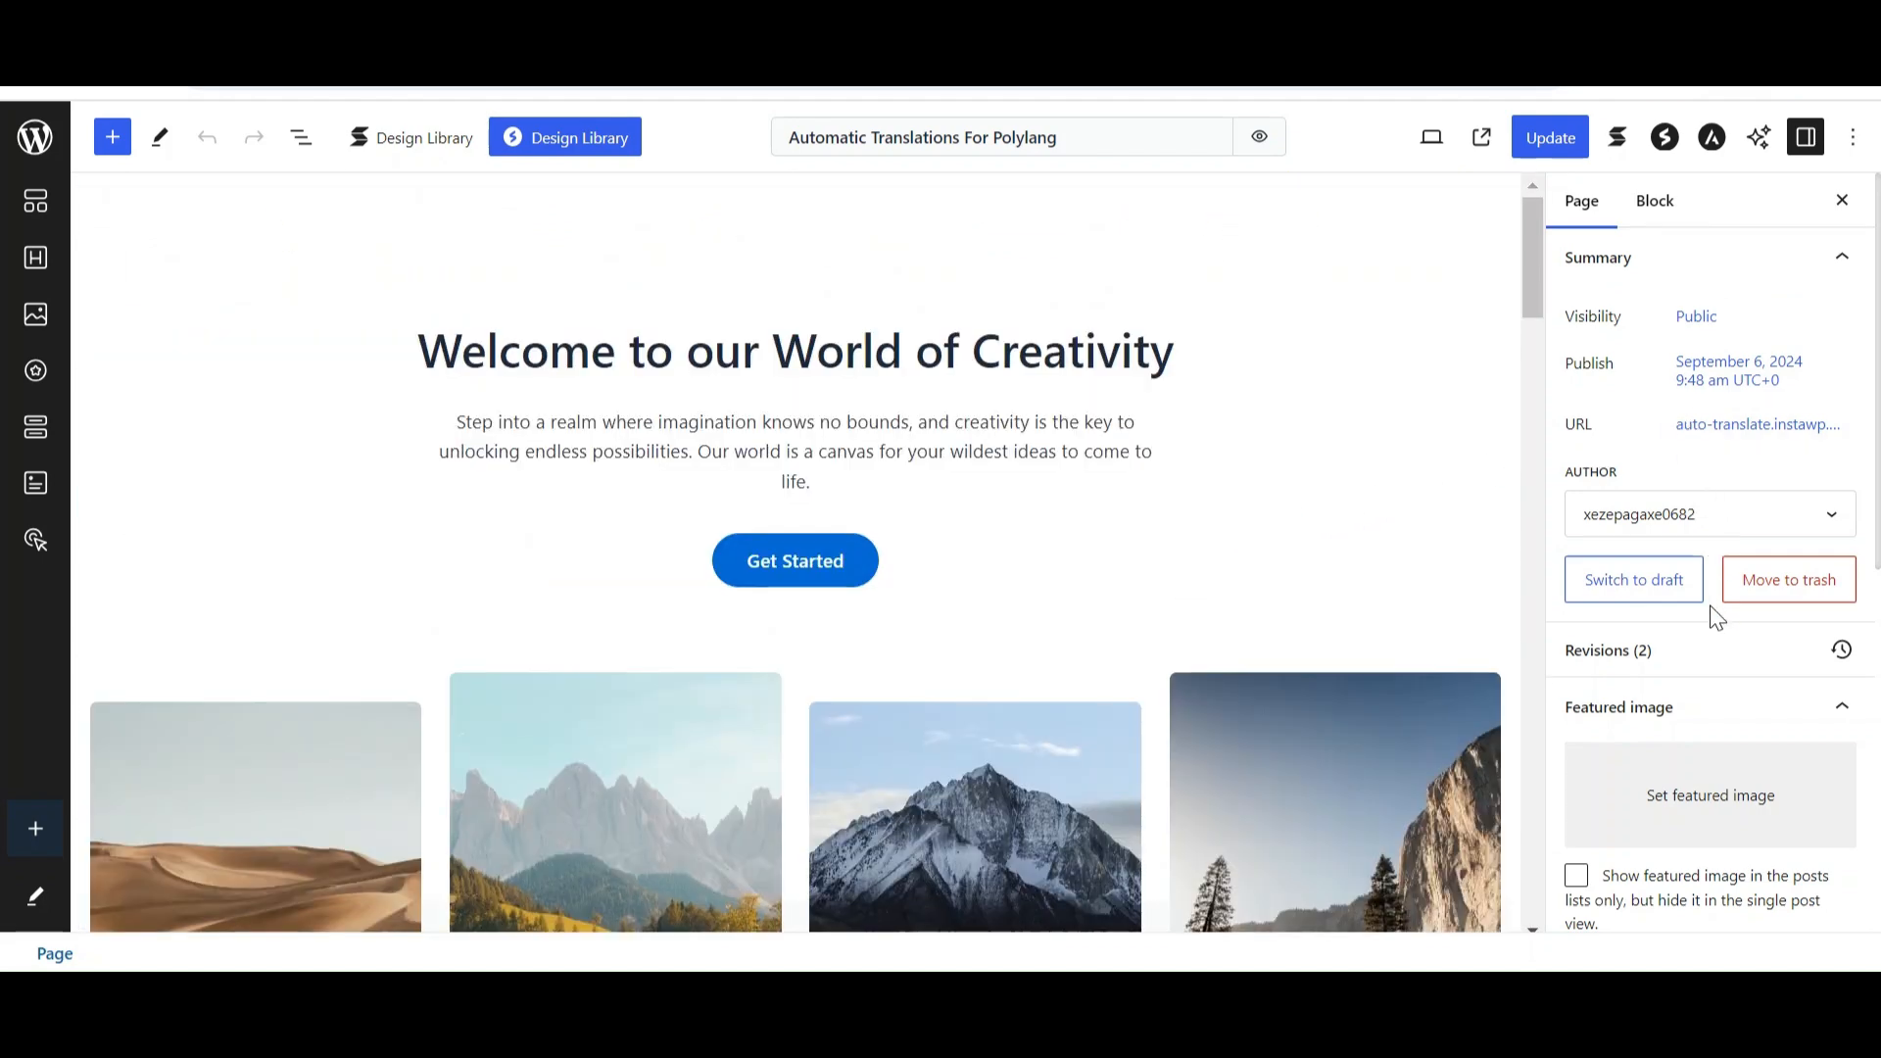
pyautogui.scroll(-3)
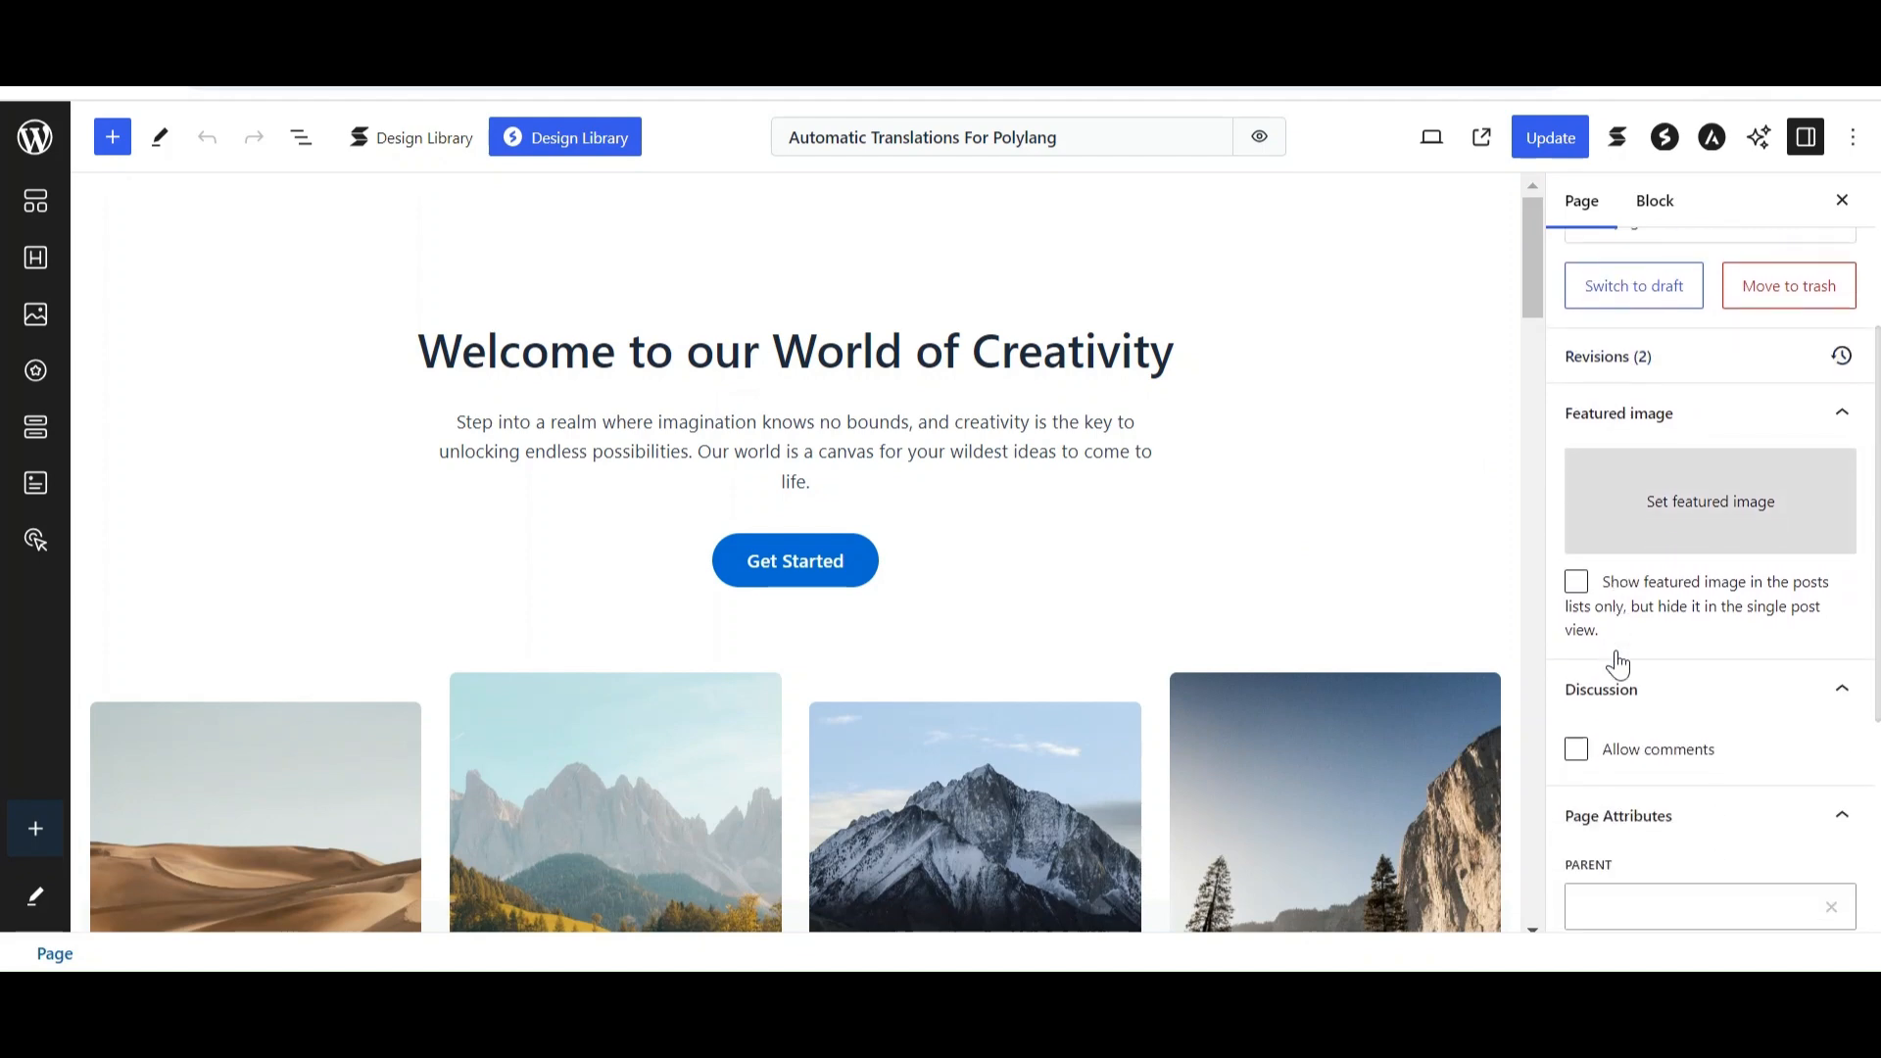
pyautogui.scroll(-3)
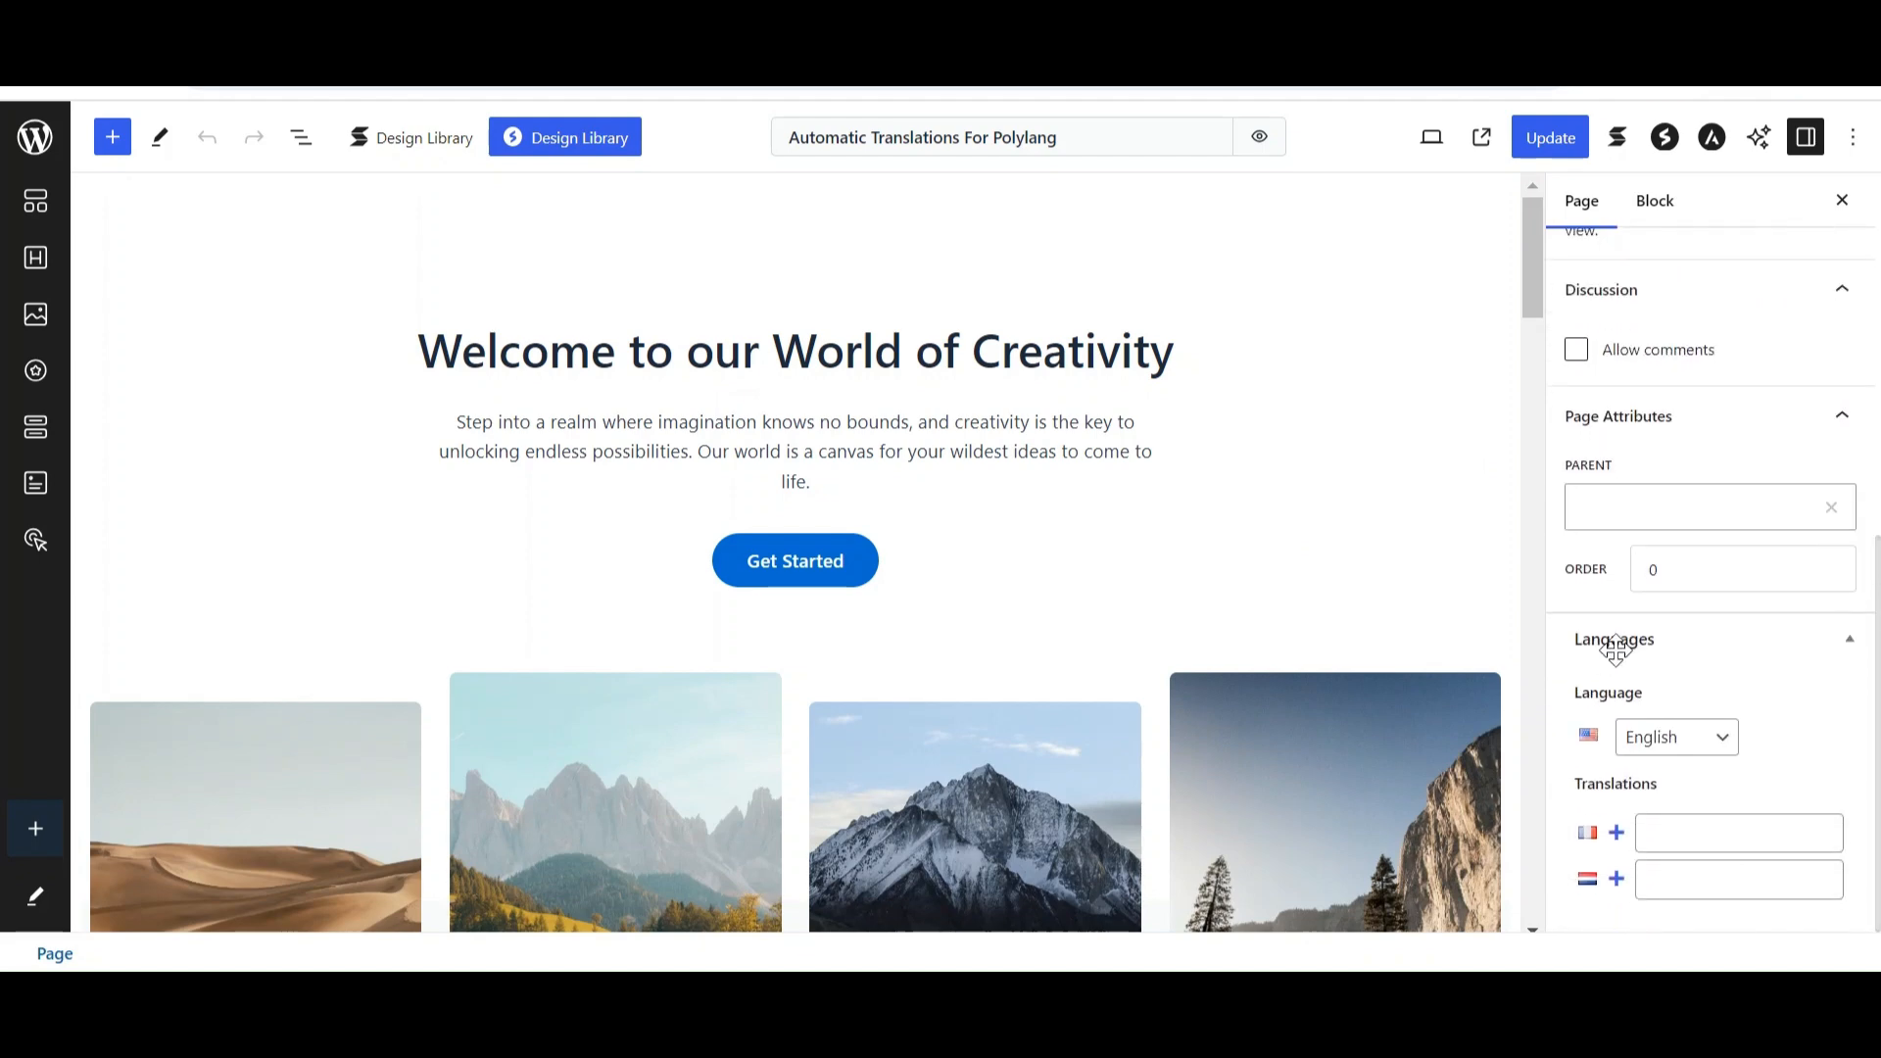
pyautogui.moveTo(1618, 835)
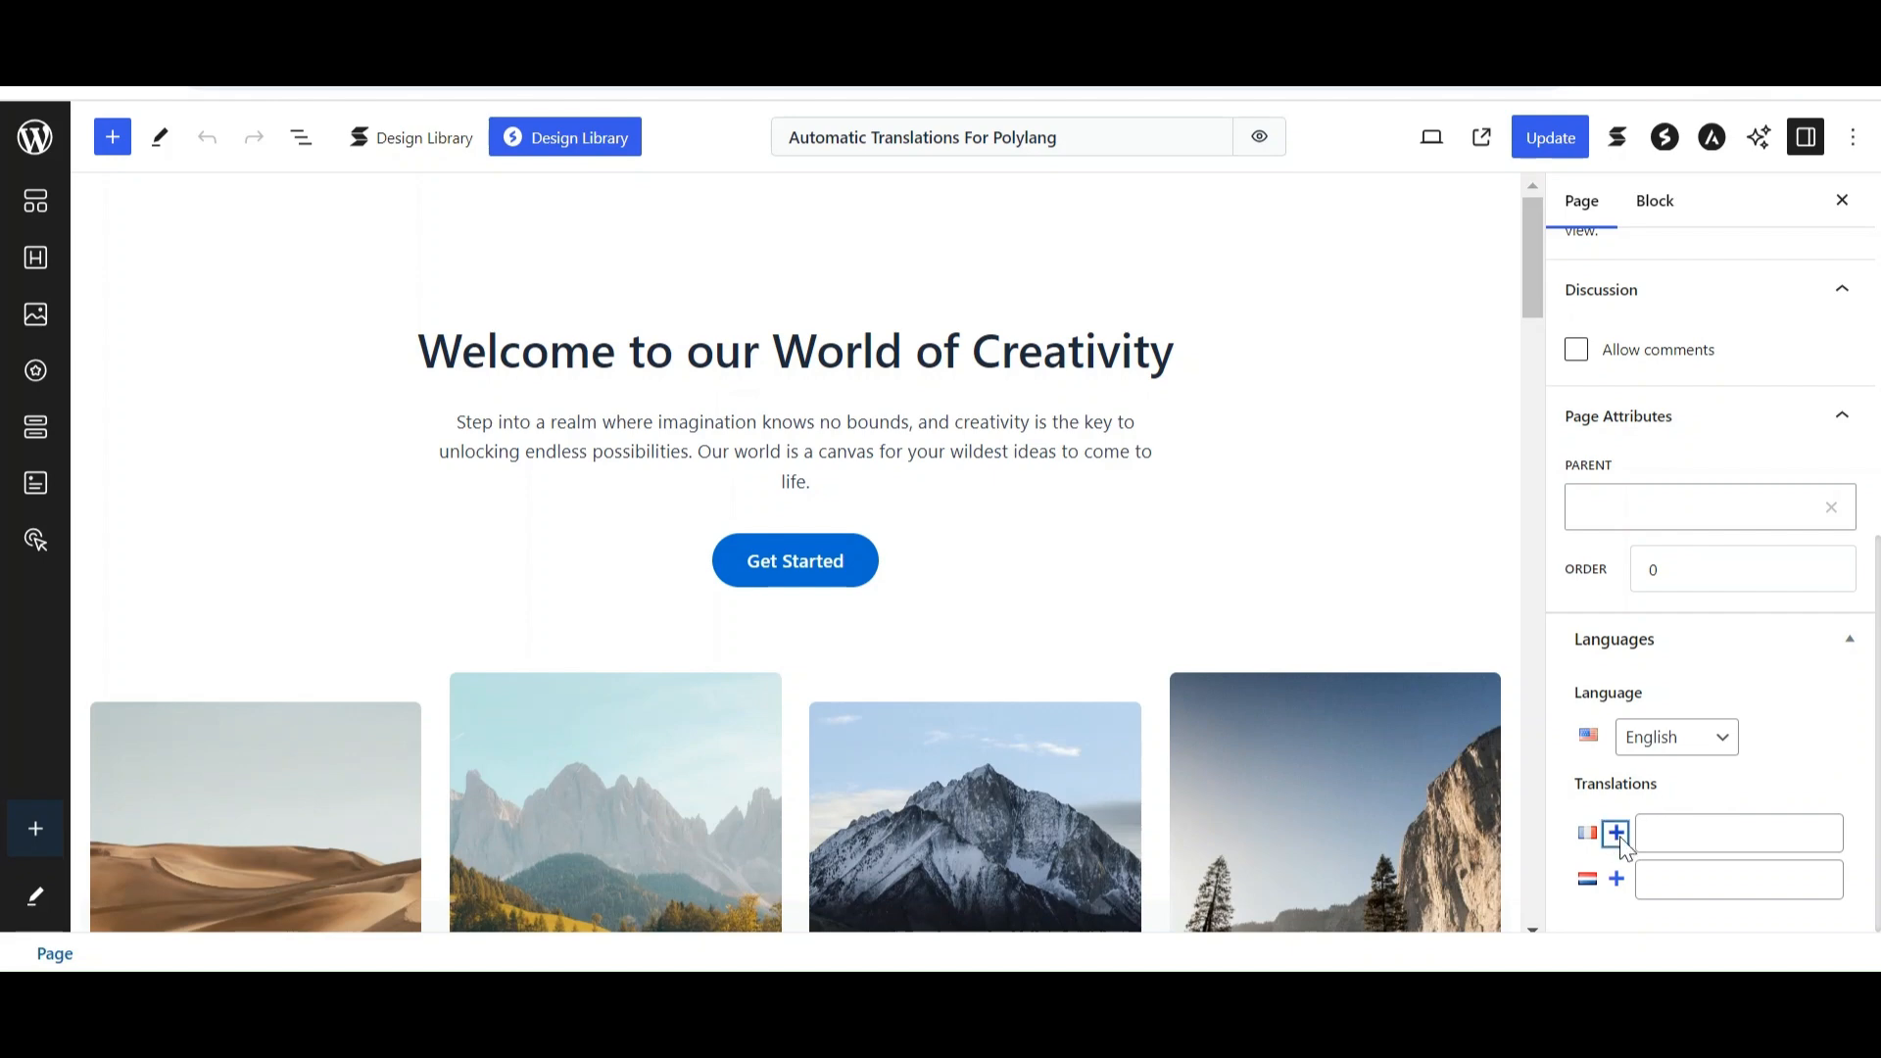
pyautogui.moveTo(1615, 834)
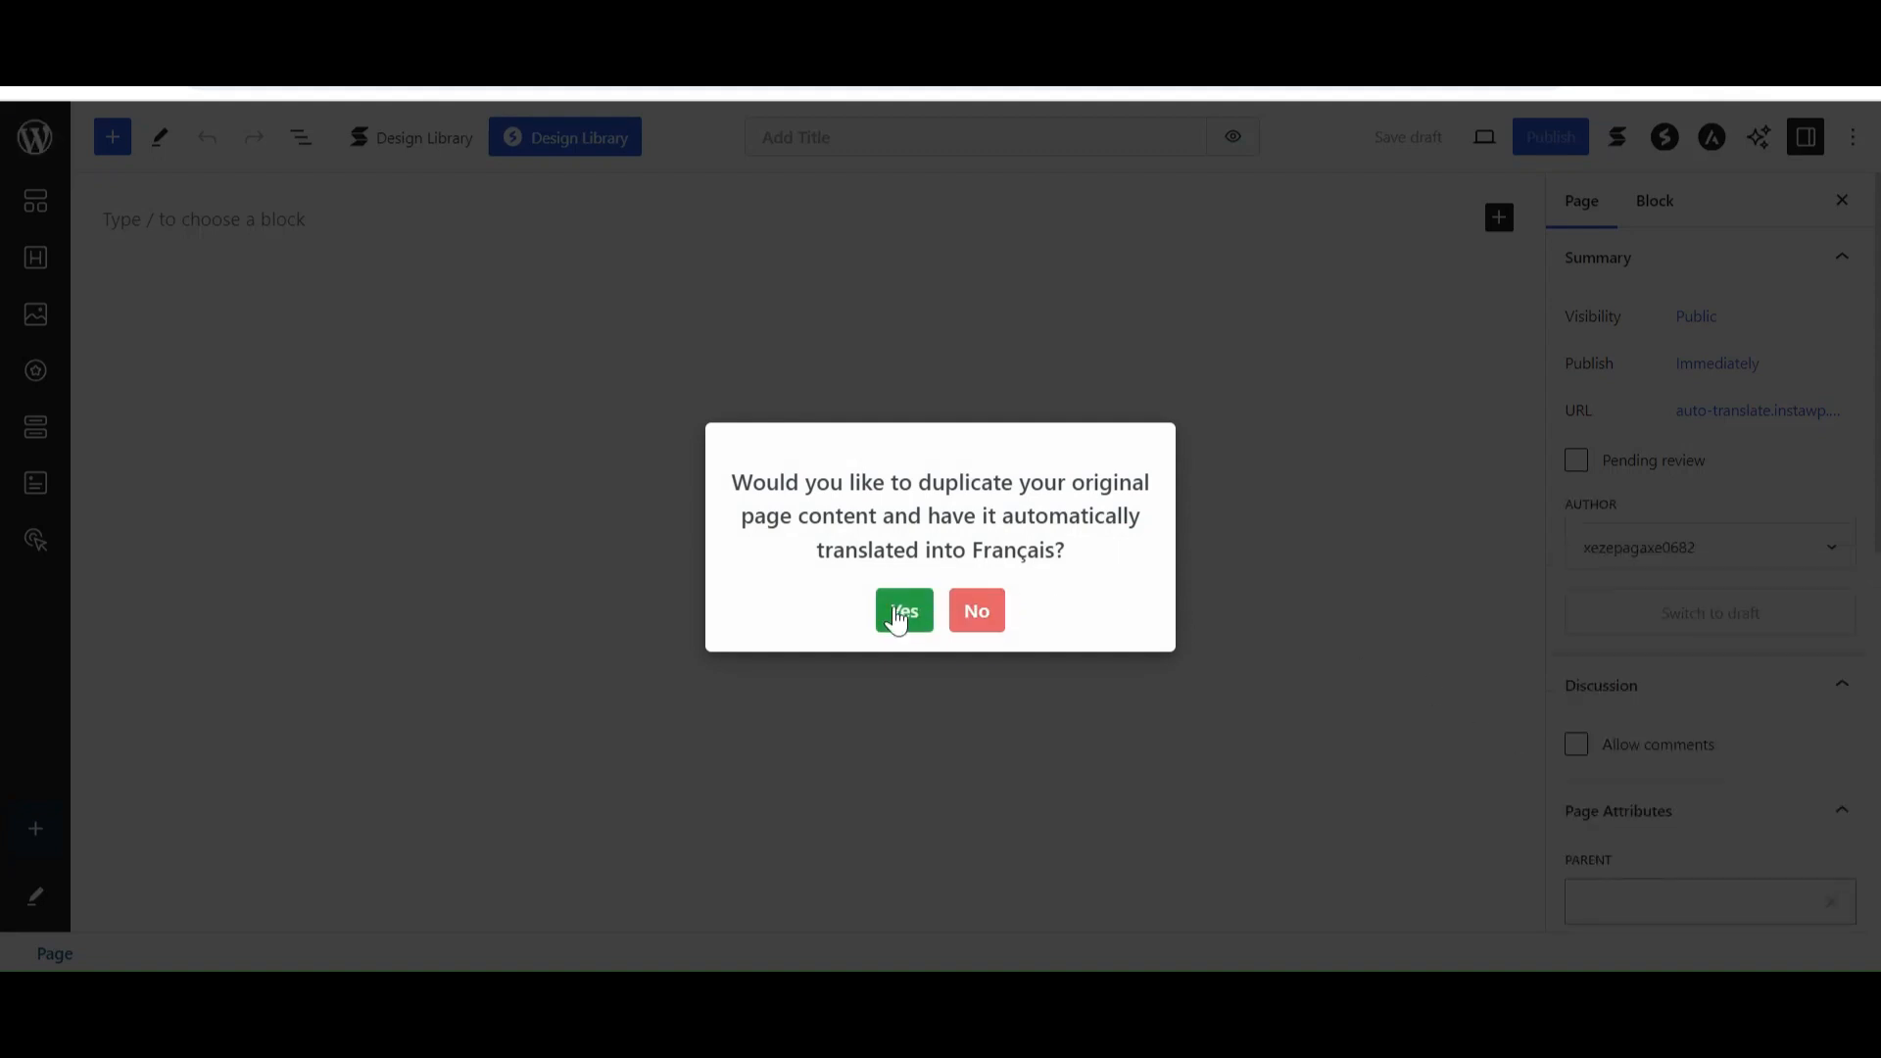
# Step: Accept duplicating the original content and choose Yandex Translate as provider
pyautogui.click(905, 612)
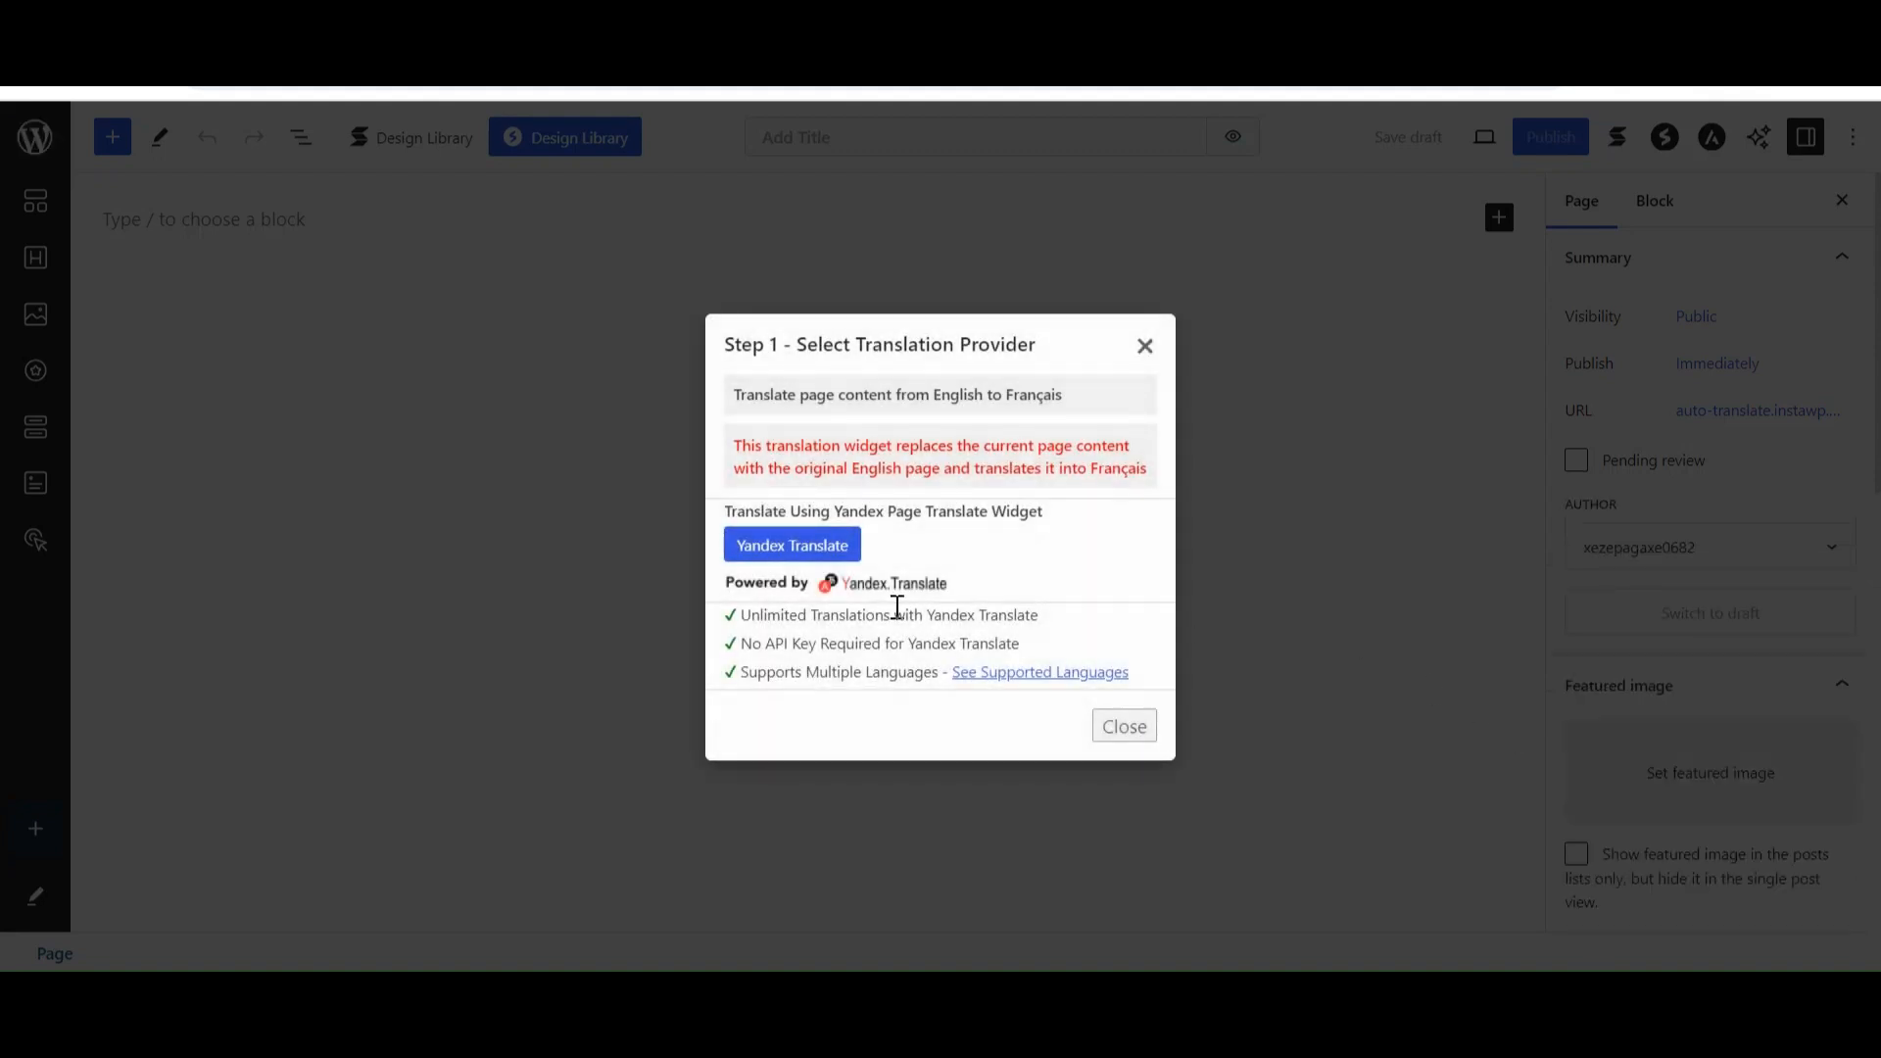
pyautogui.moveTo(895, 590)
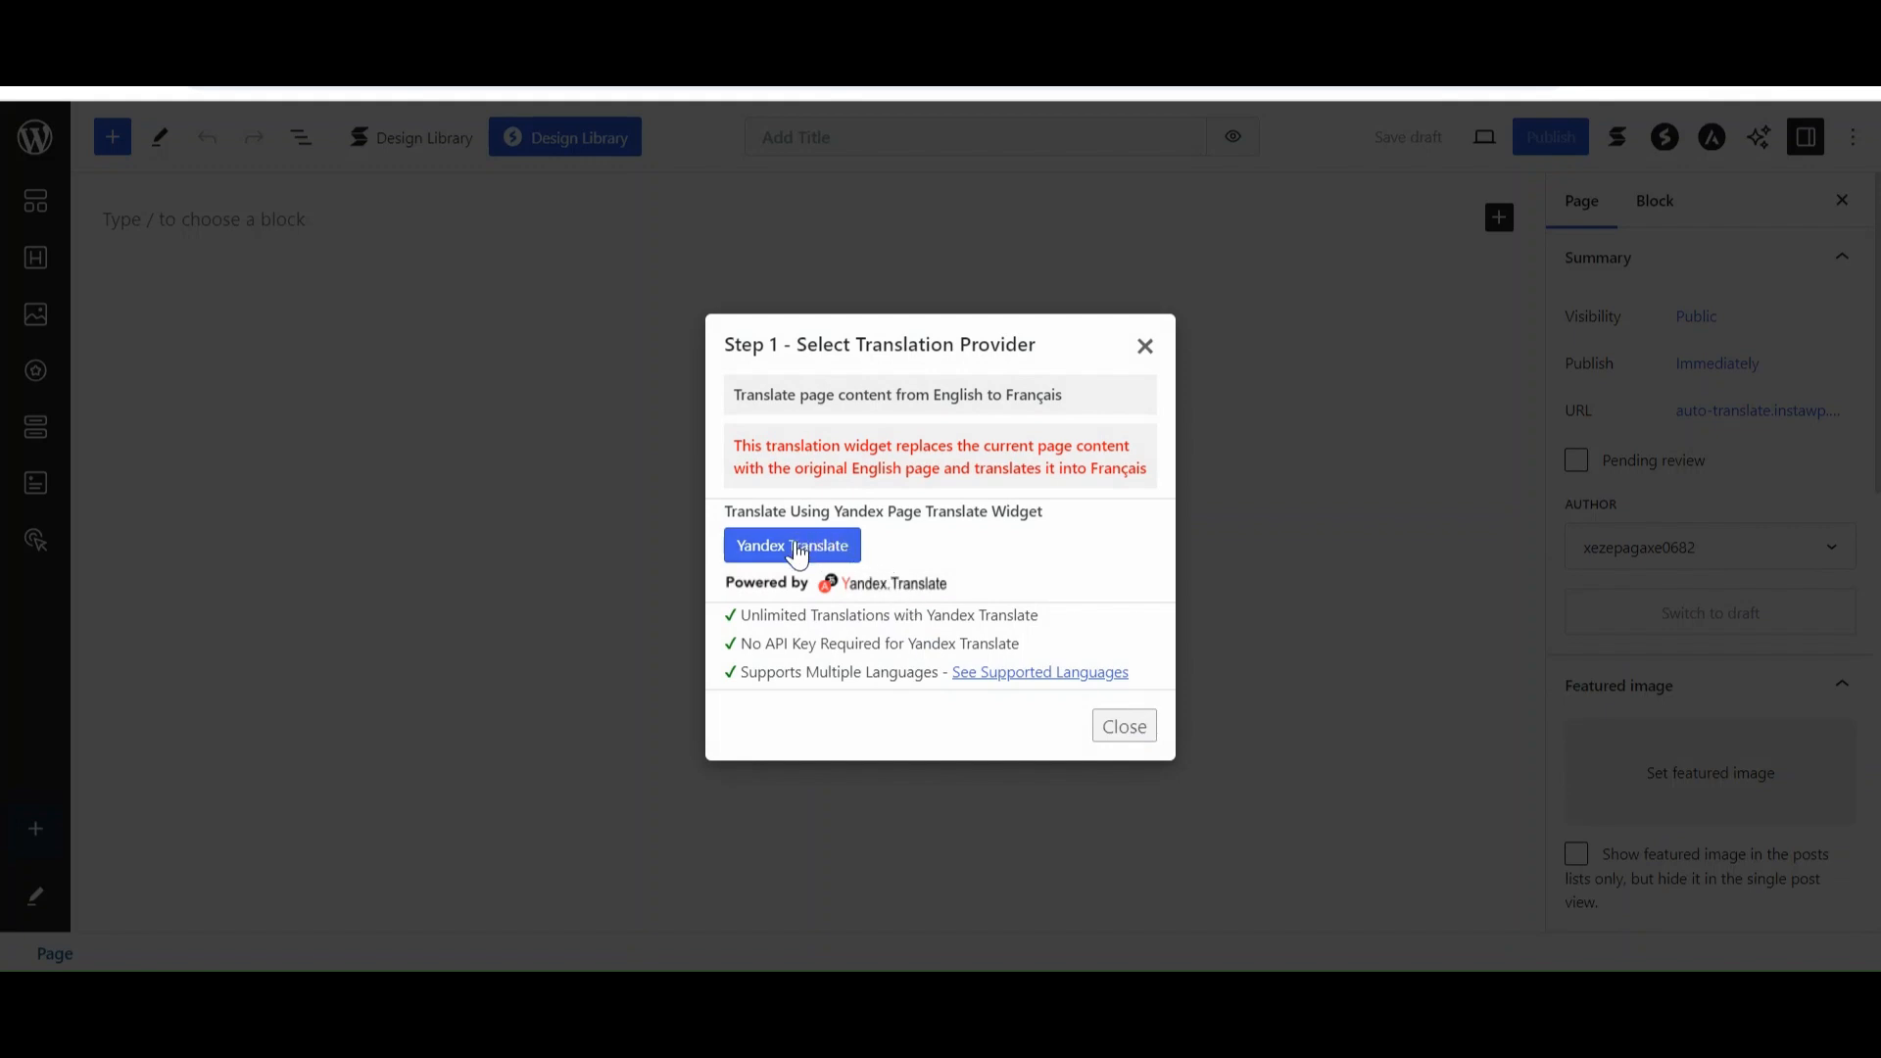
pyautogui.click(792, 545)
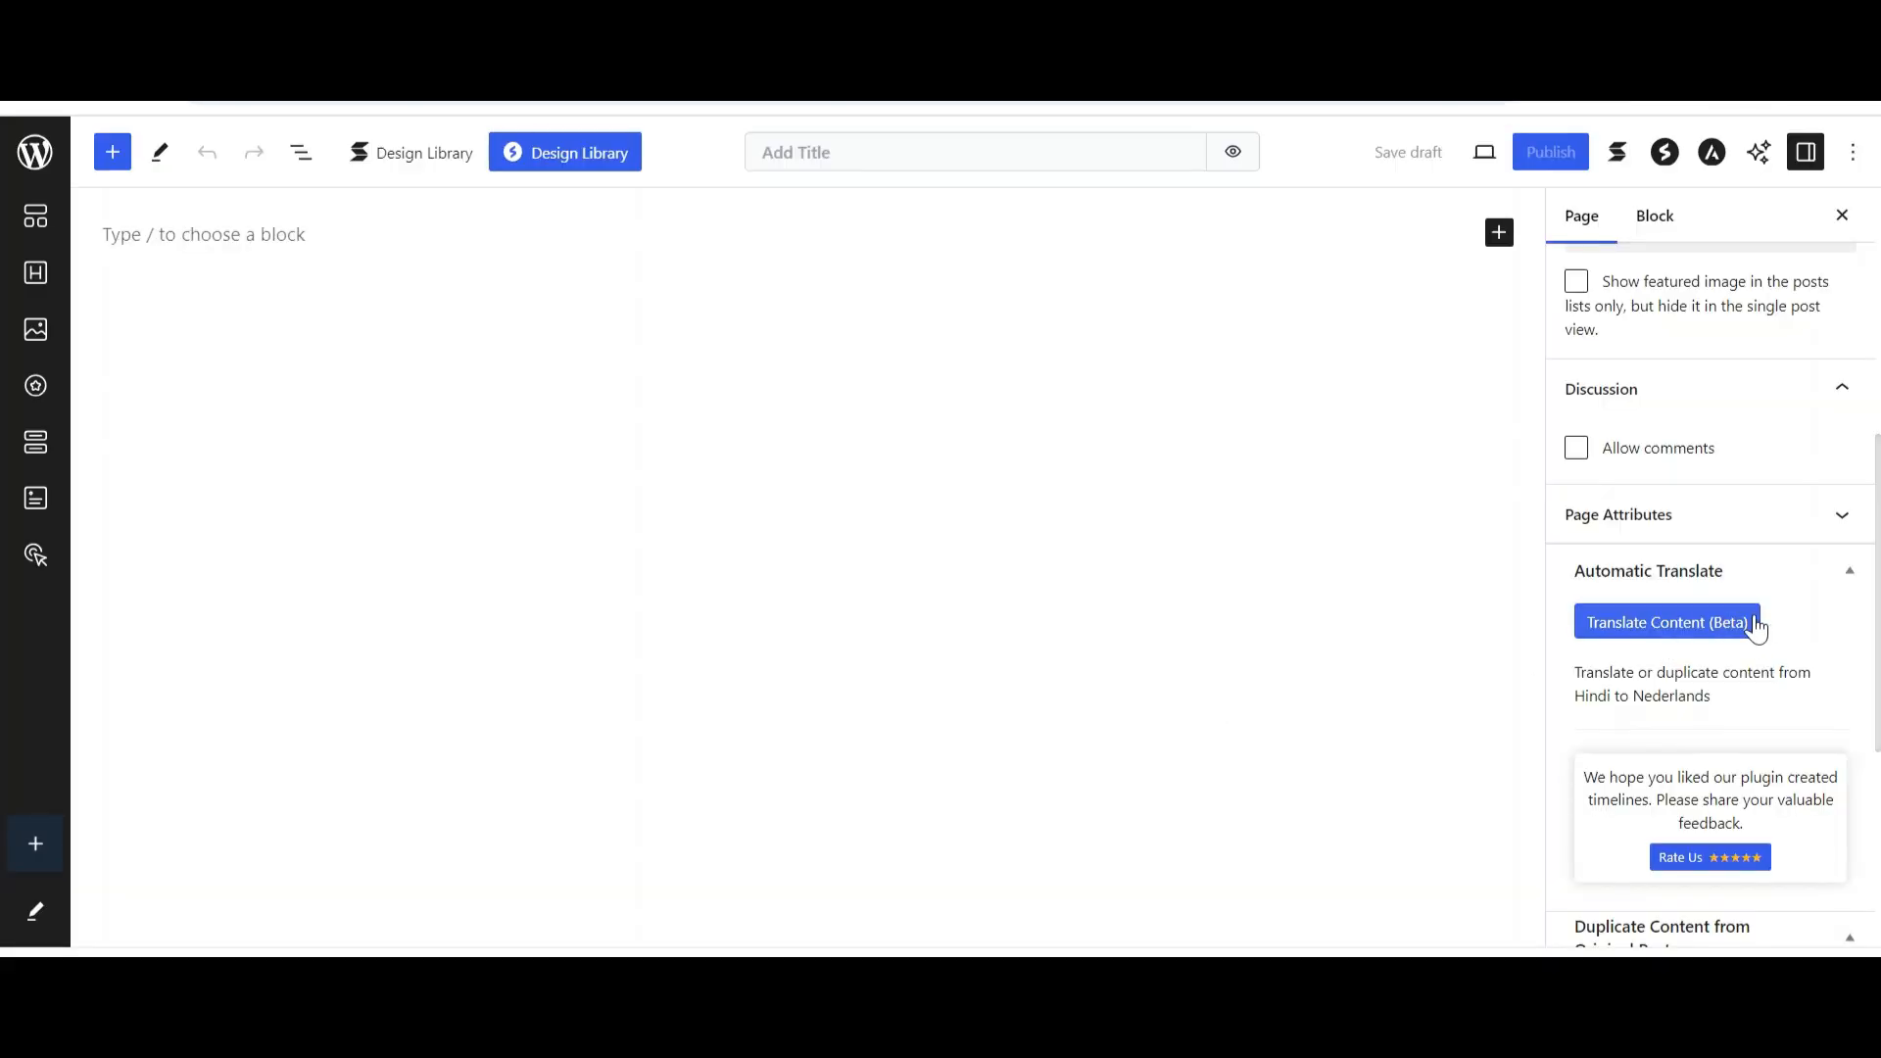
# Step: Start Translate Content (Beta) for the page using Yandex Translate (Beta)
pyautogui.scroll(-3)
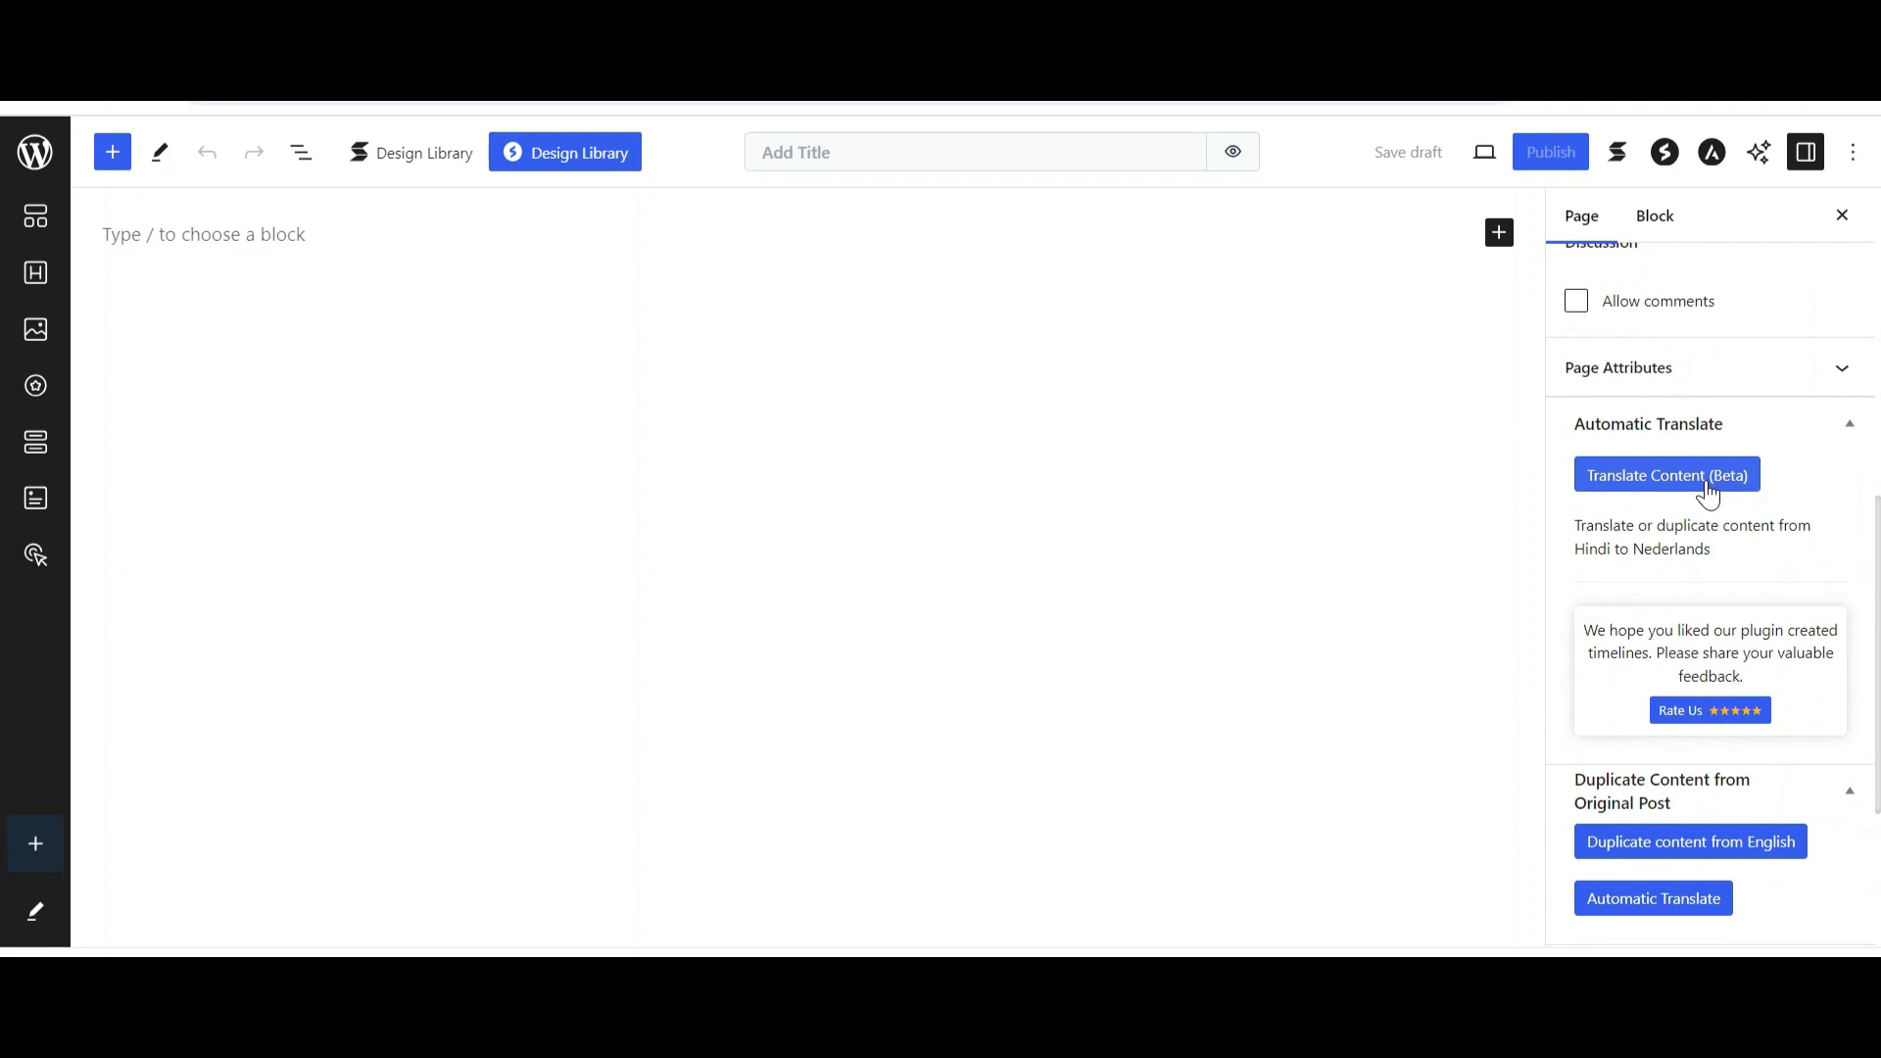
pyautogui.click(1667, 475)
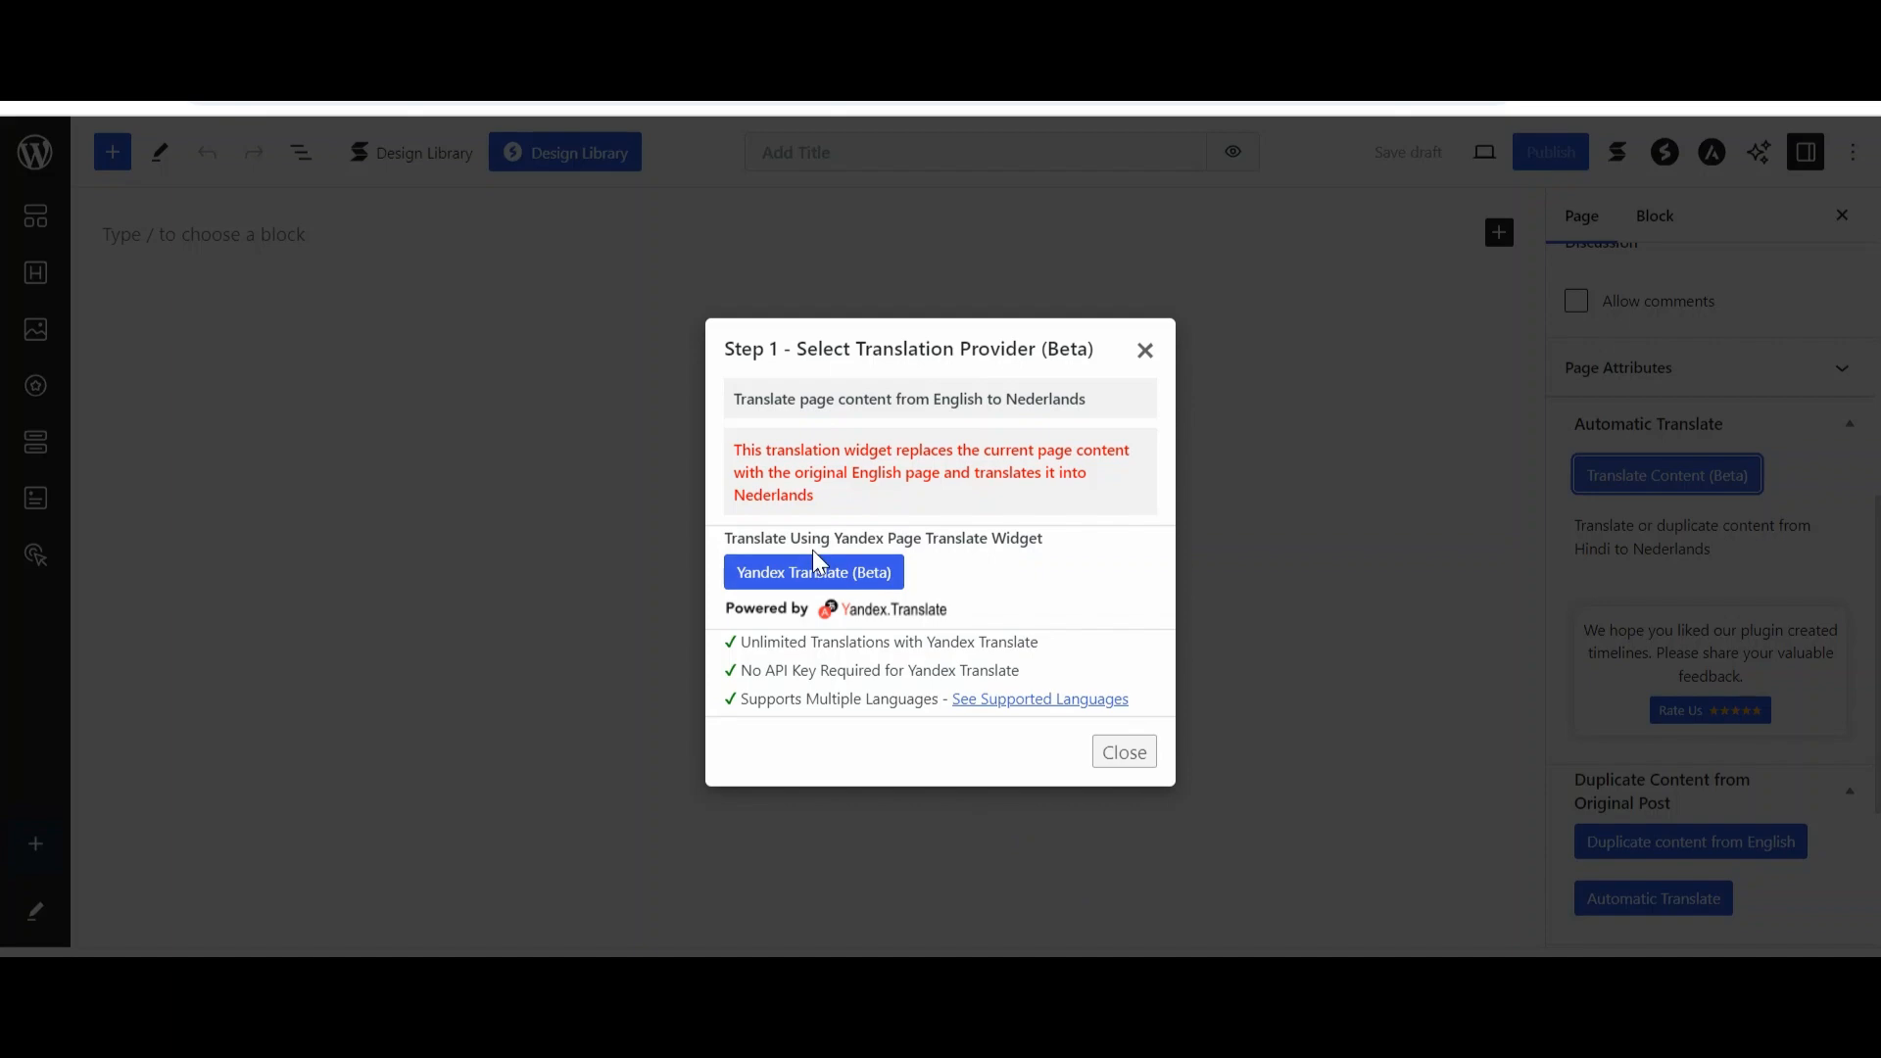
pyautogui.click(813, 571)
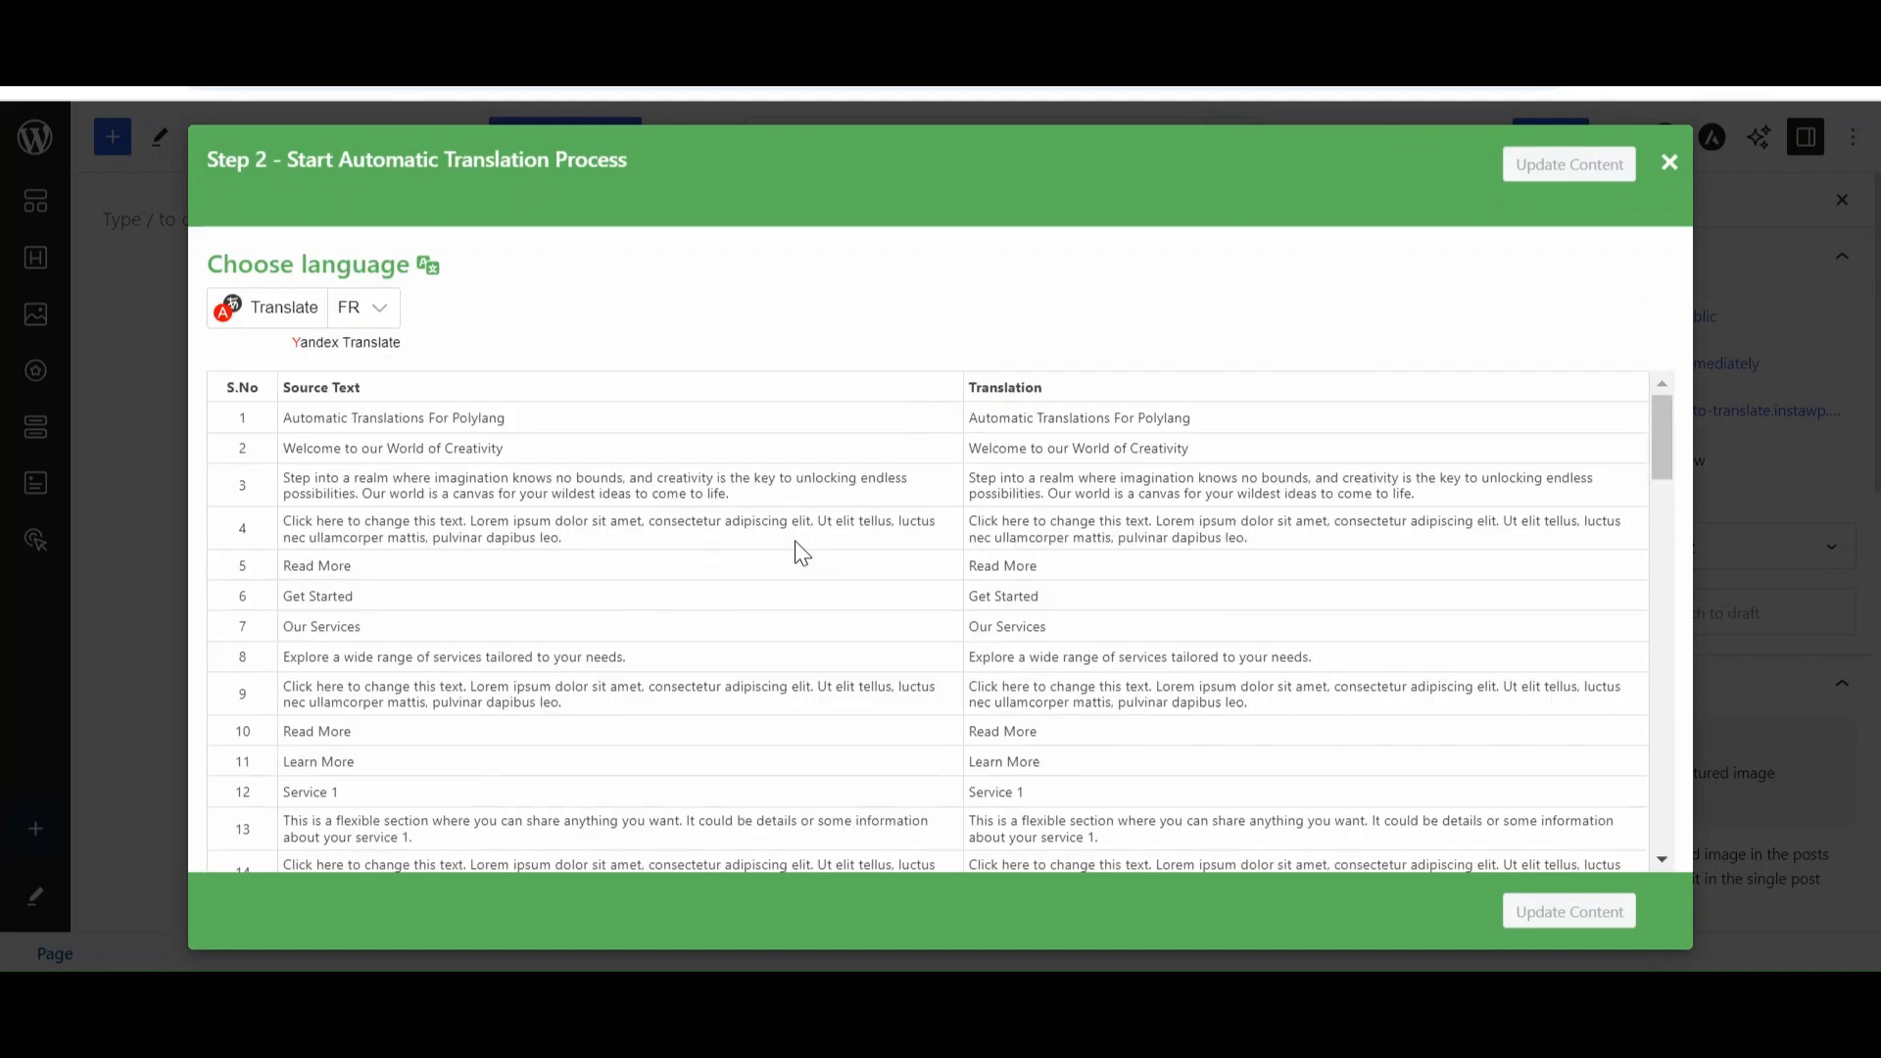
pyautogui.moveTo(257, 309)
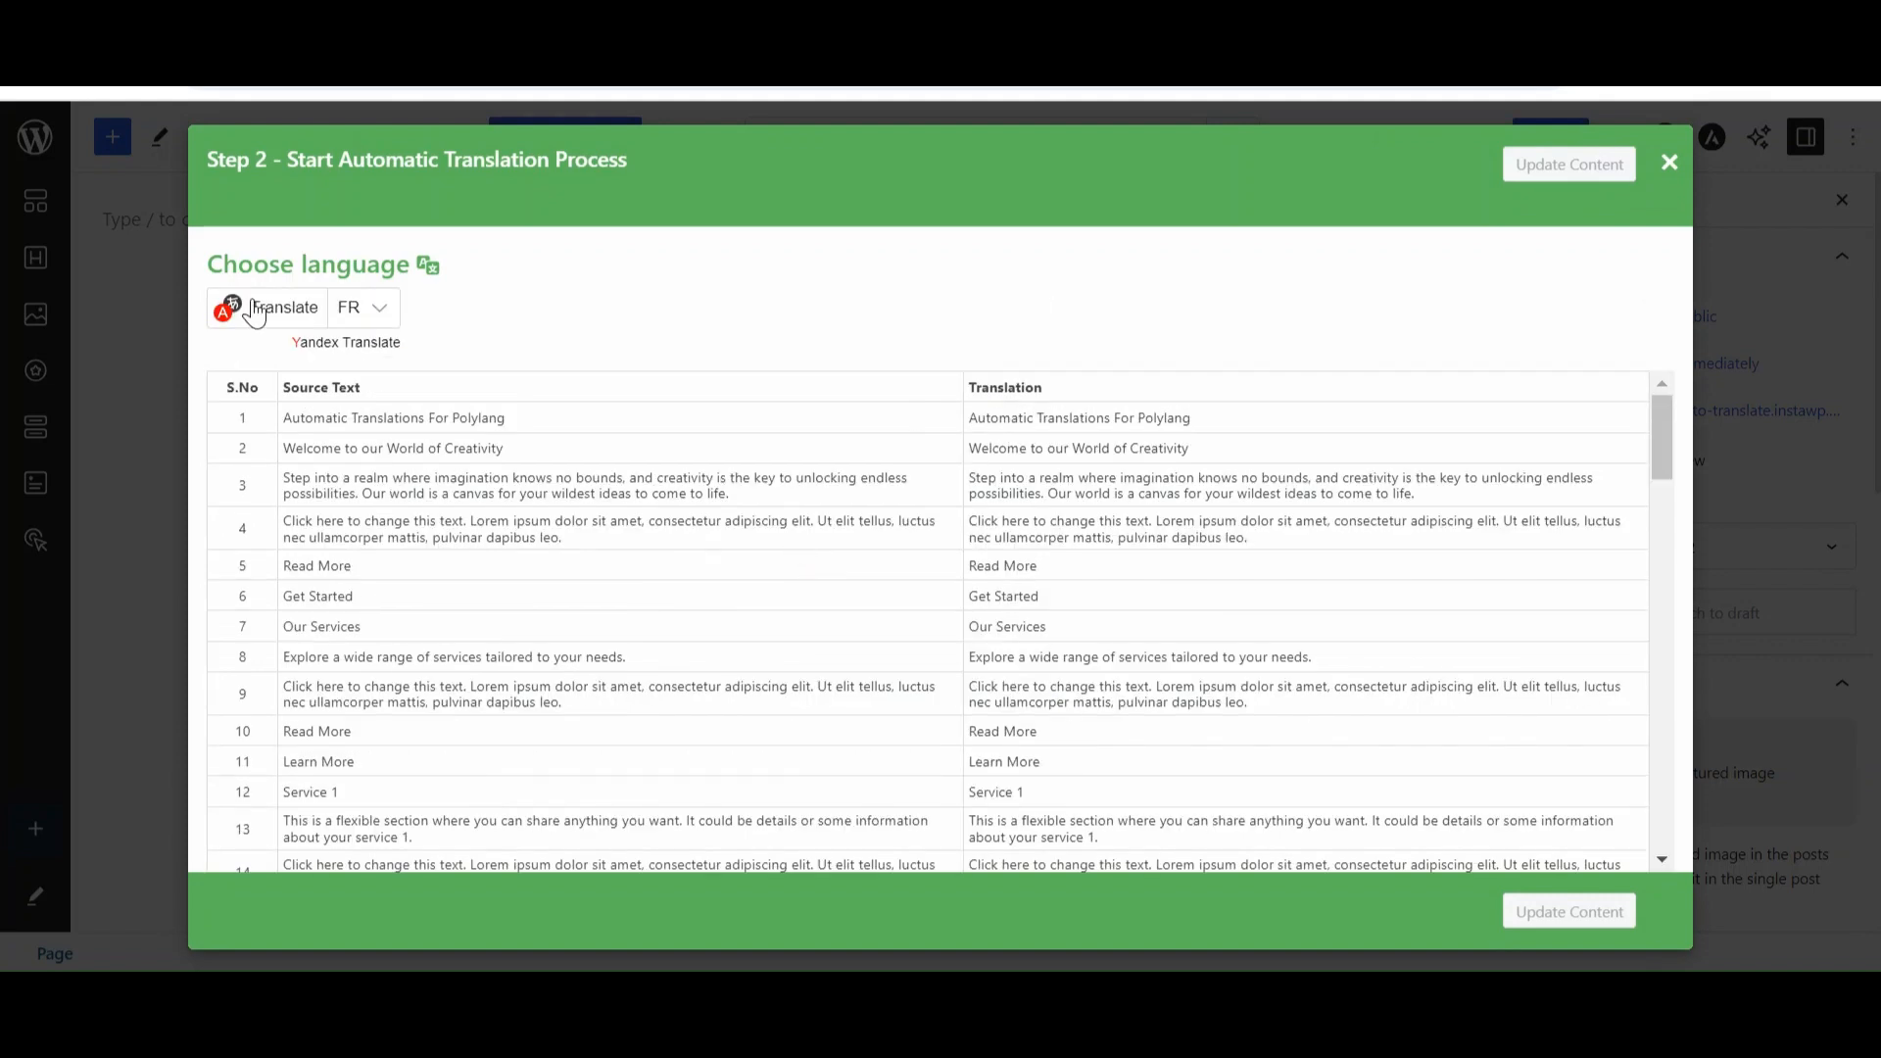
# Step: Translate all of the page's text into French with Yandex
pyautogui.click(285, 307)
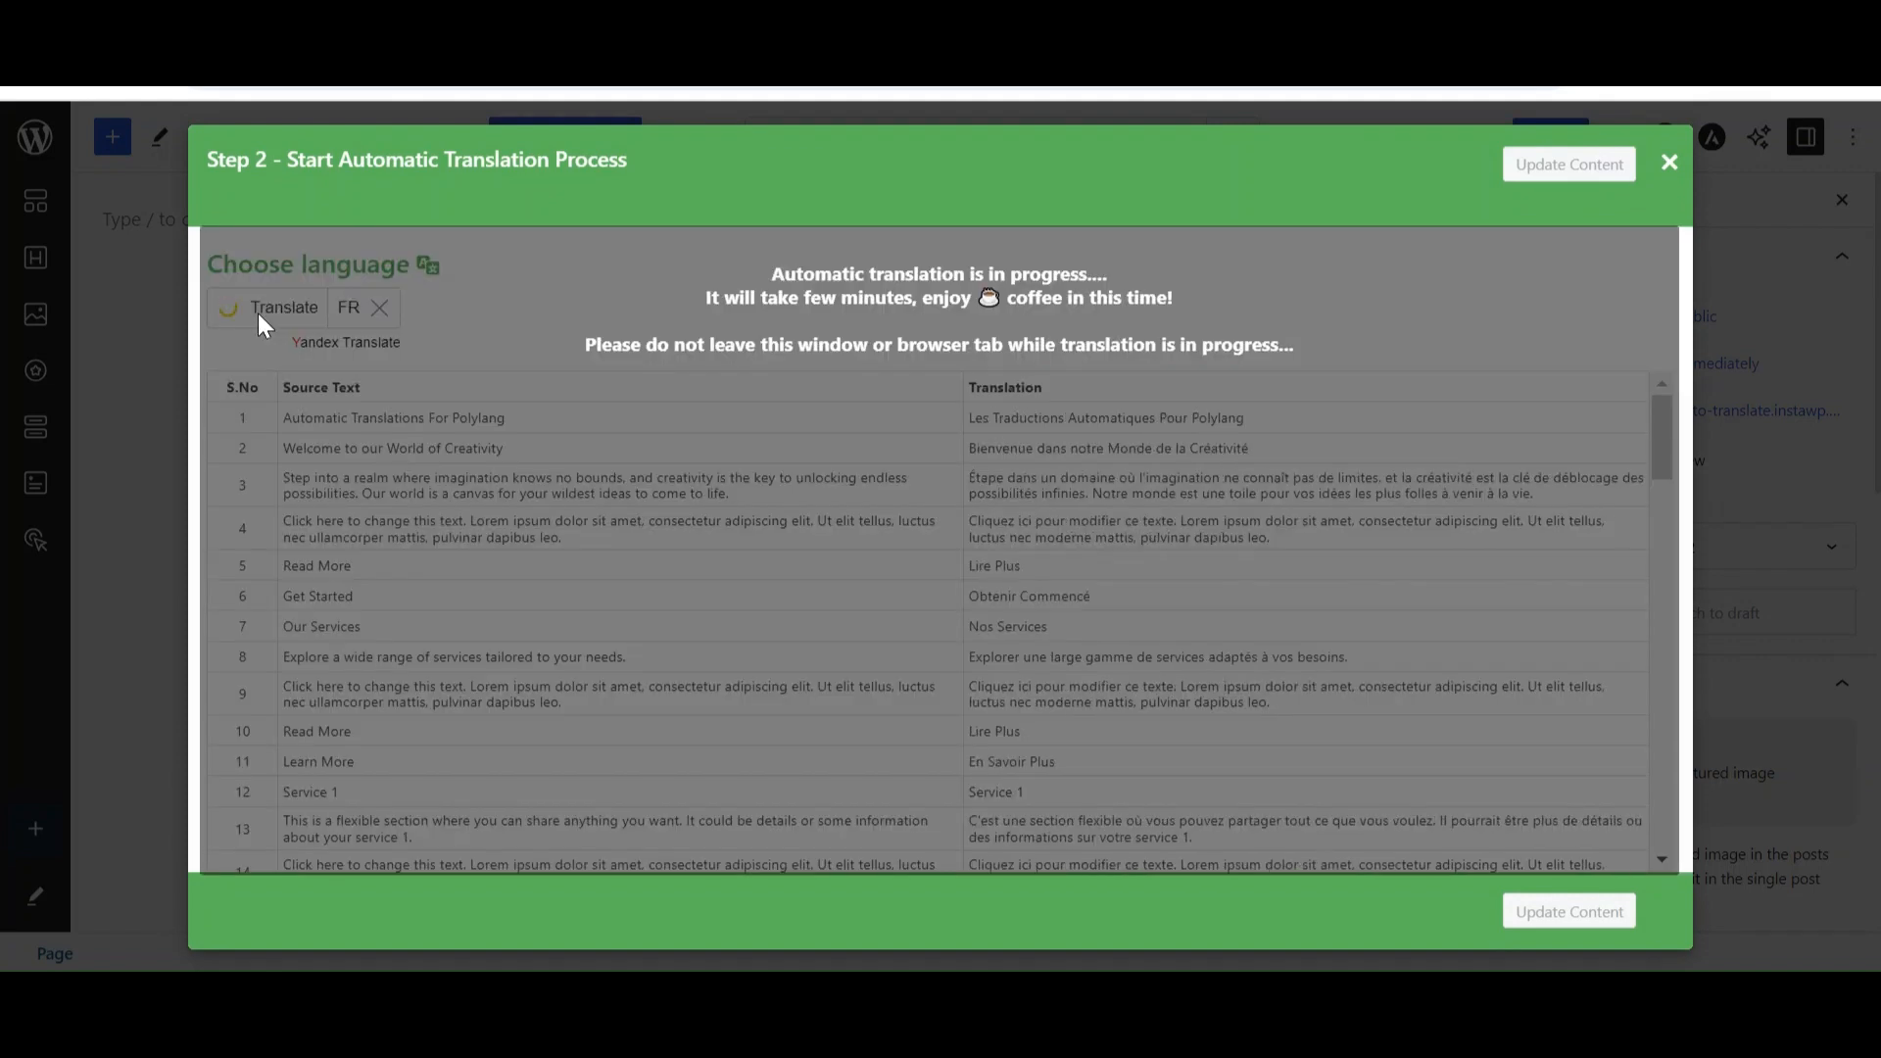
pyautogui.scroll(-3)
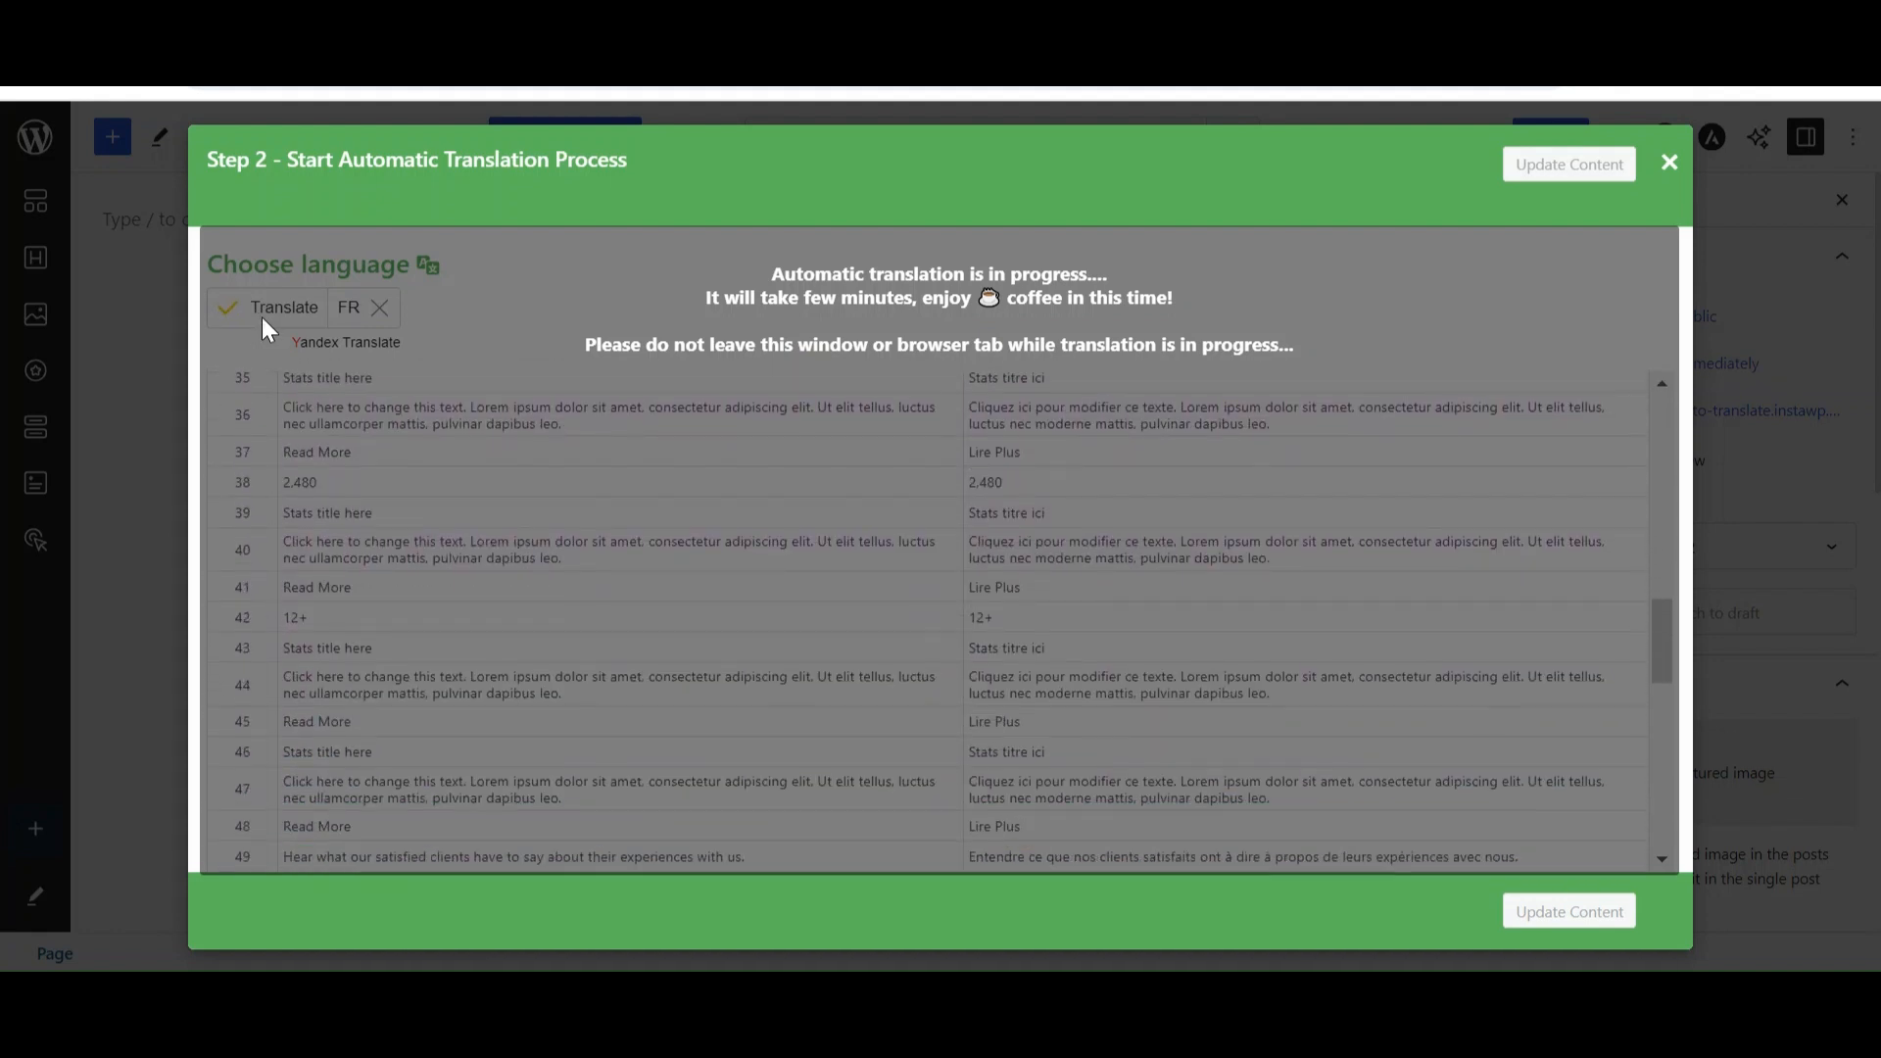
pyautogui.scroll(-3)
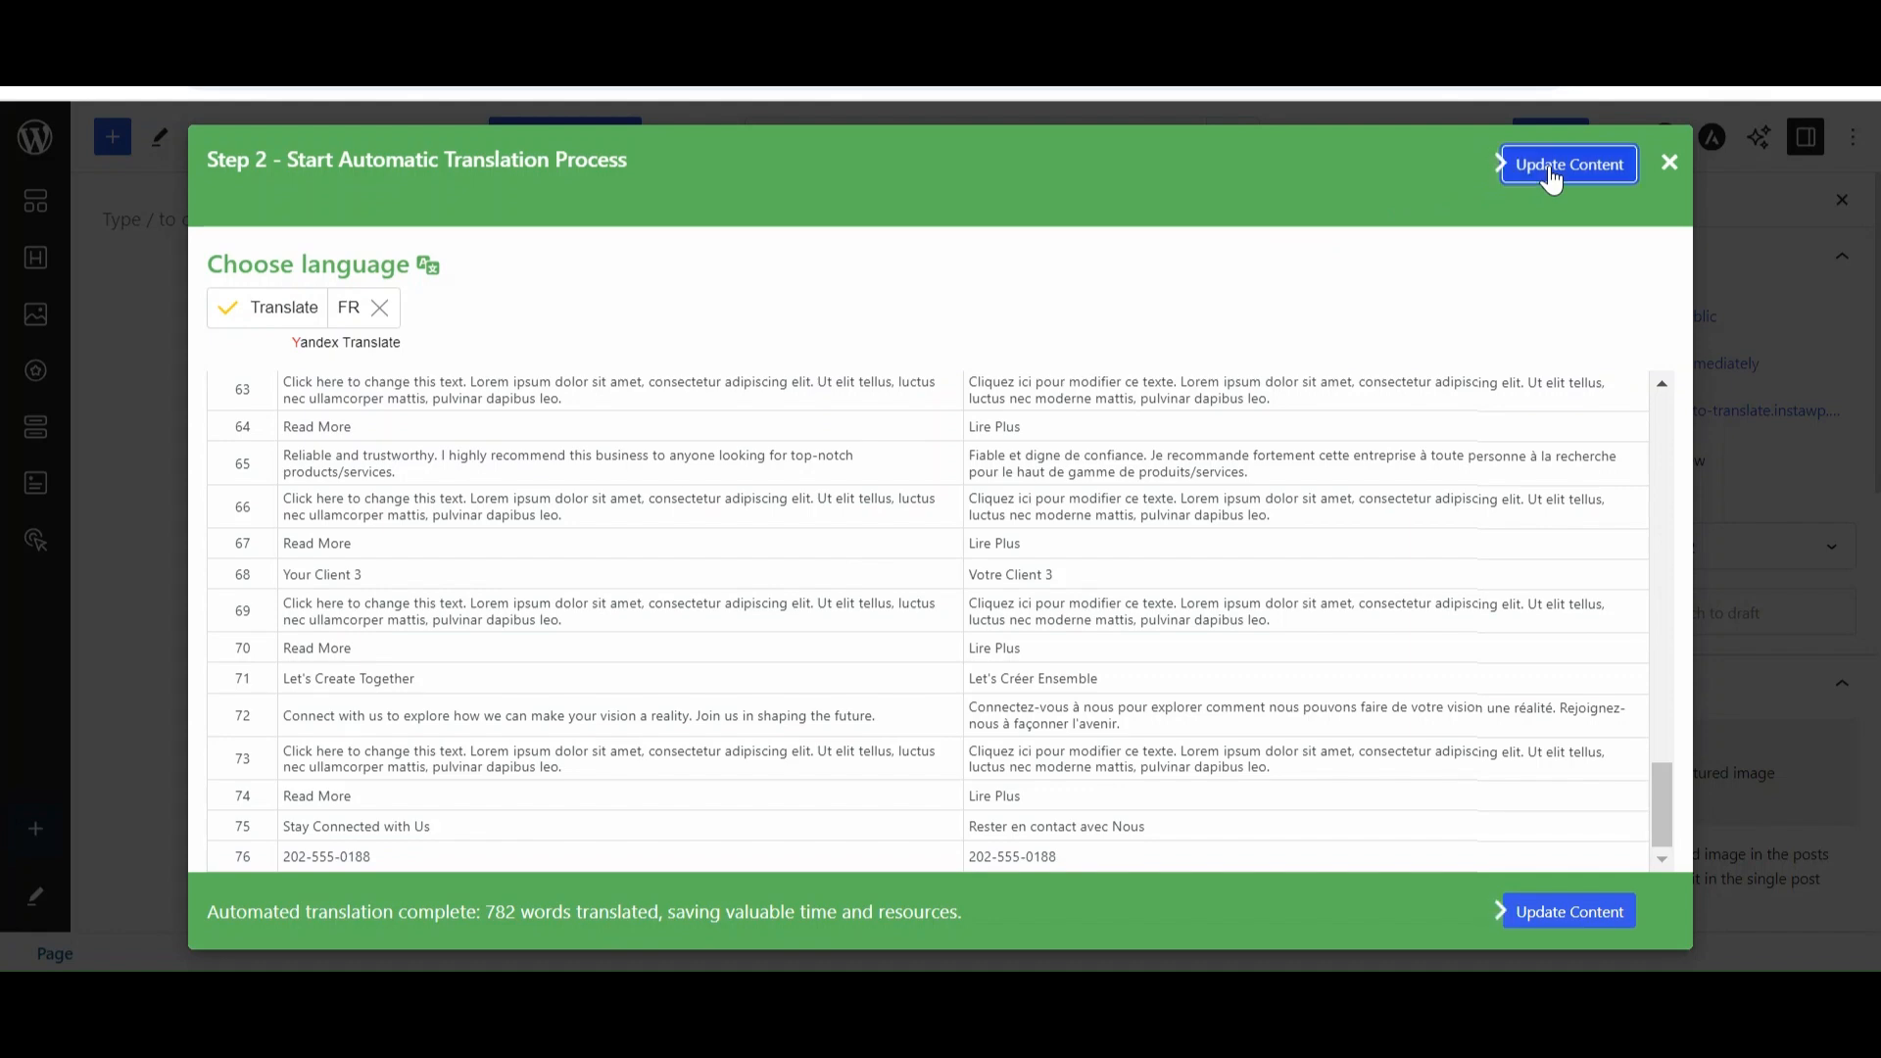
# Step: Update the page with the French content and publish it
pyautogui.click(1568, 163)
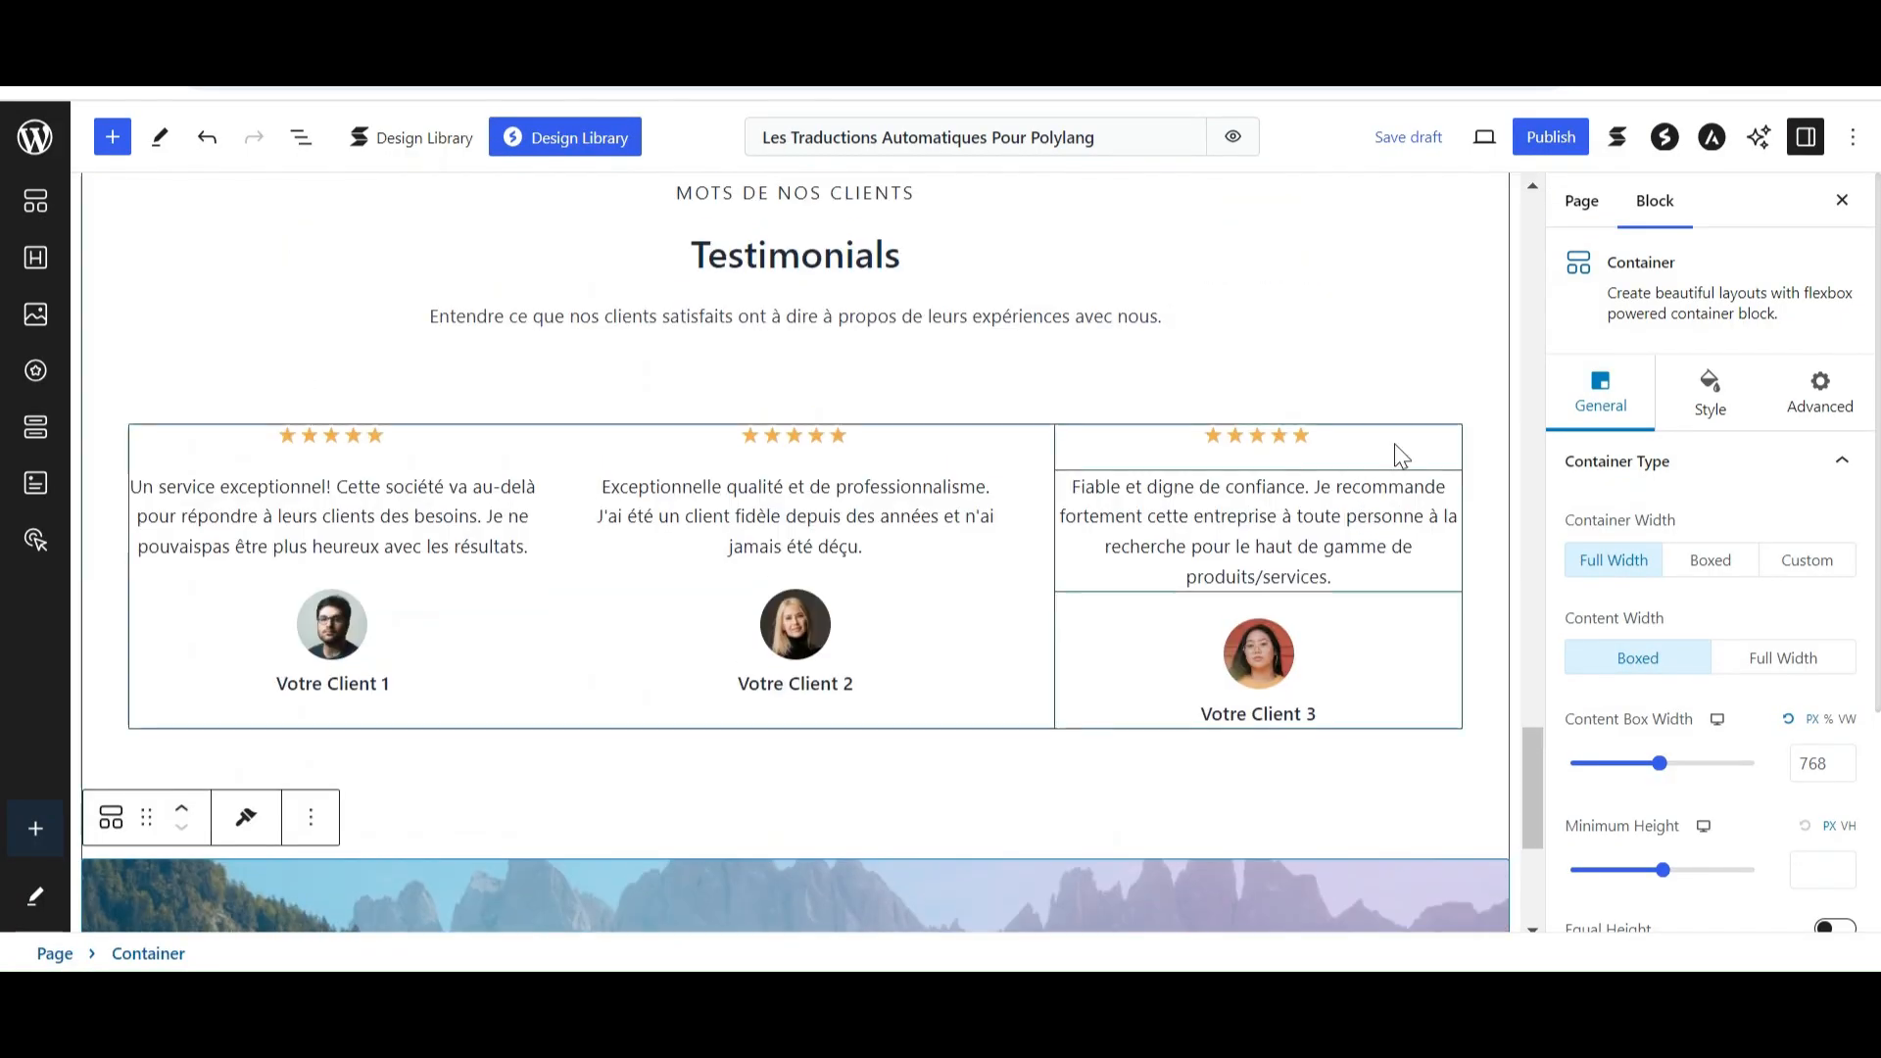
pyautogui.click(1550, 136)
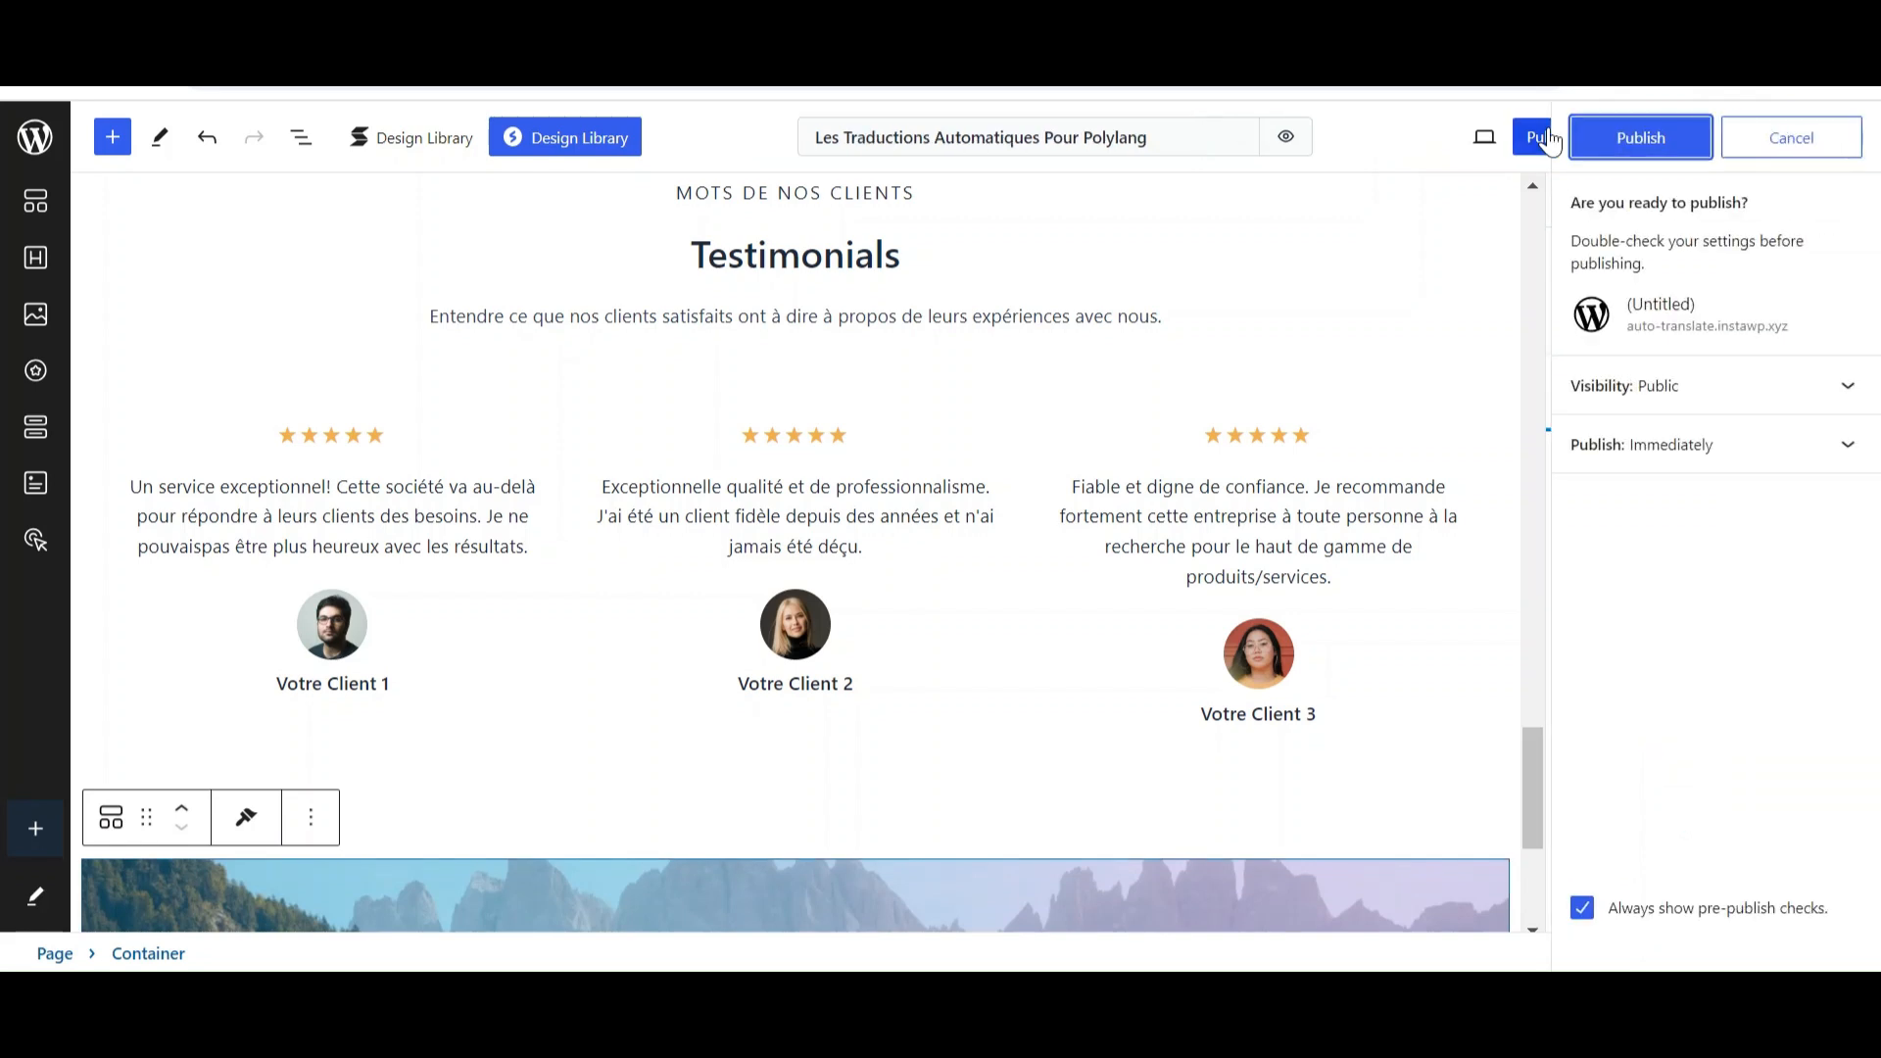
pyautogui.click(1640, 137)
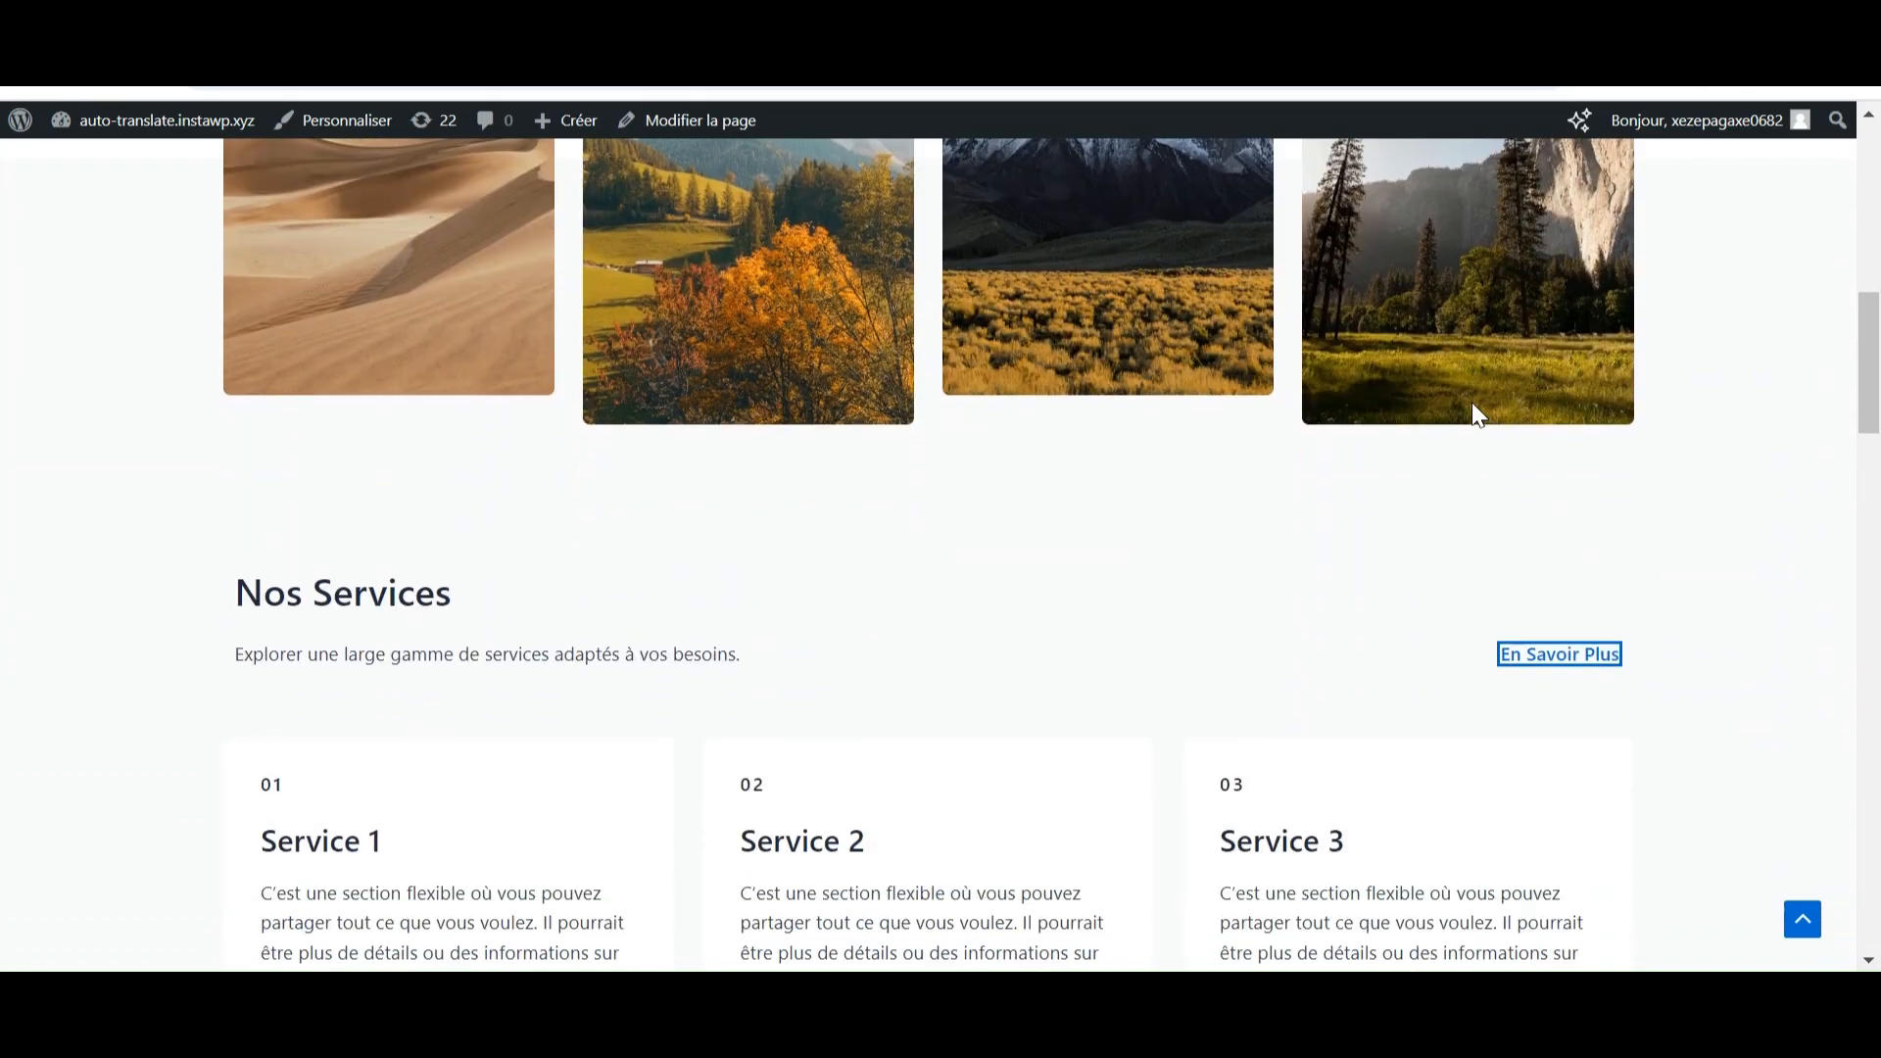
pyautogui.scroll(-3)
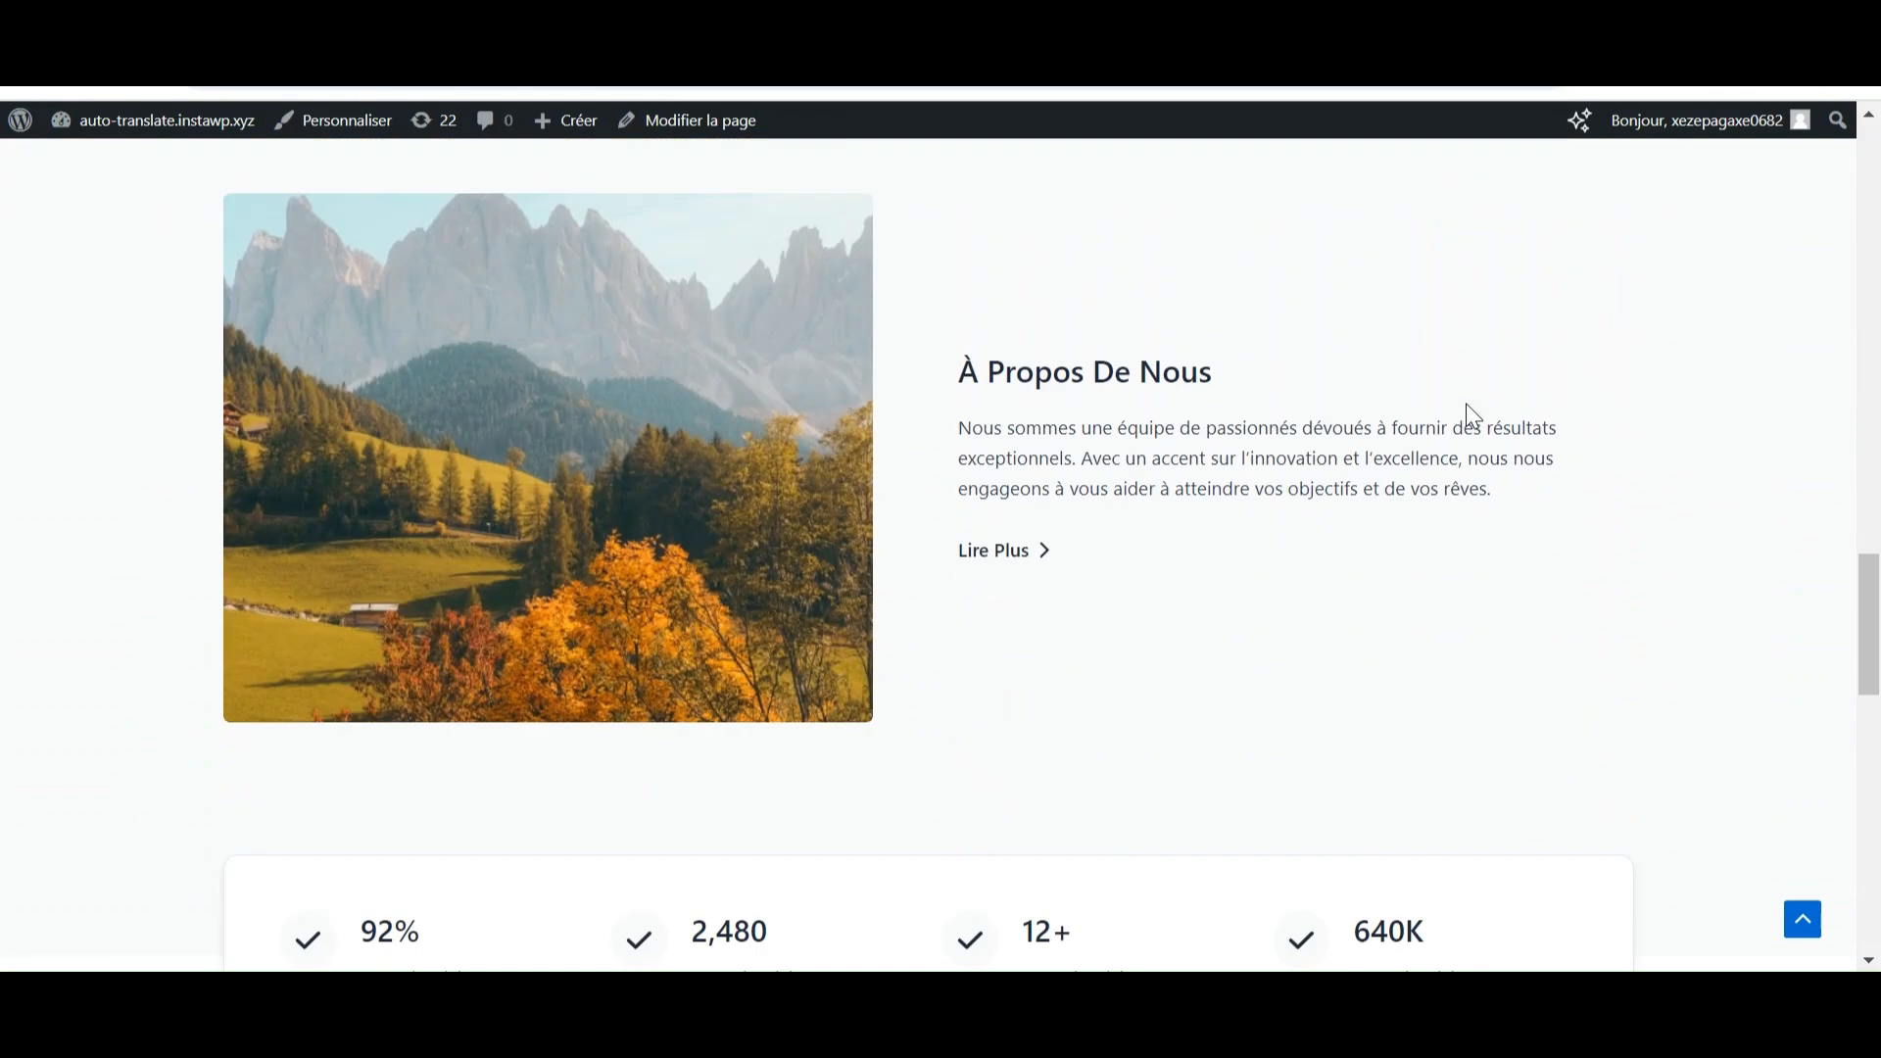
pyautogui.scroll(-3)
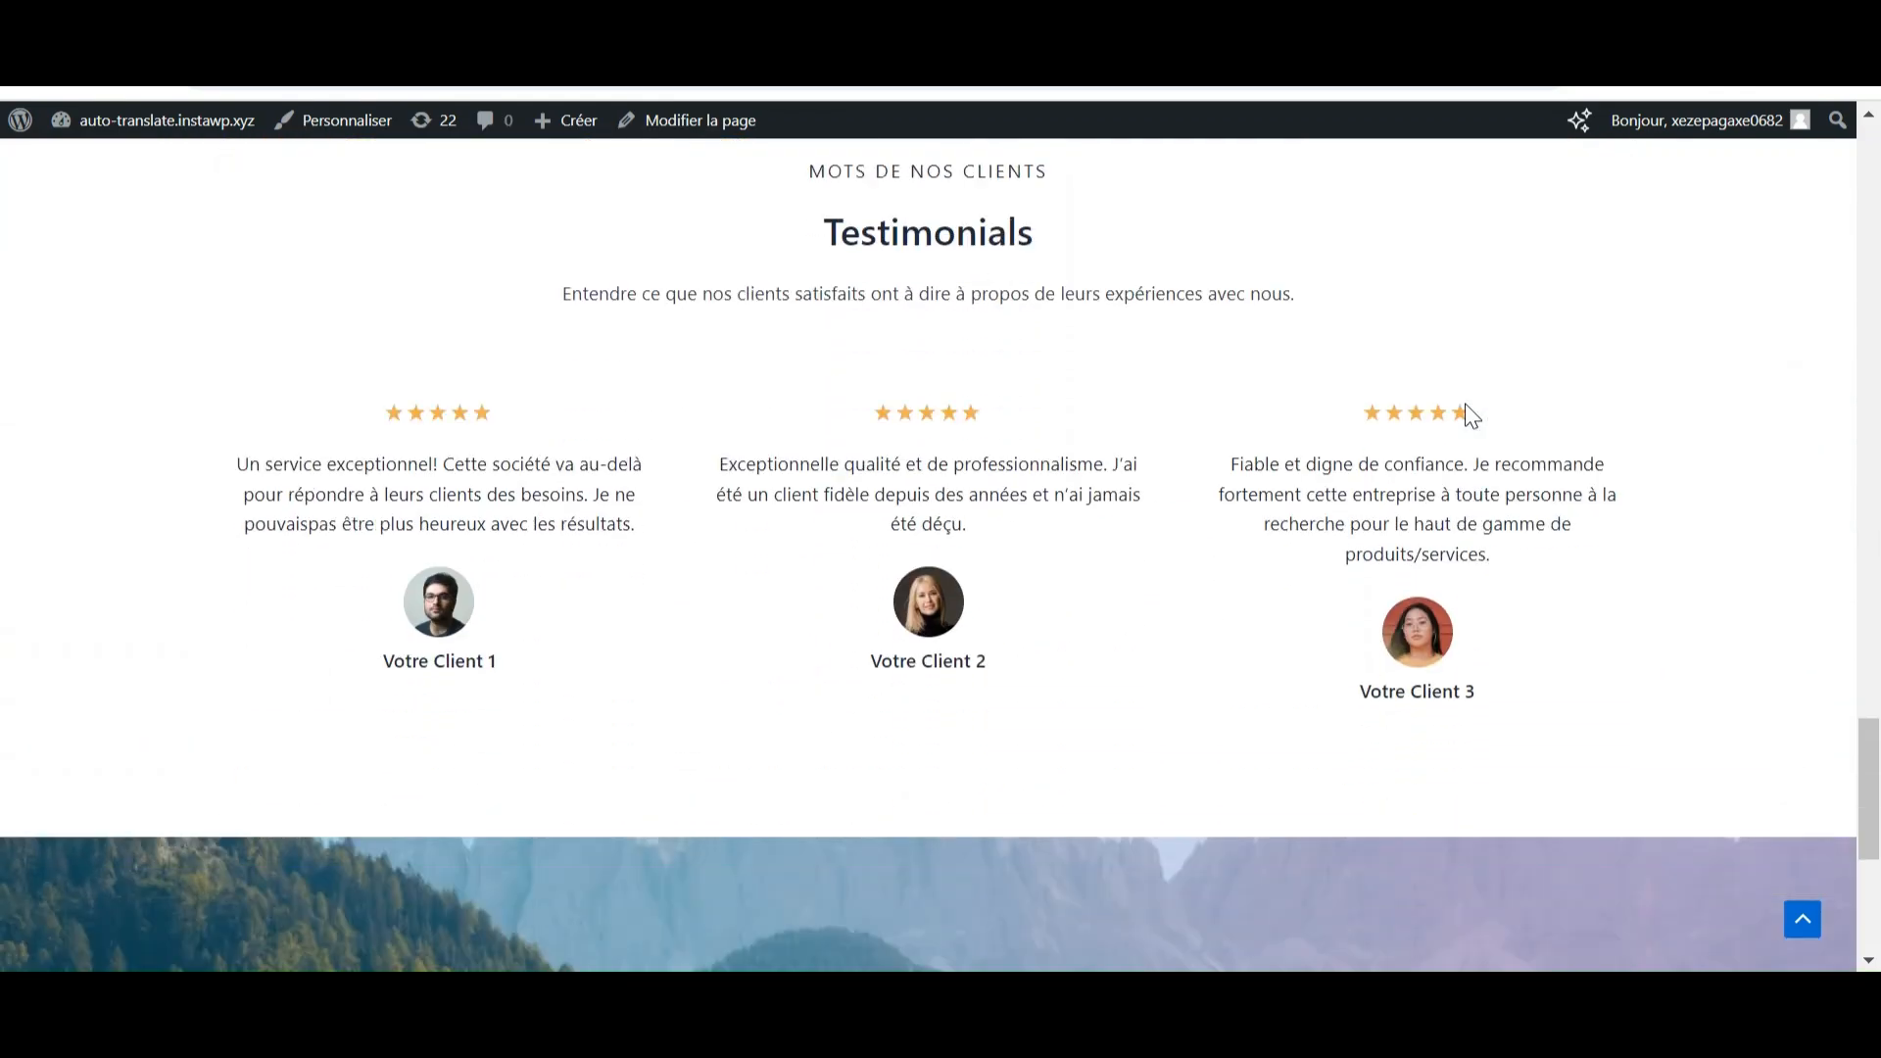
pyautogui.scroll(-3)
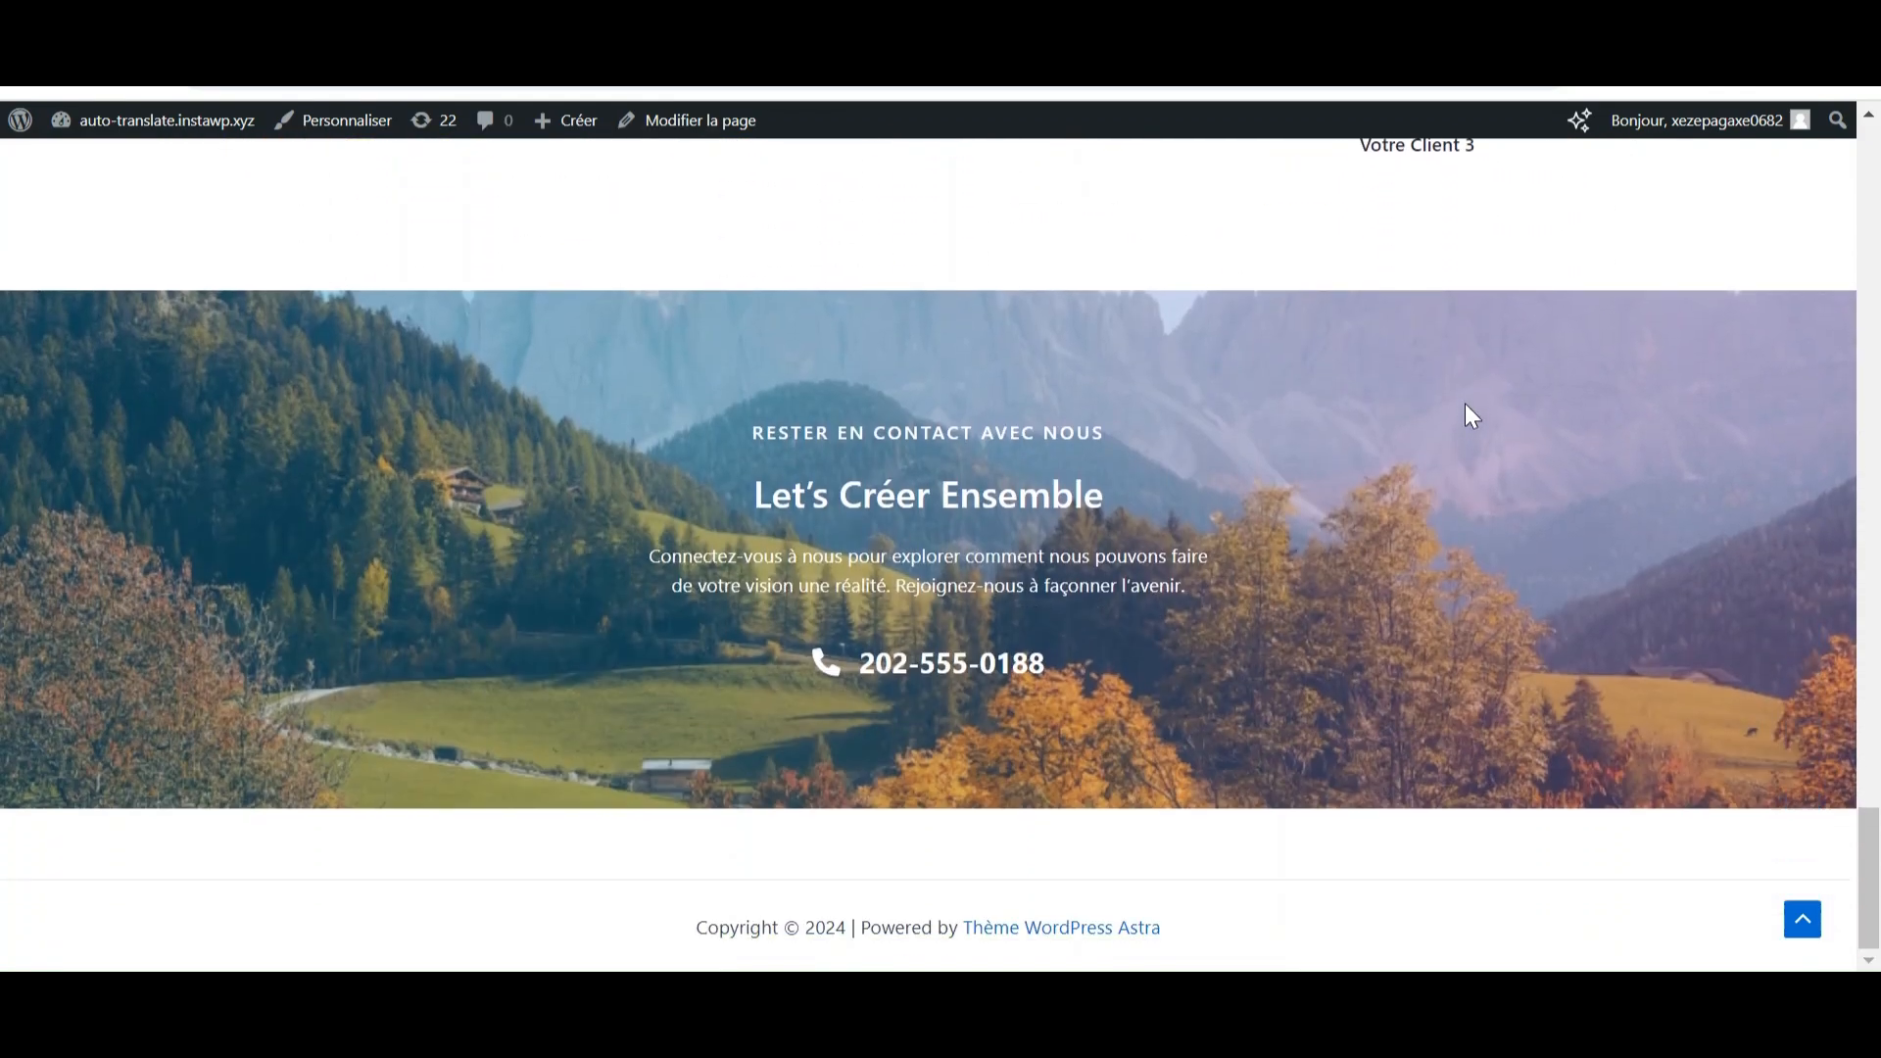
pyautogui.scroll(3)
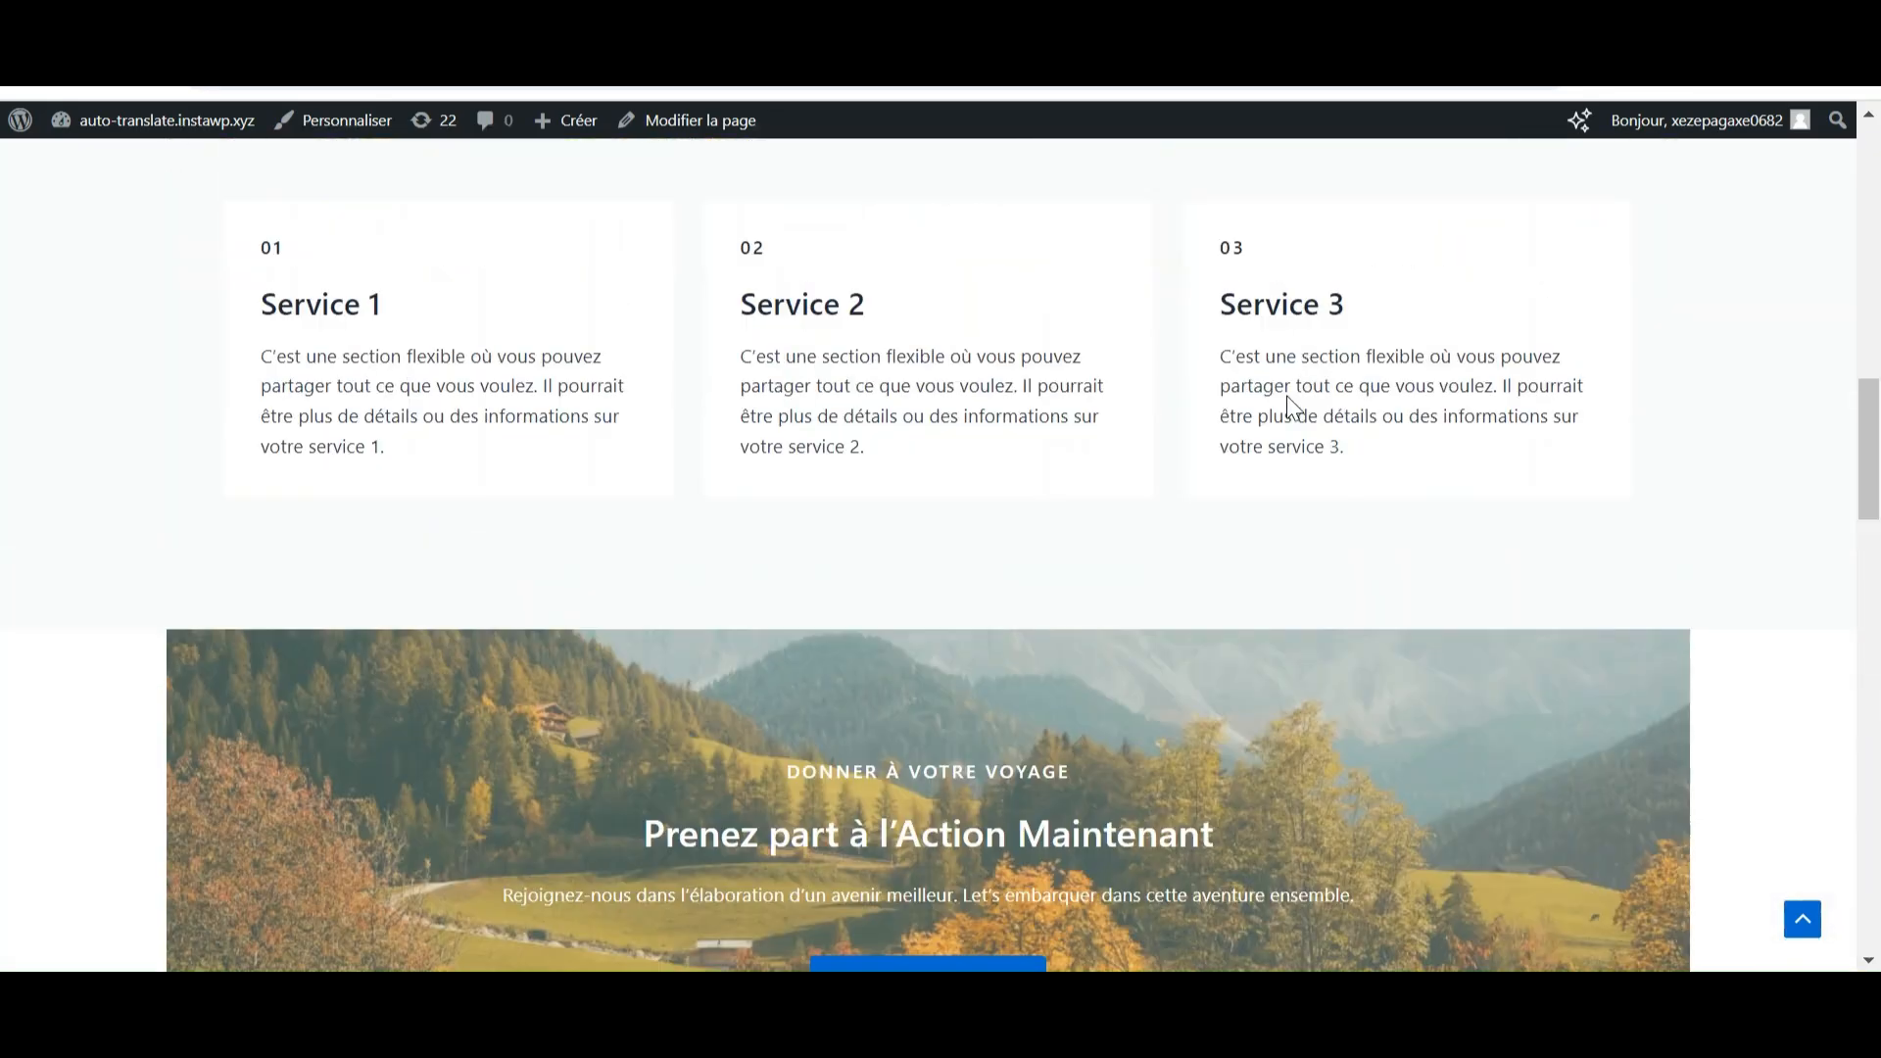